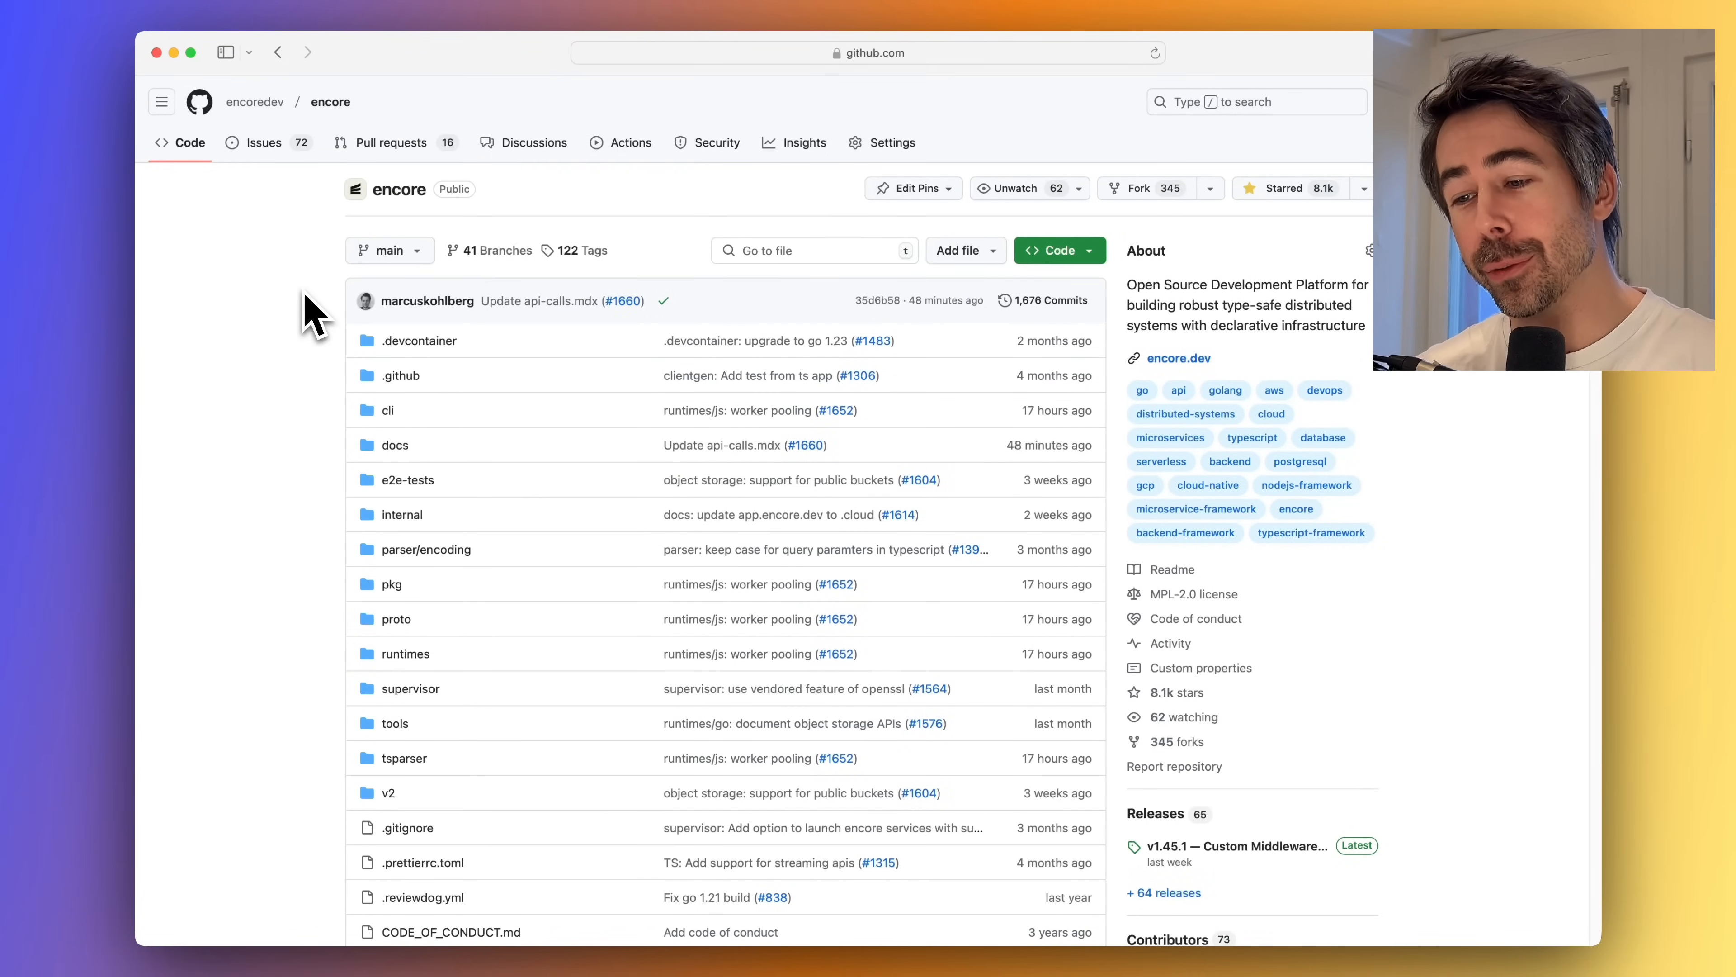
Step: Scroll the encoredev/encore repository down to the README install and create-app instructions
scroll("down", 3)
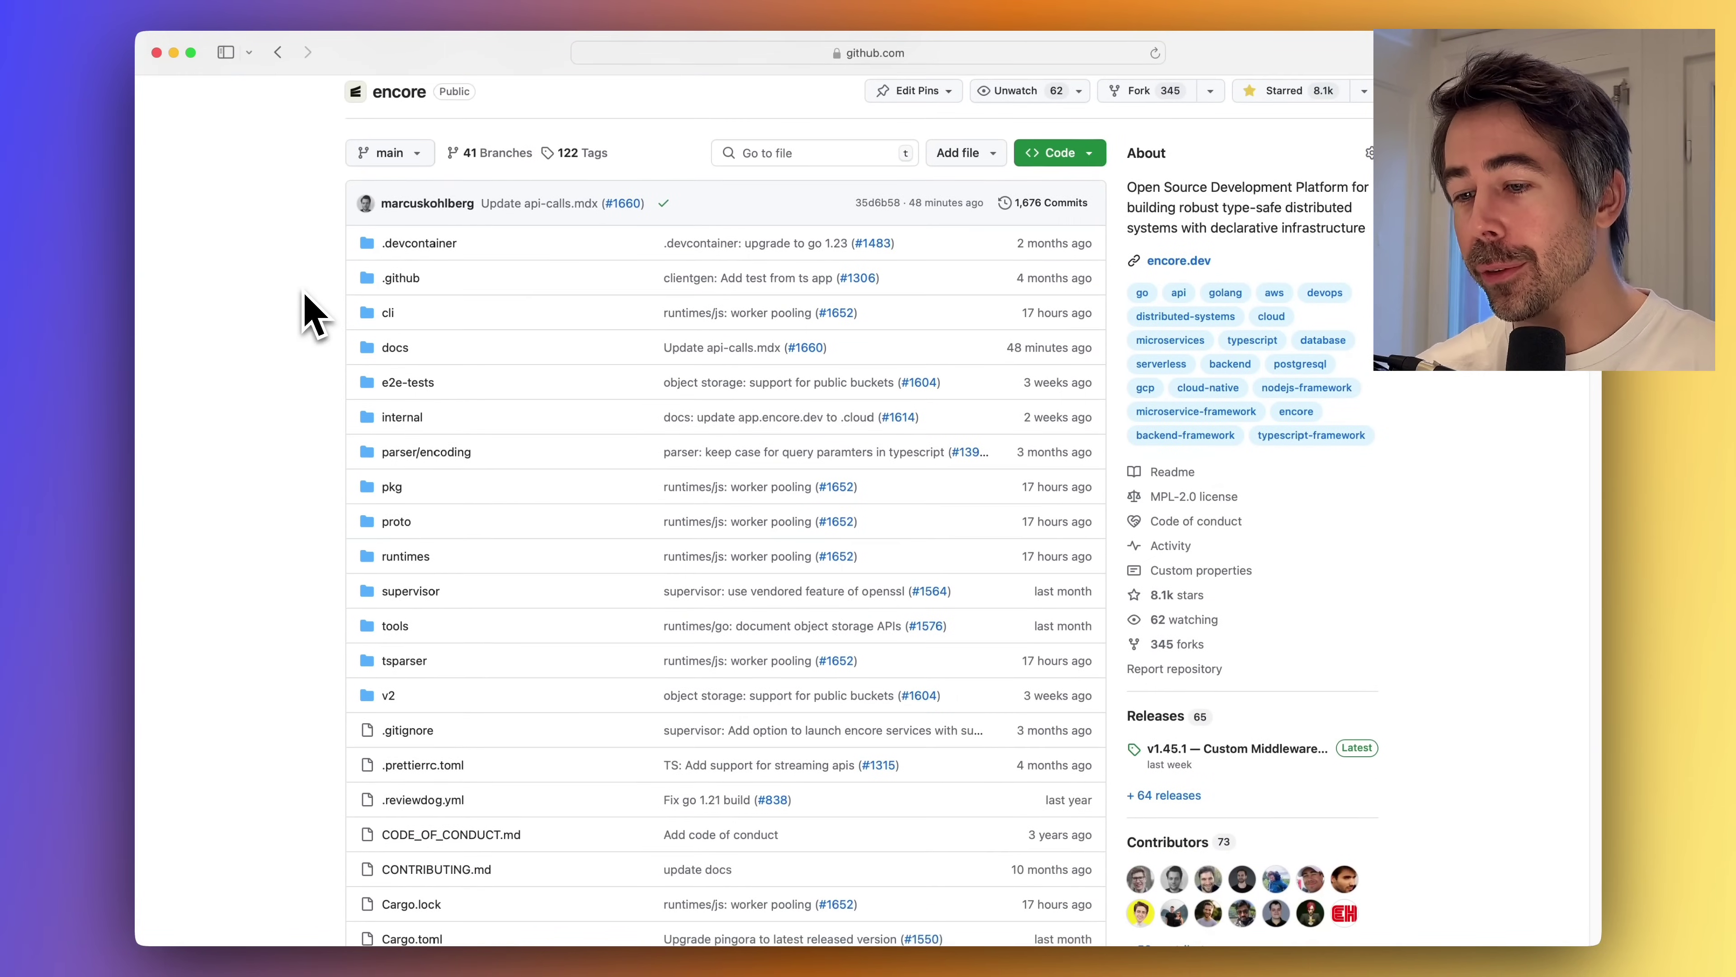
scroll("down", 3)
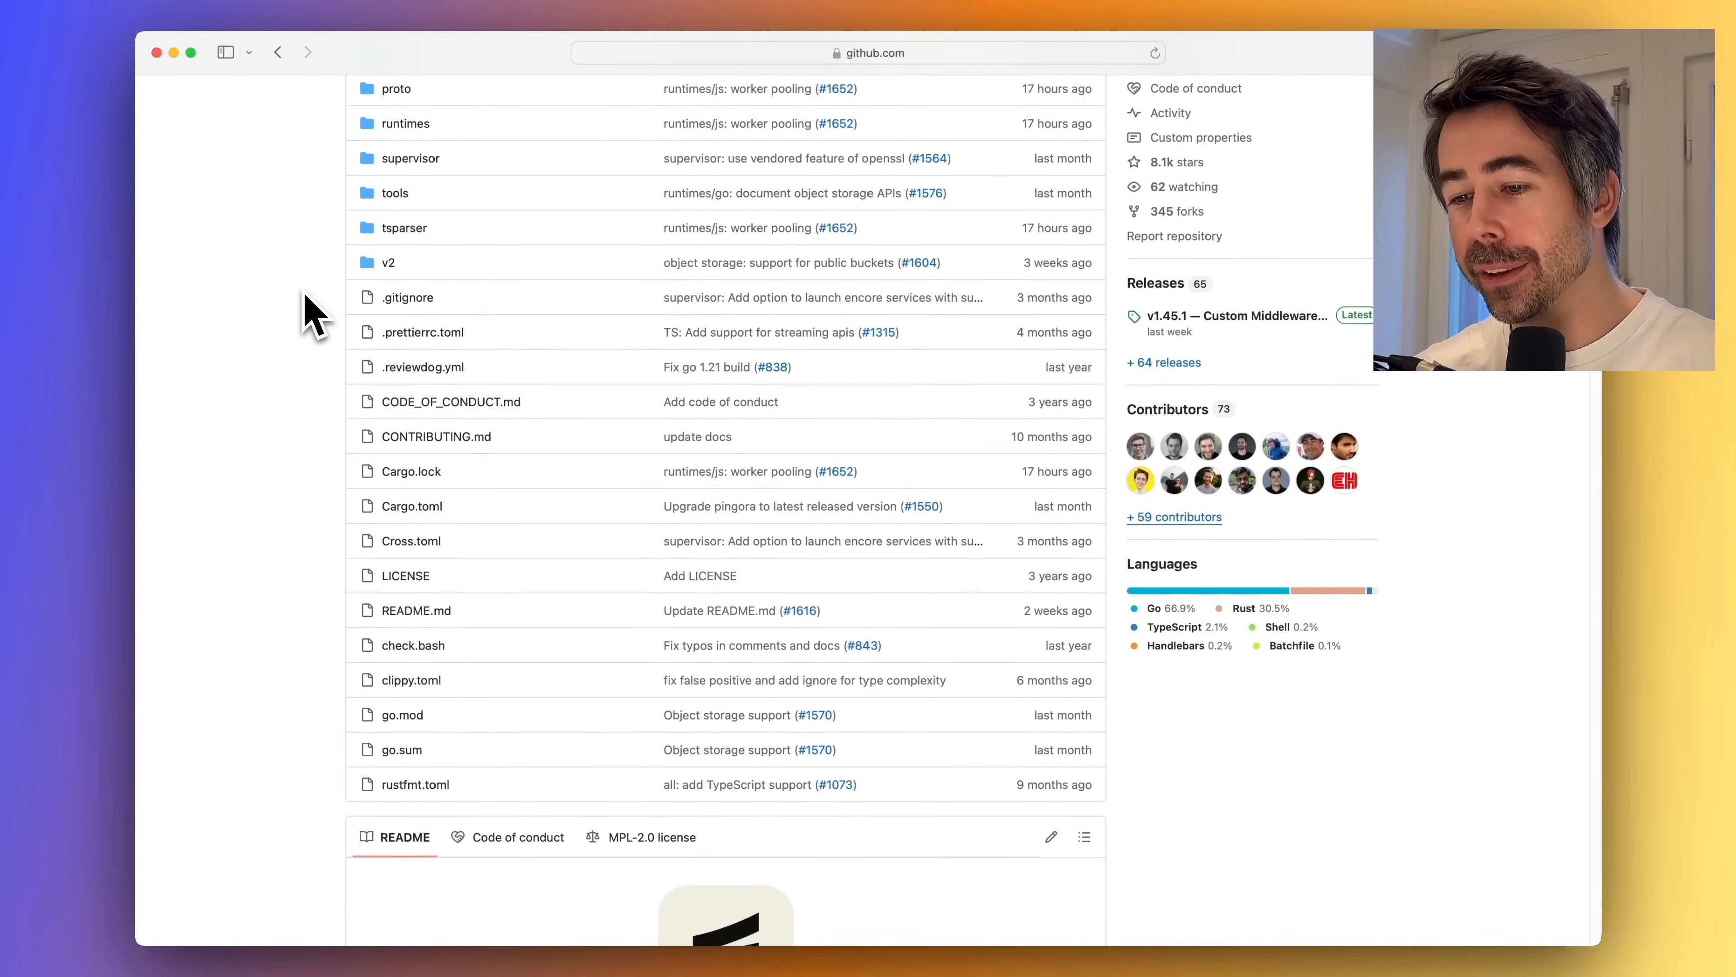
scroll("down", 3)
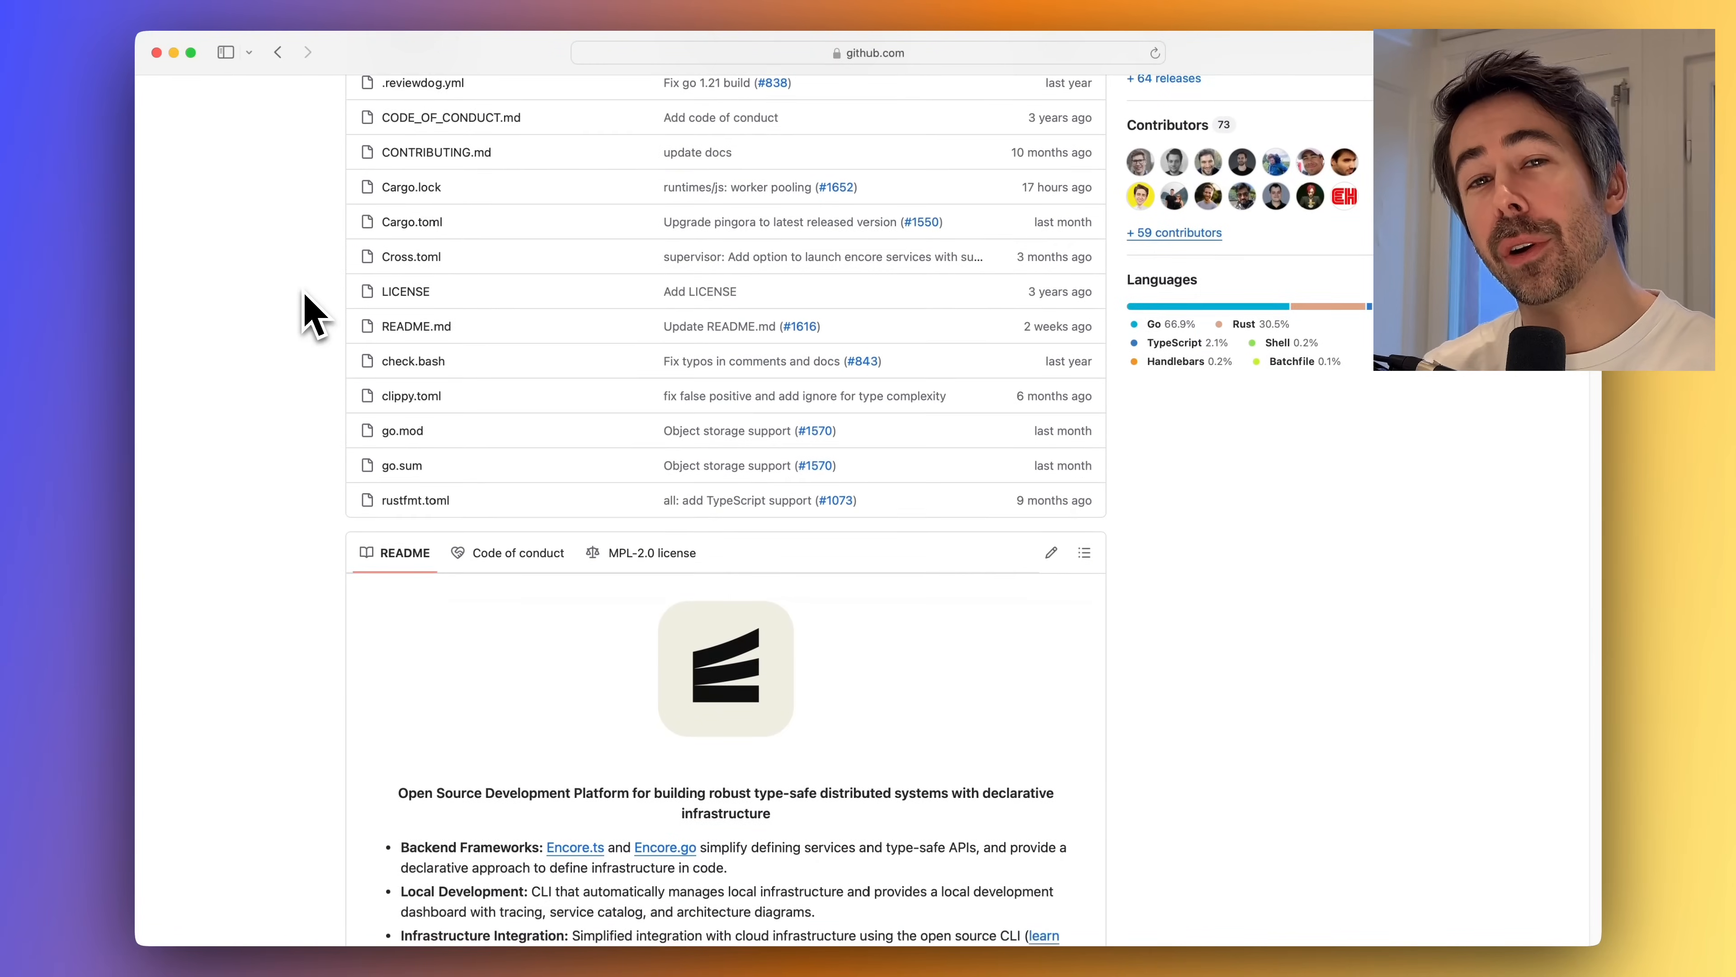
scroll("down", 3)
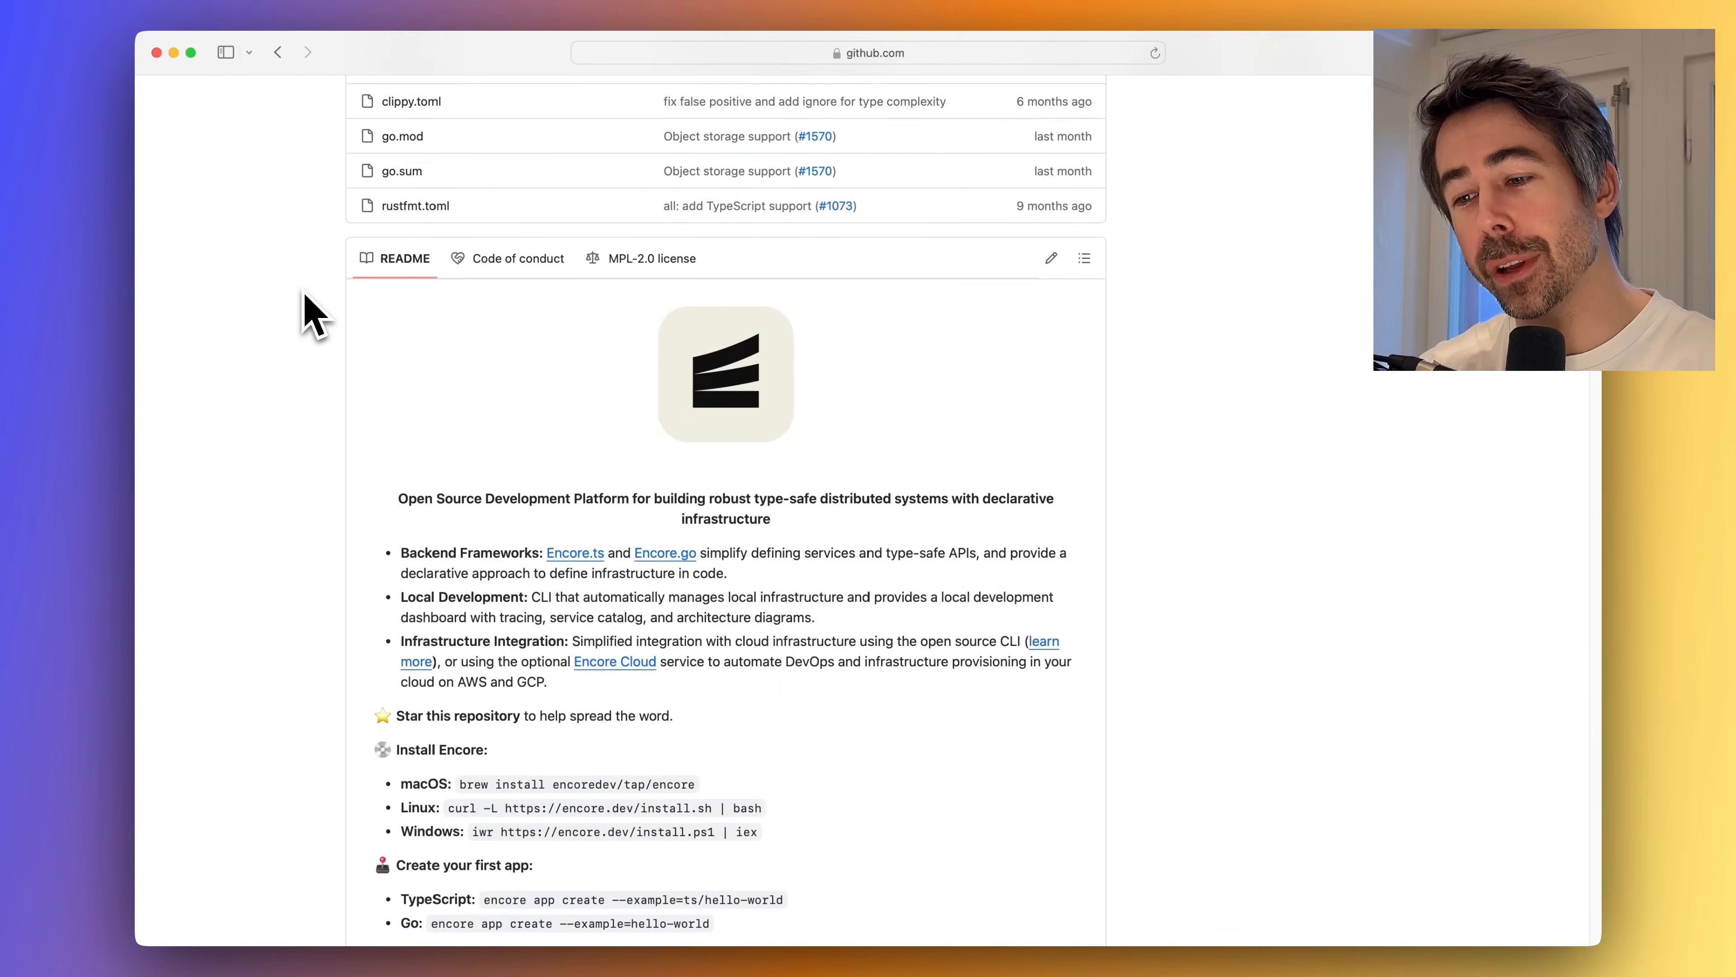
scroll("down", 3)
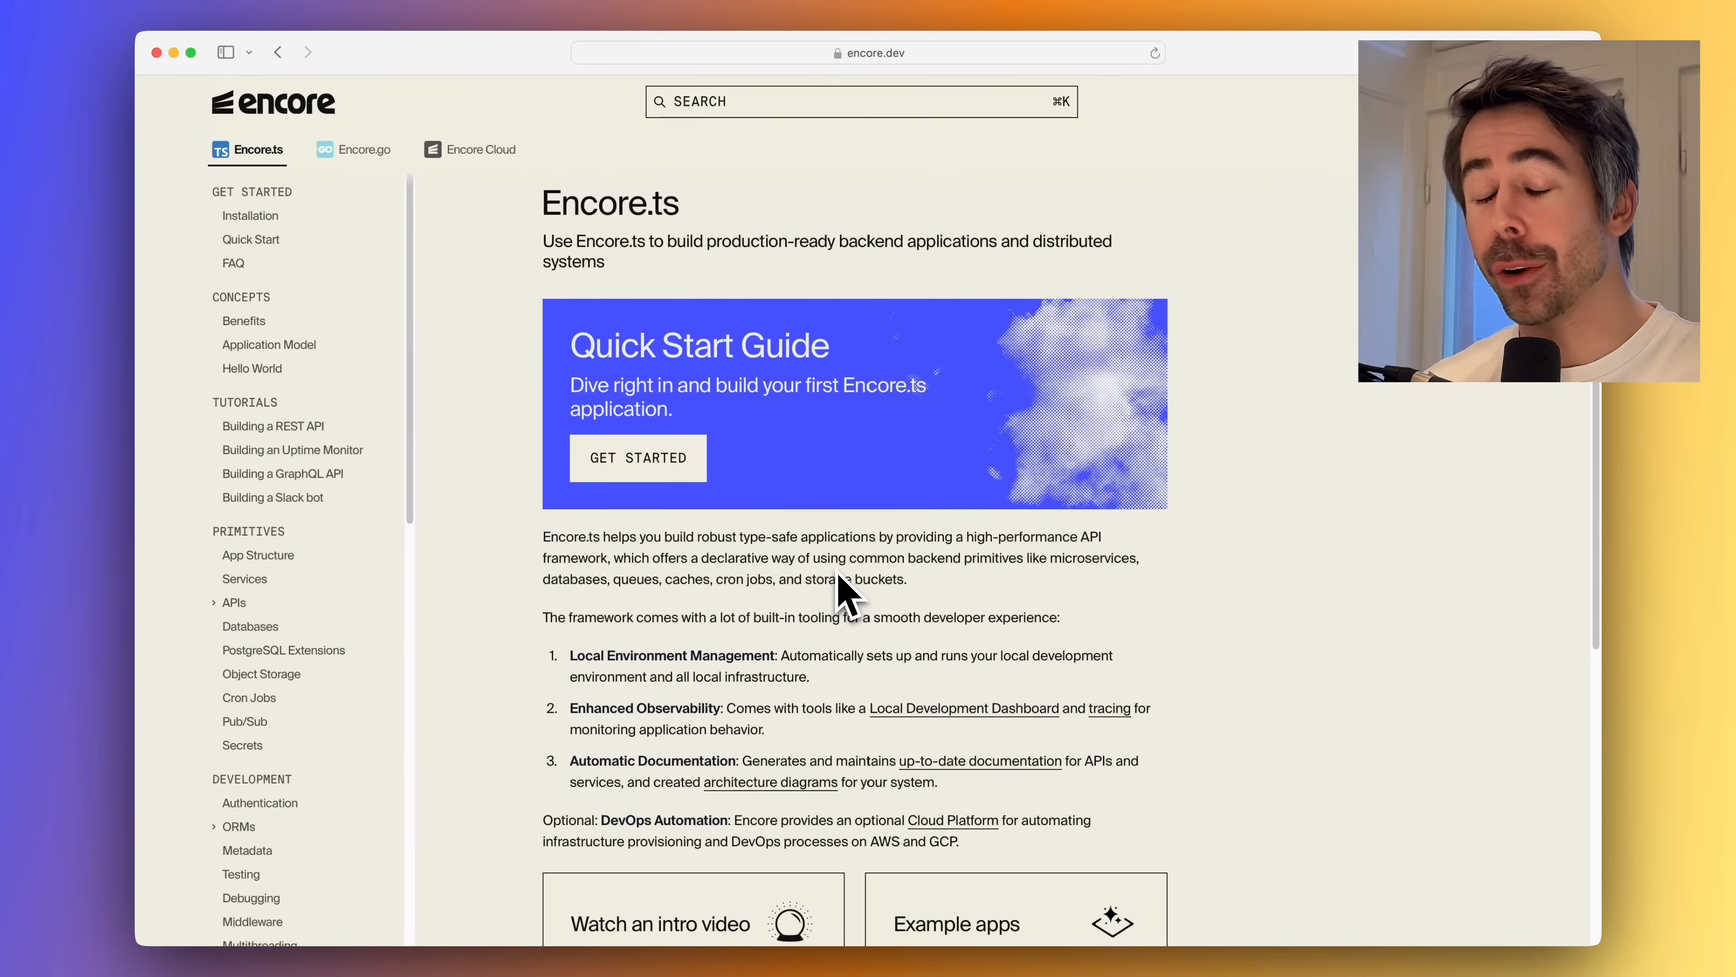
mouse_move(559, 597)
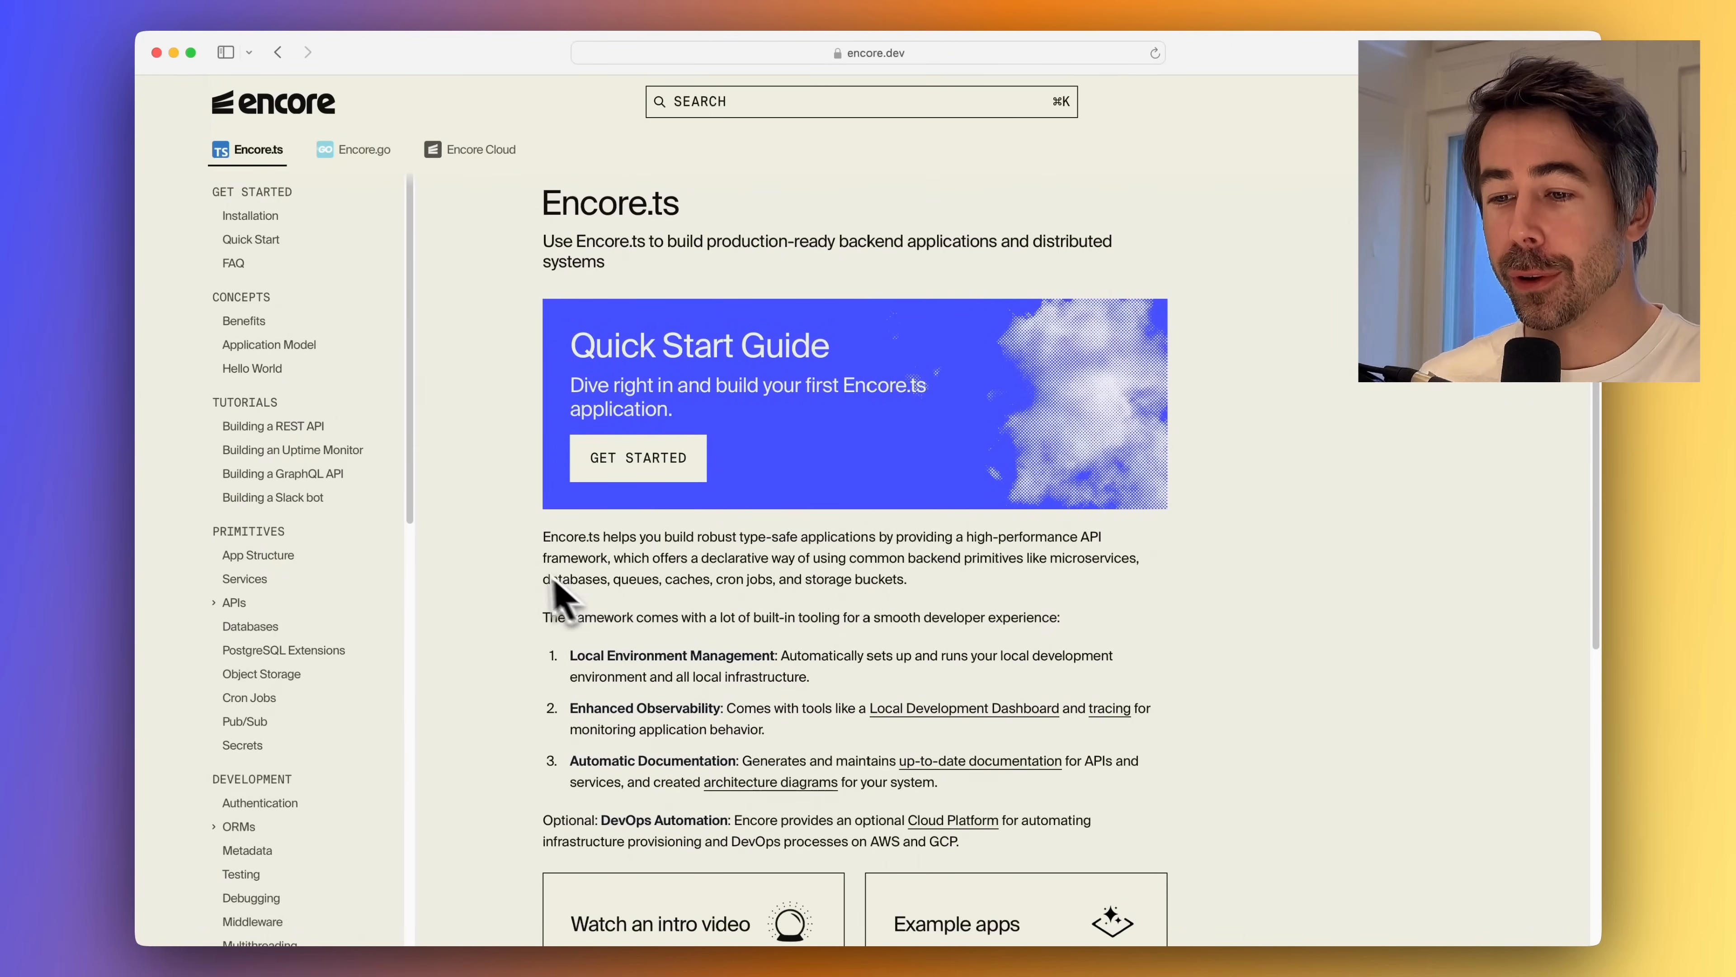
mouse_move(477, 316)
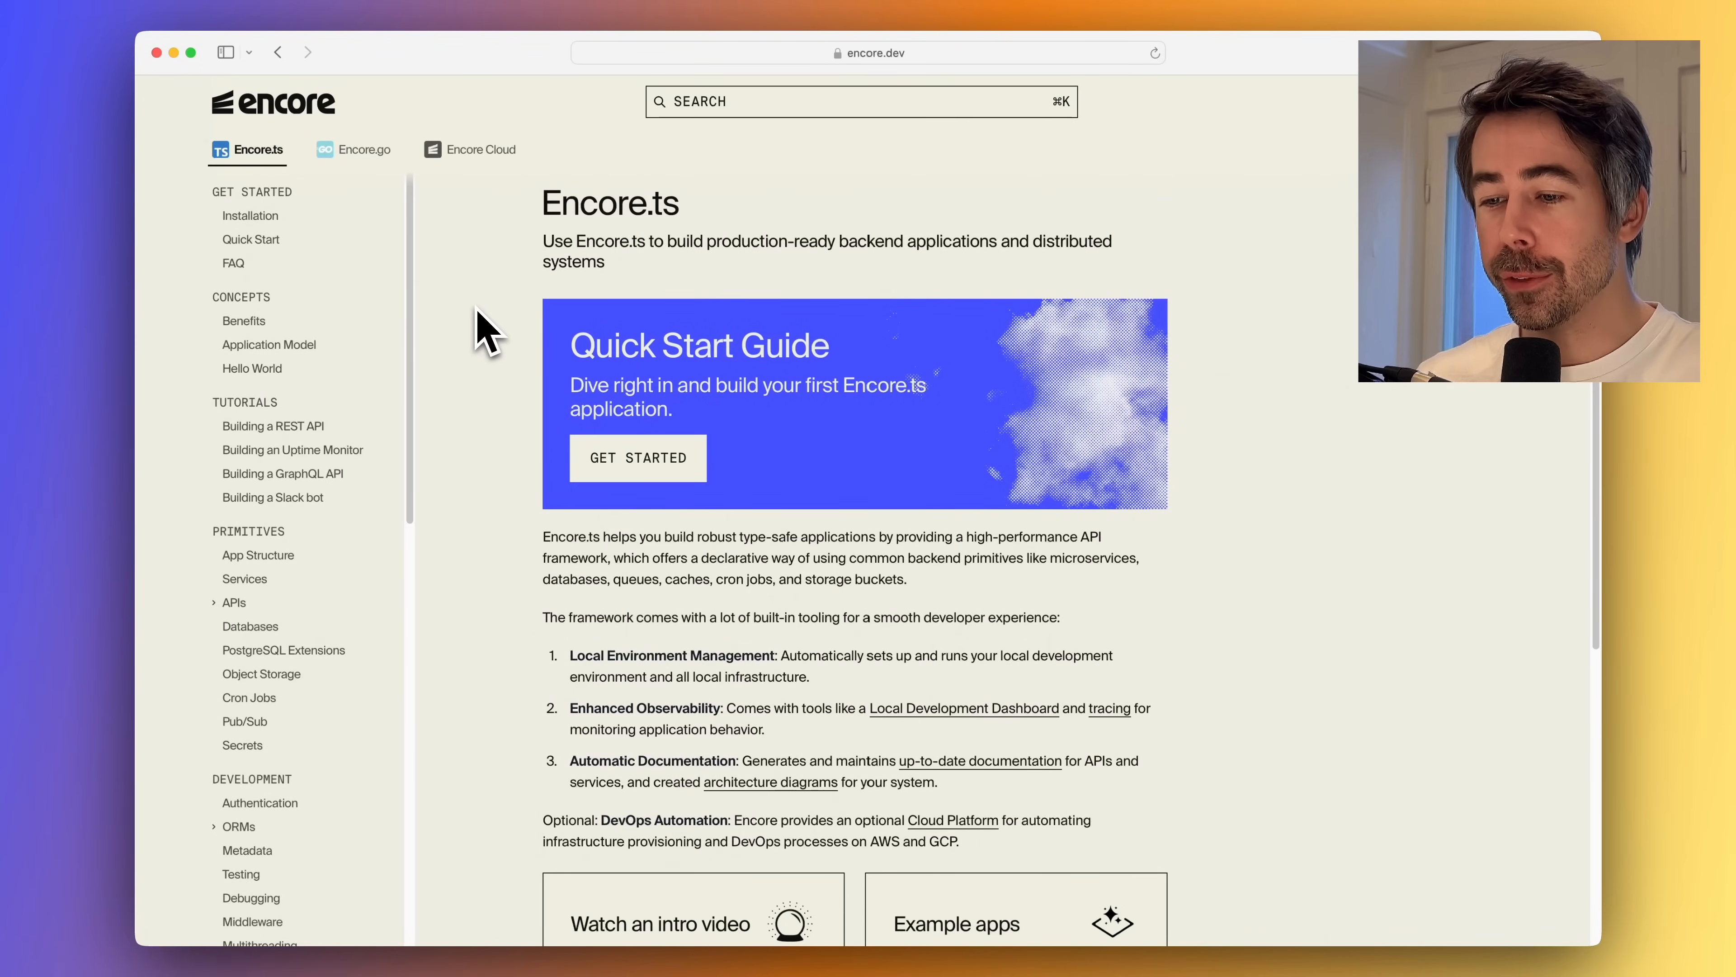
Step: Reach the Encore.ts Client Library Generation page via the Quick Start guide
left_click(364, 150)
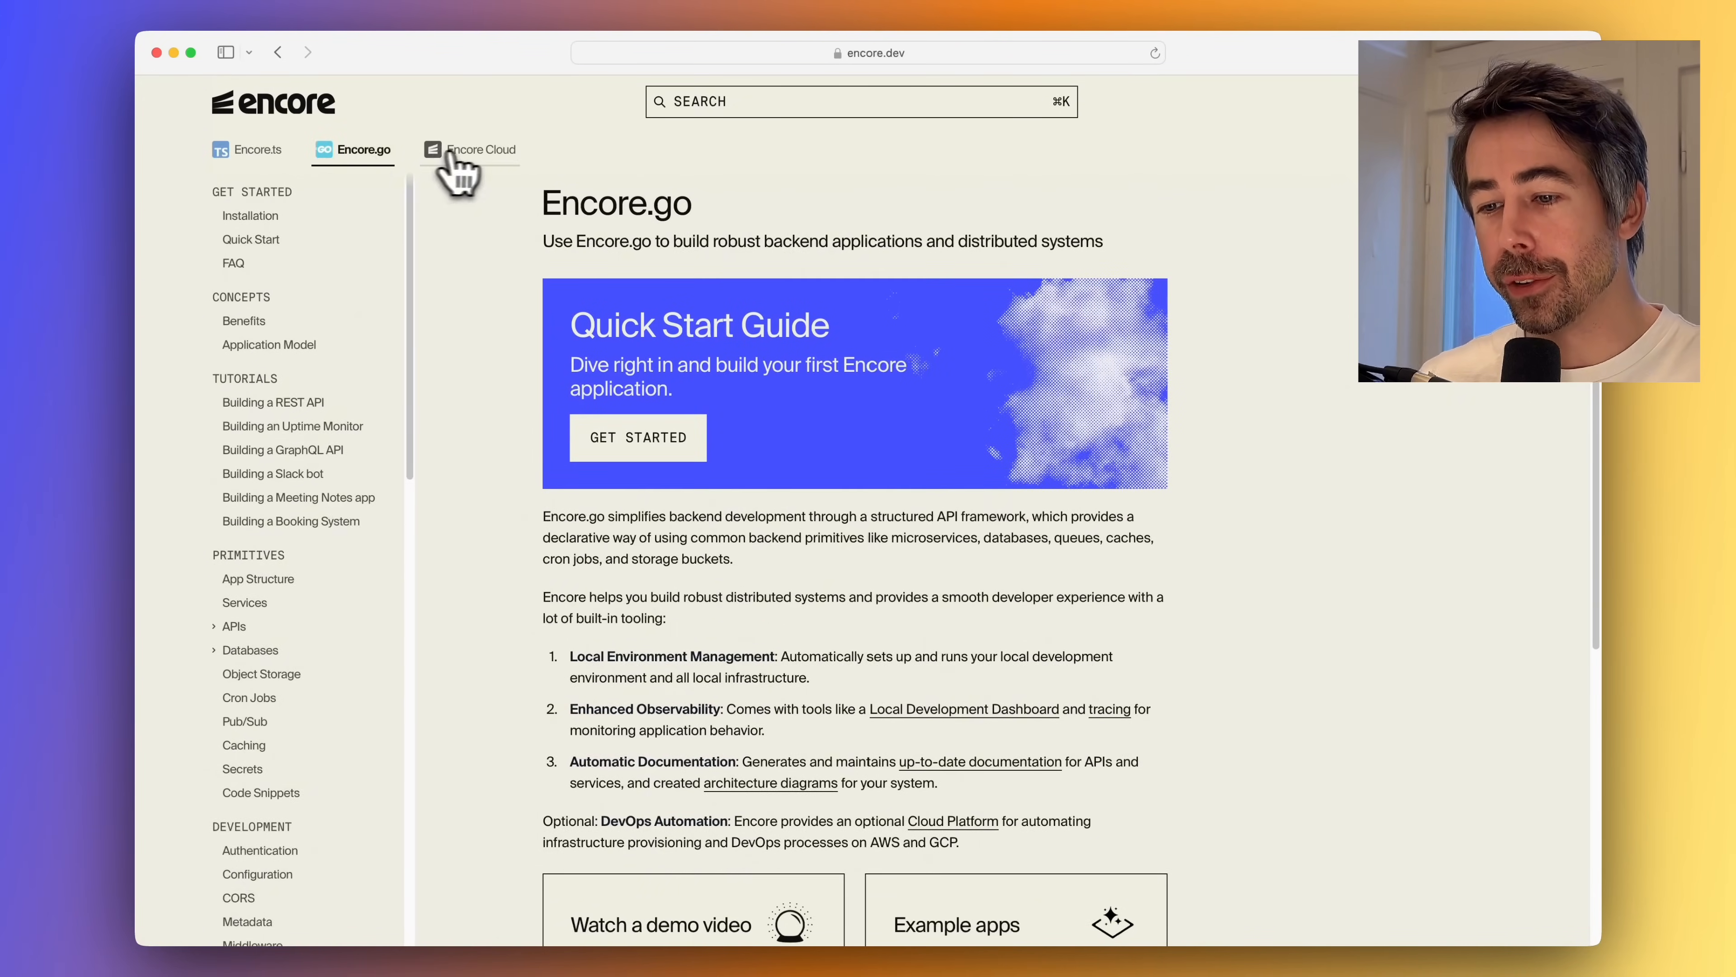
left_click(257, 150)
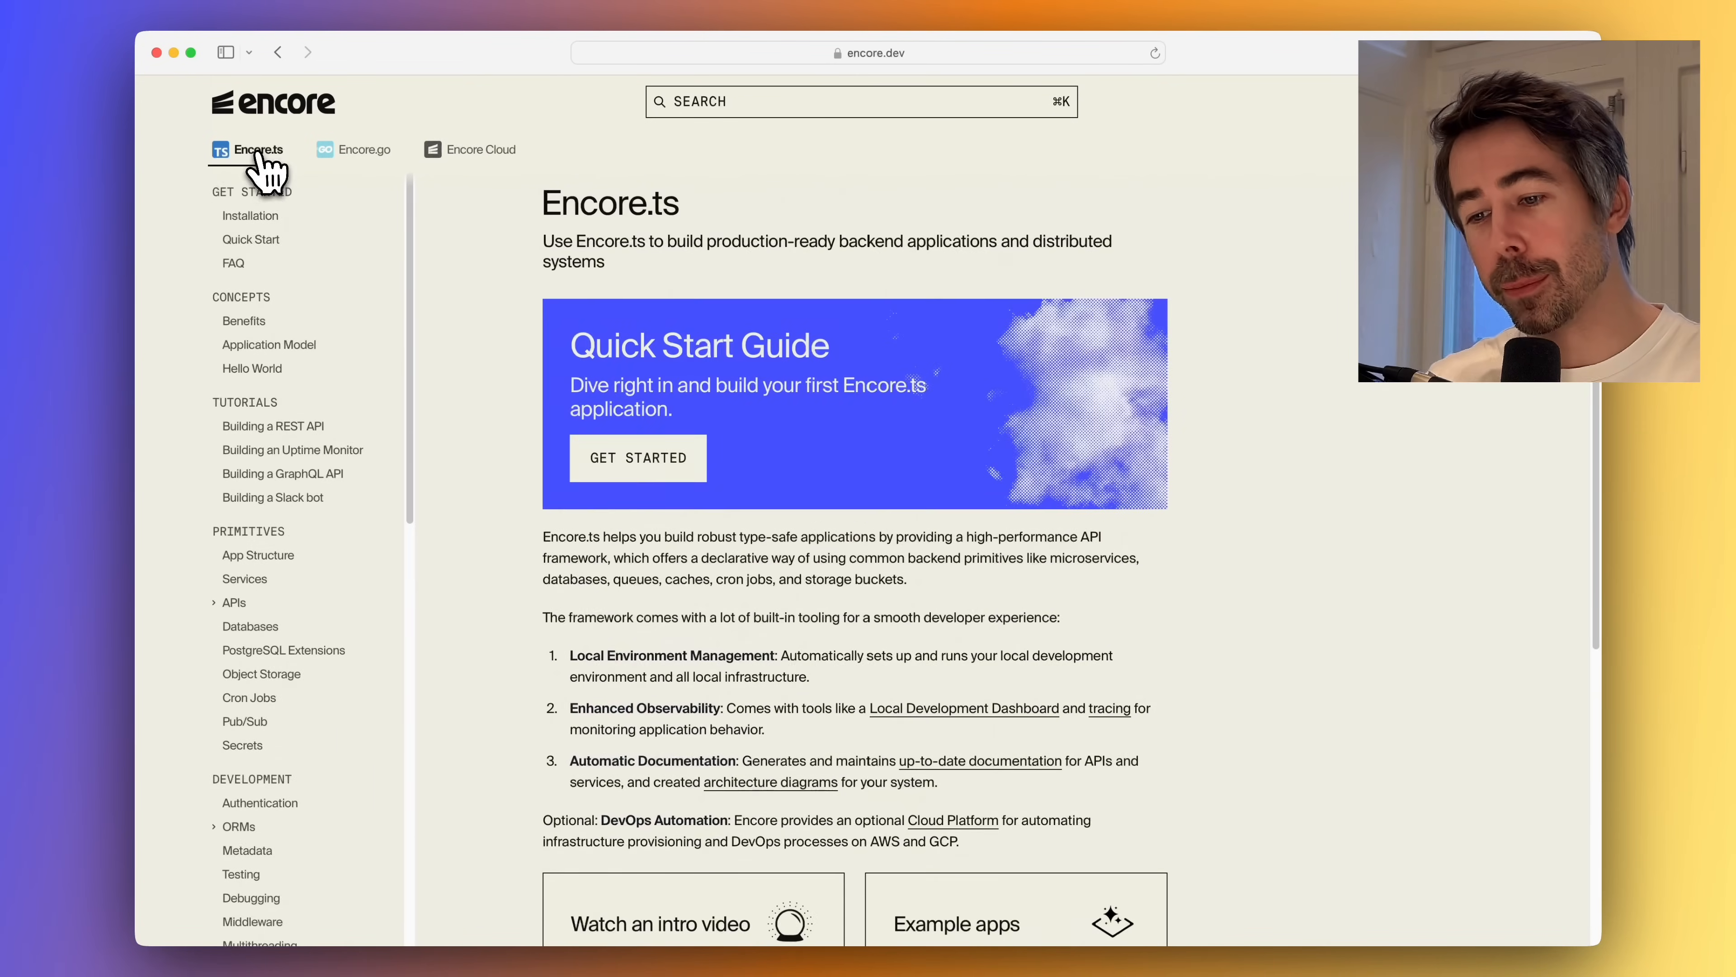
left_click(251, 239)
type("client")
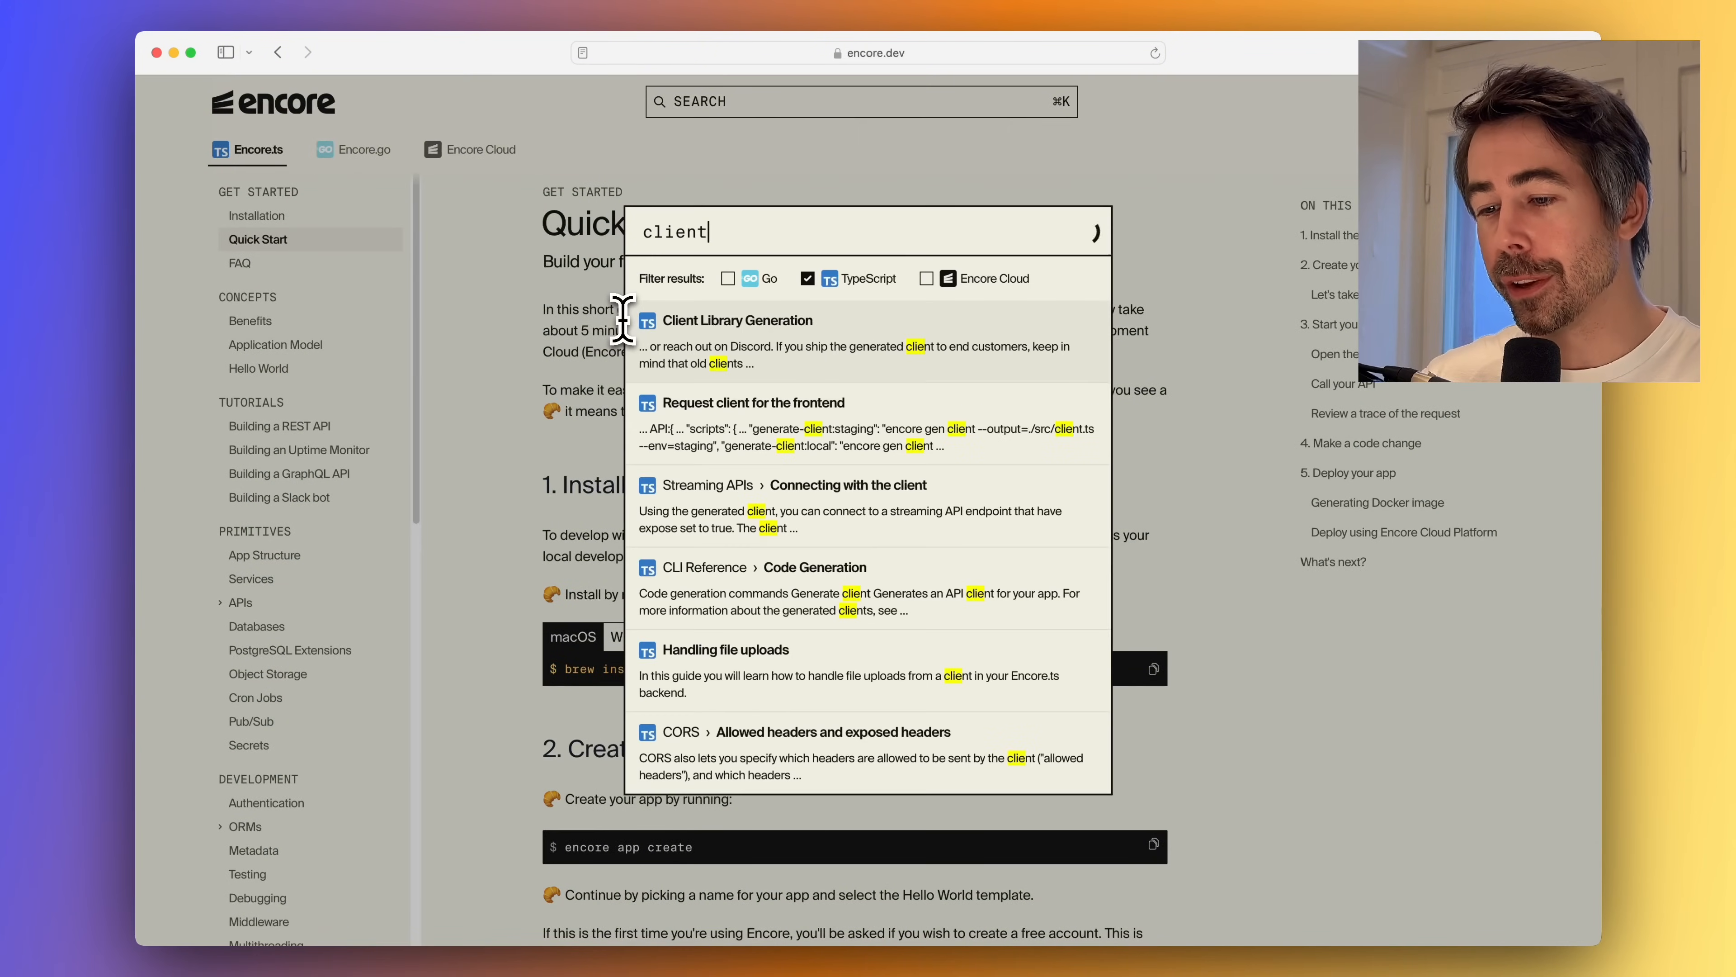
left_click(738, 320)
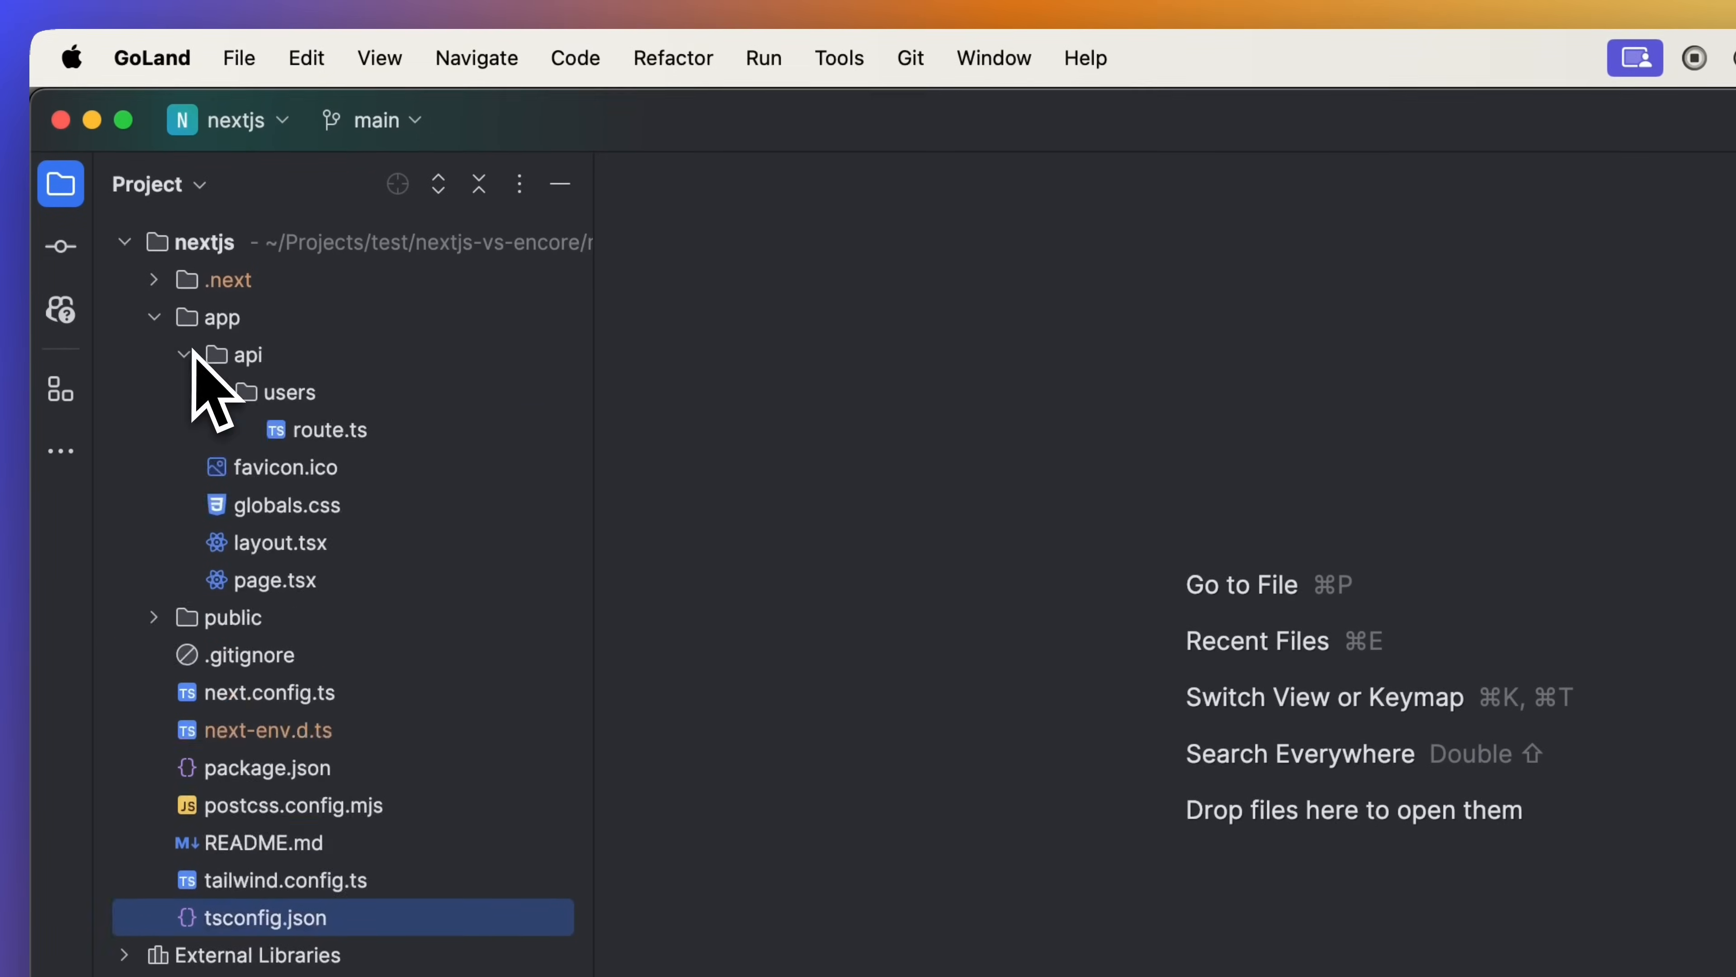
Step: Reveal the users route in app/api and show page.tsx with the Home component
double_click(330, 429)
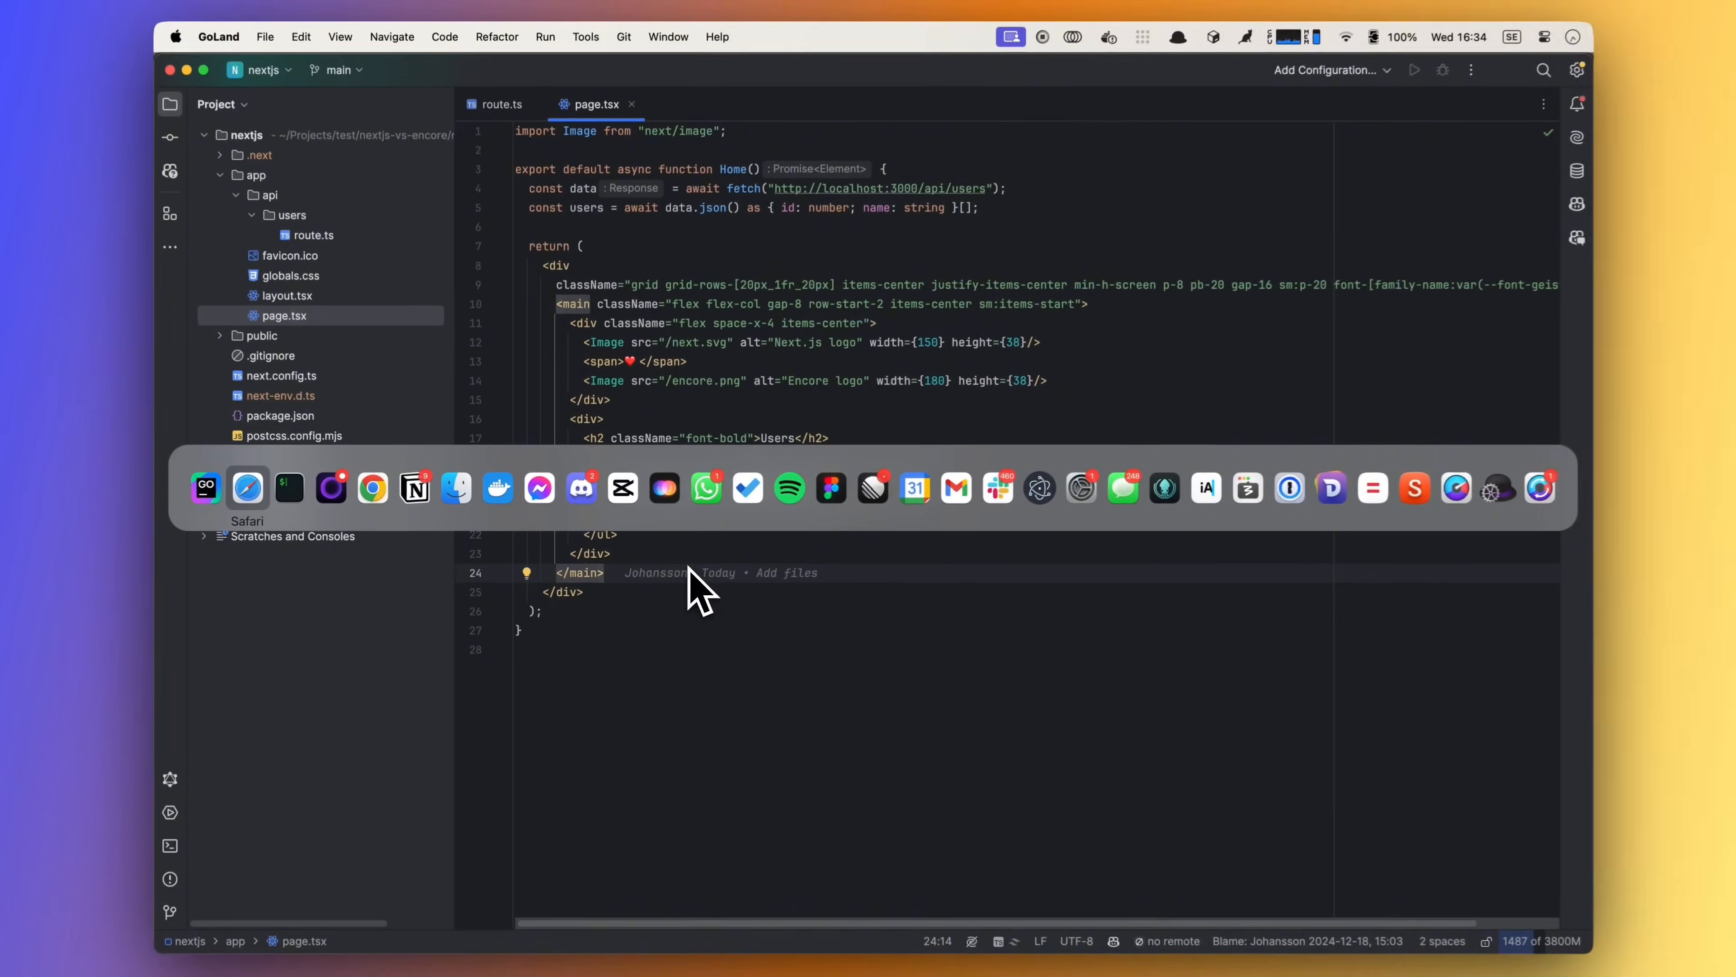
Step: View the localhost page listing four users in Safari, then switch to iTerm
left_click(246, 488)
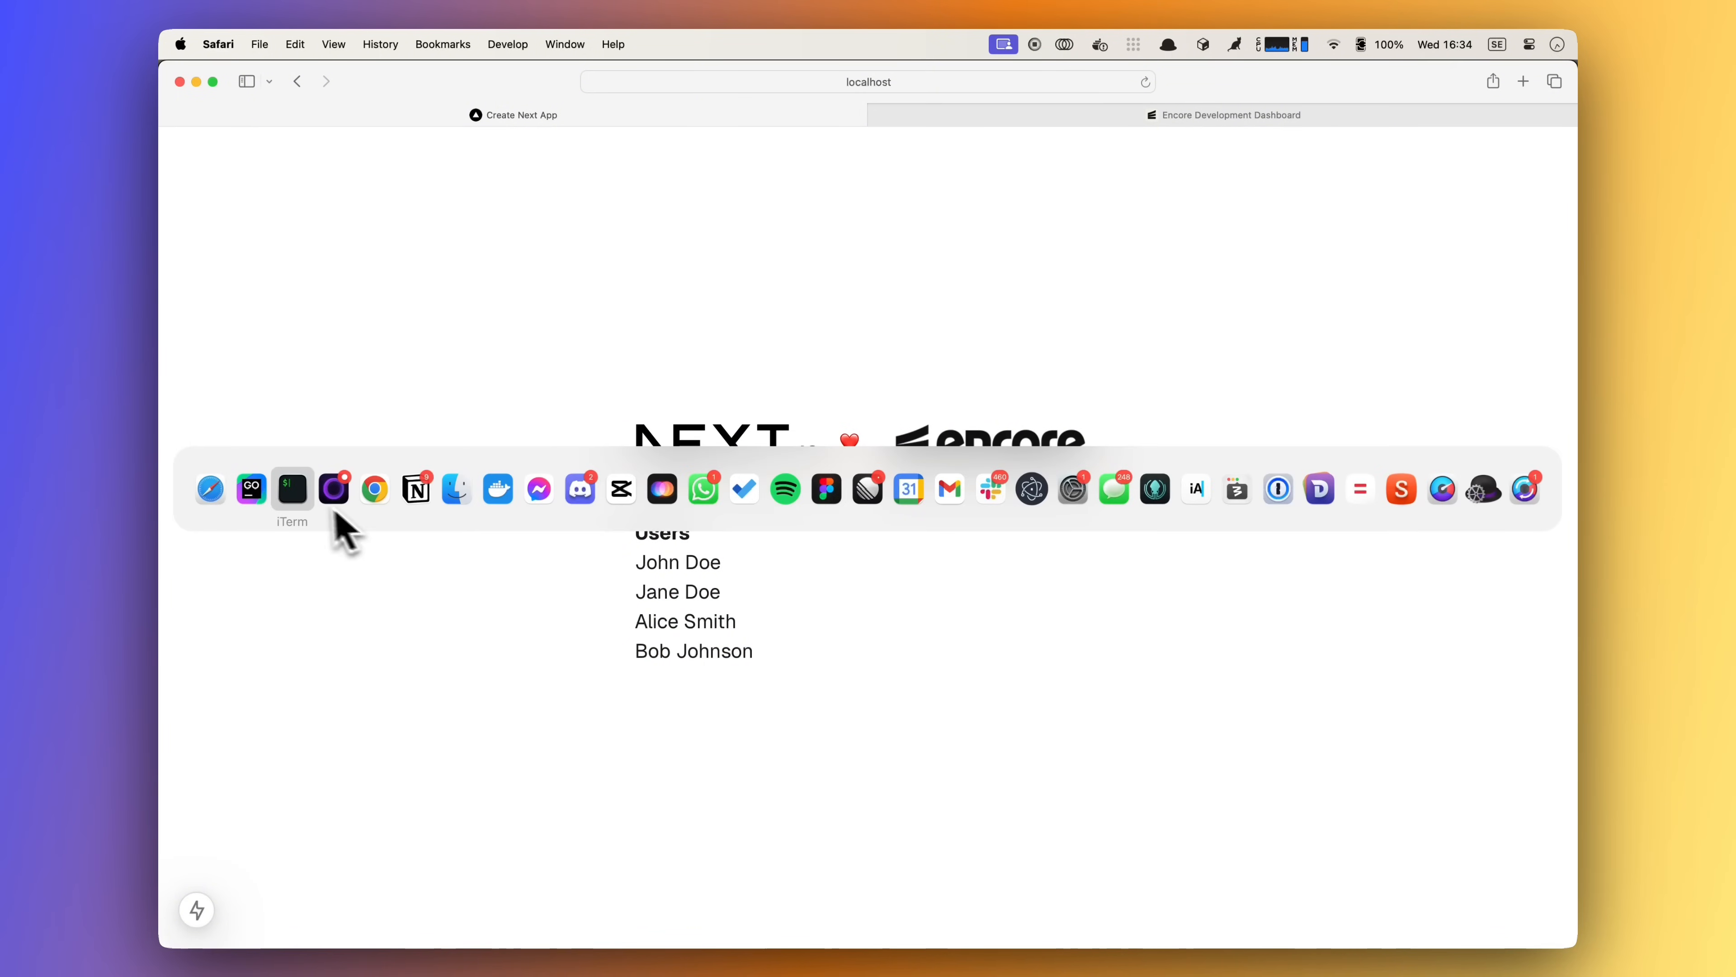
left_click(292, 490)
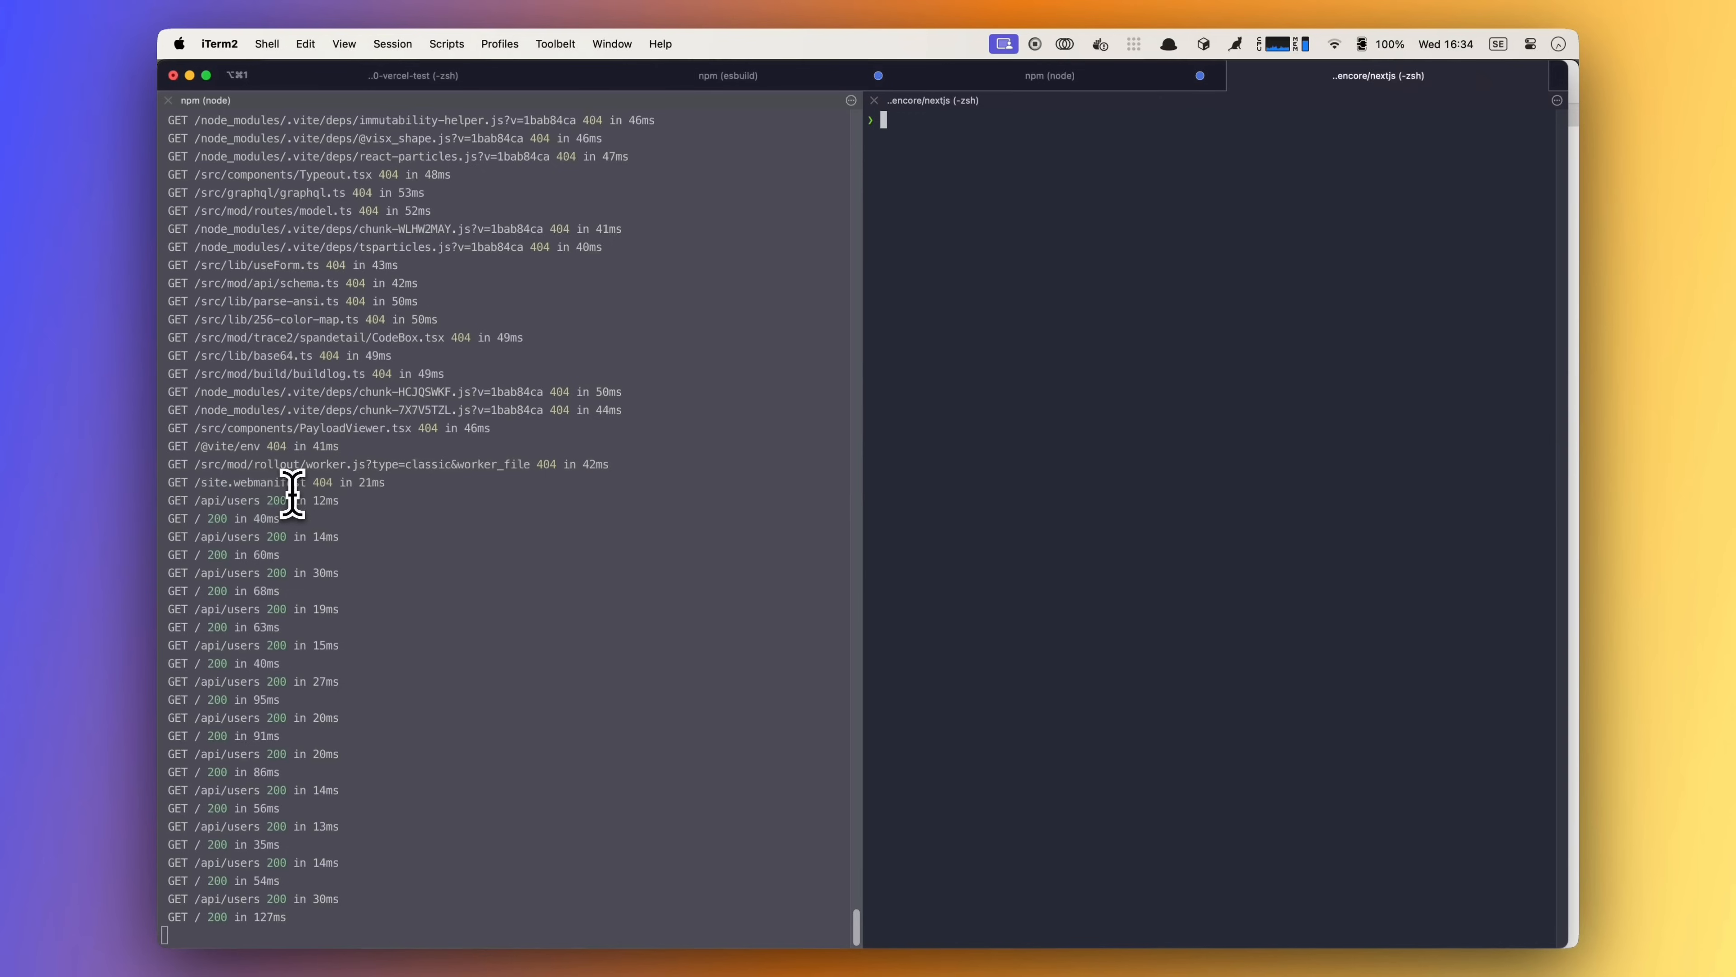
mouse_move(1002, 320)
type("encore app init")
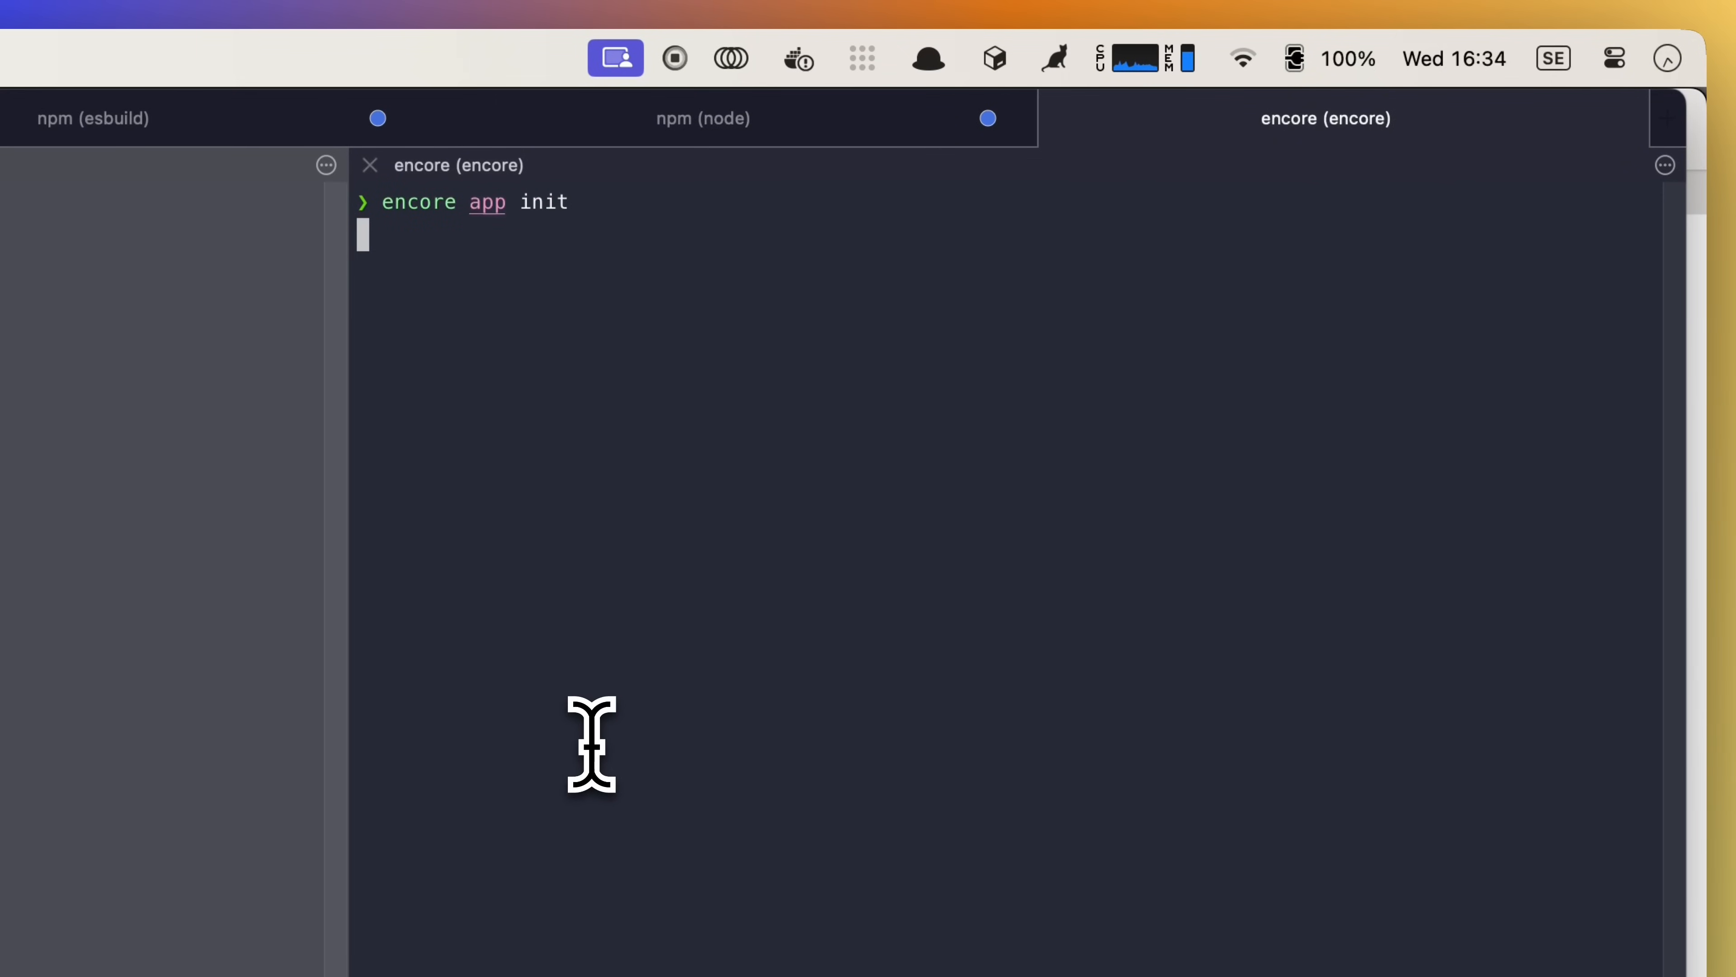
Step: Run encore app init choosing TypeScript and the app name next-with-encore
key("enter")
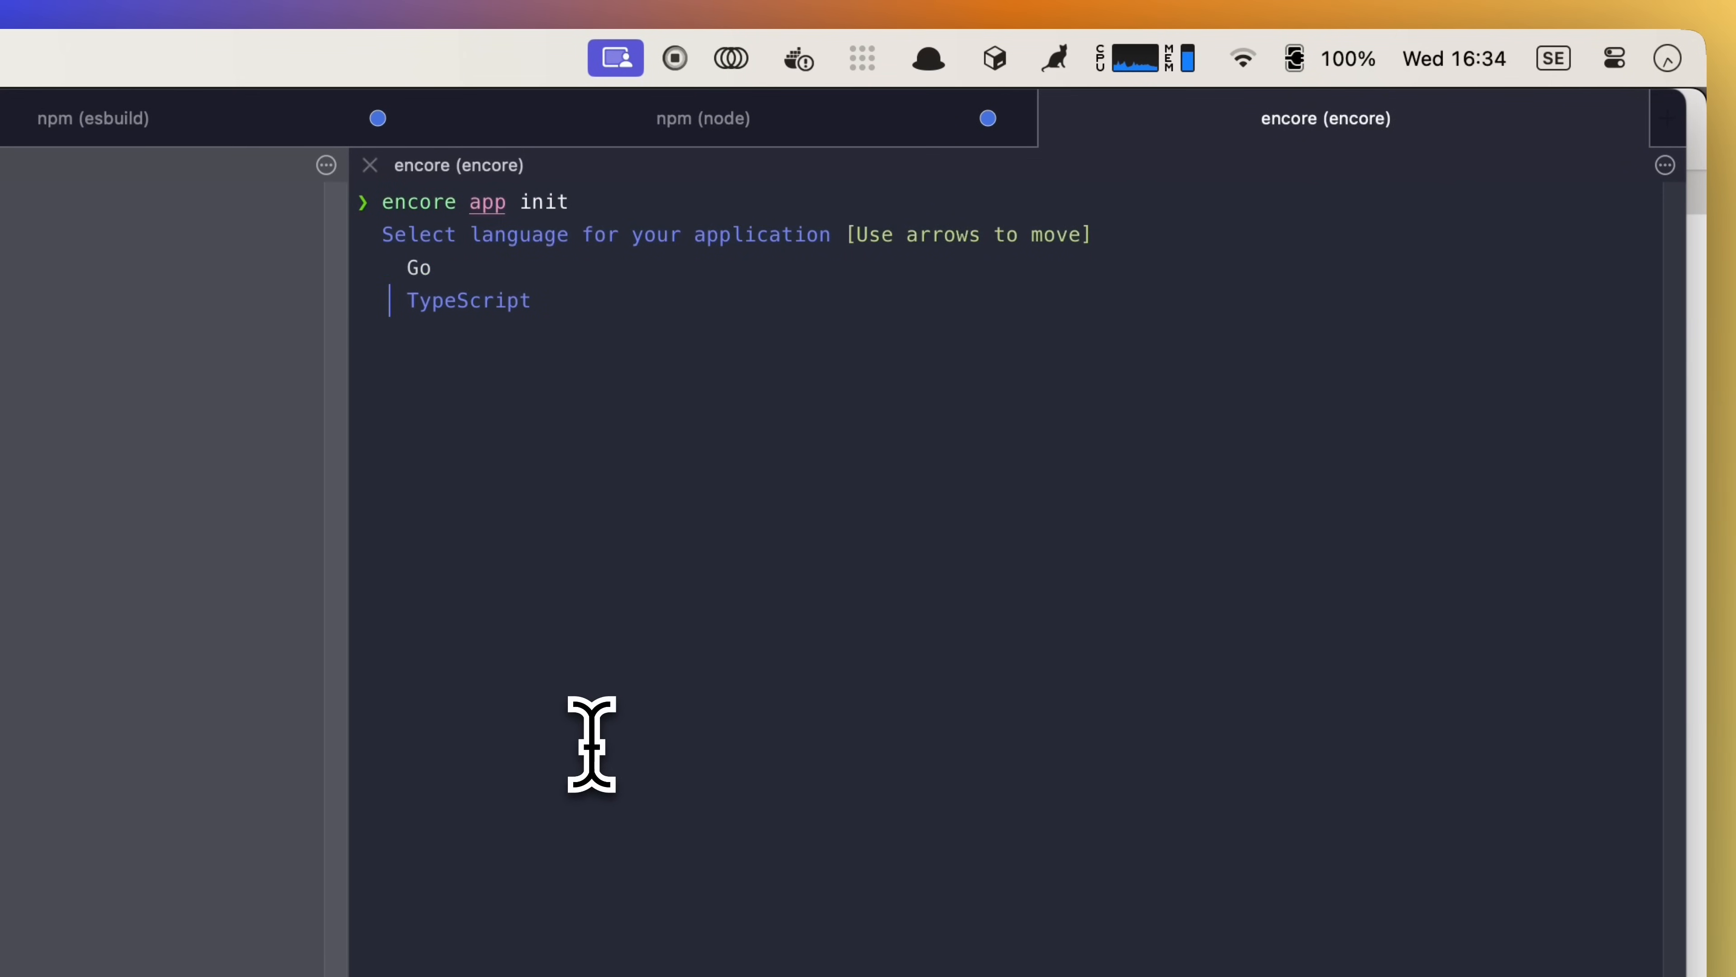
key("enter")
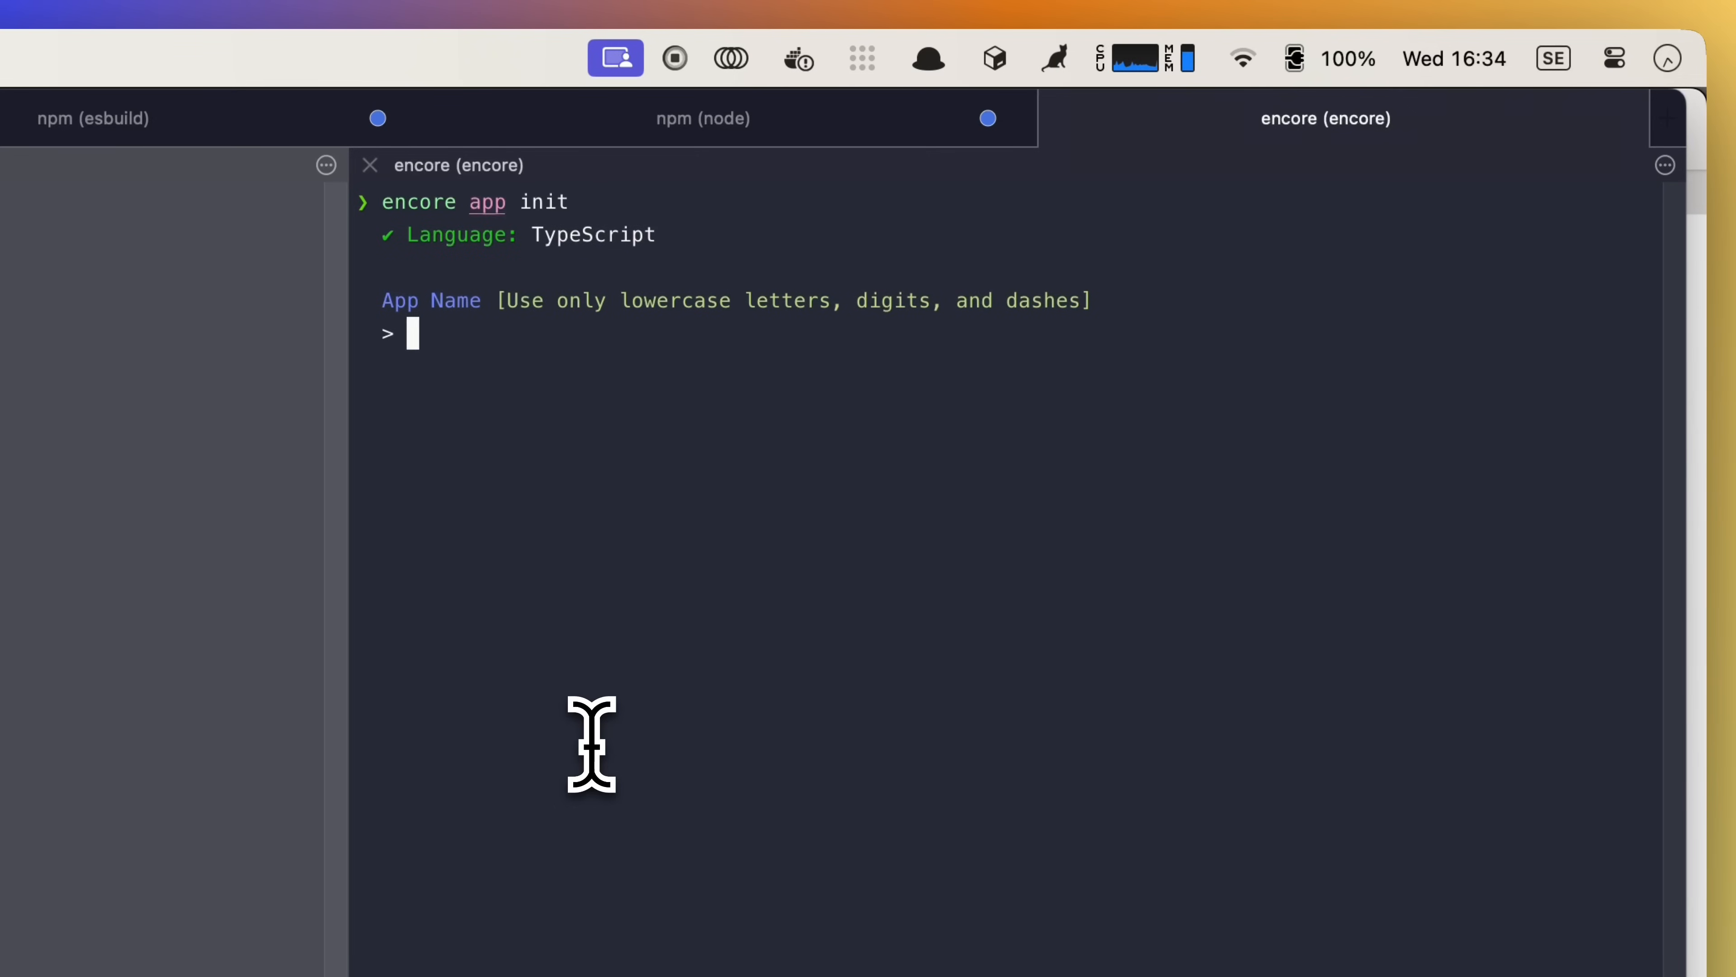
type("next")
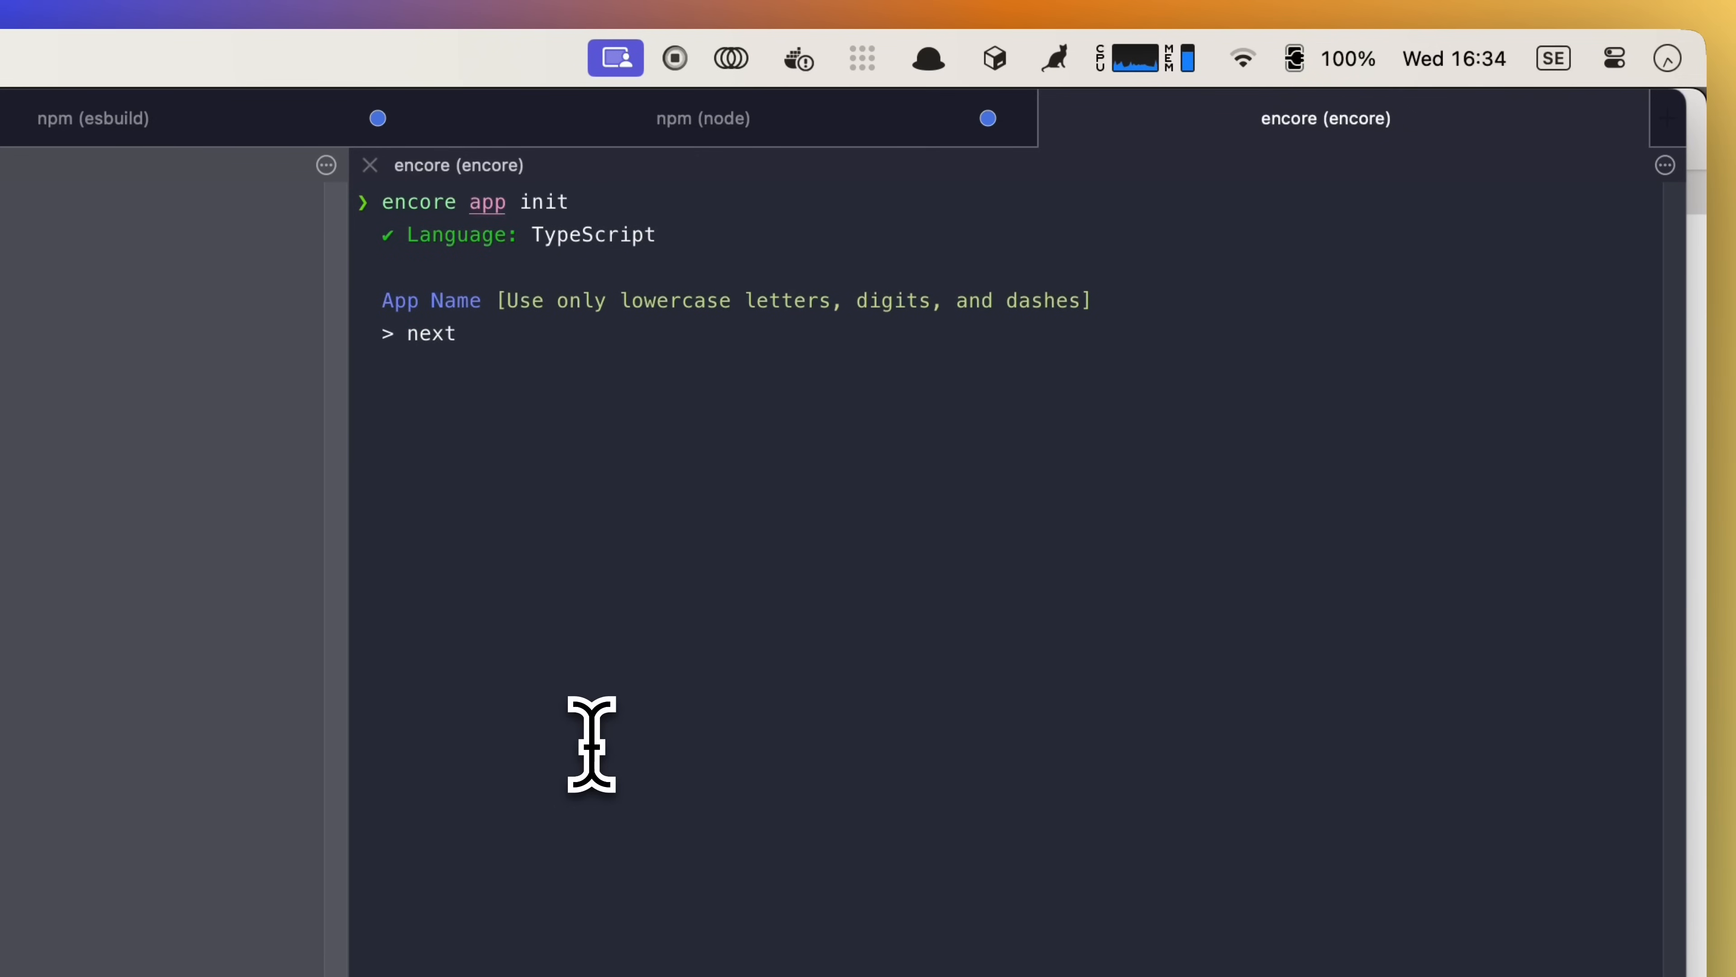
type("-with-encore")
type("npm i encore.dev")
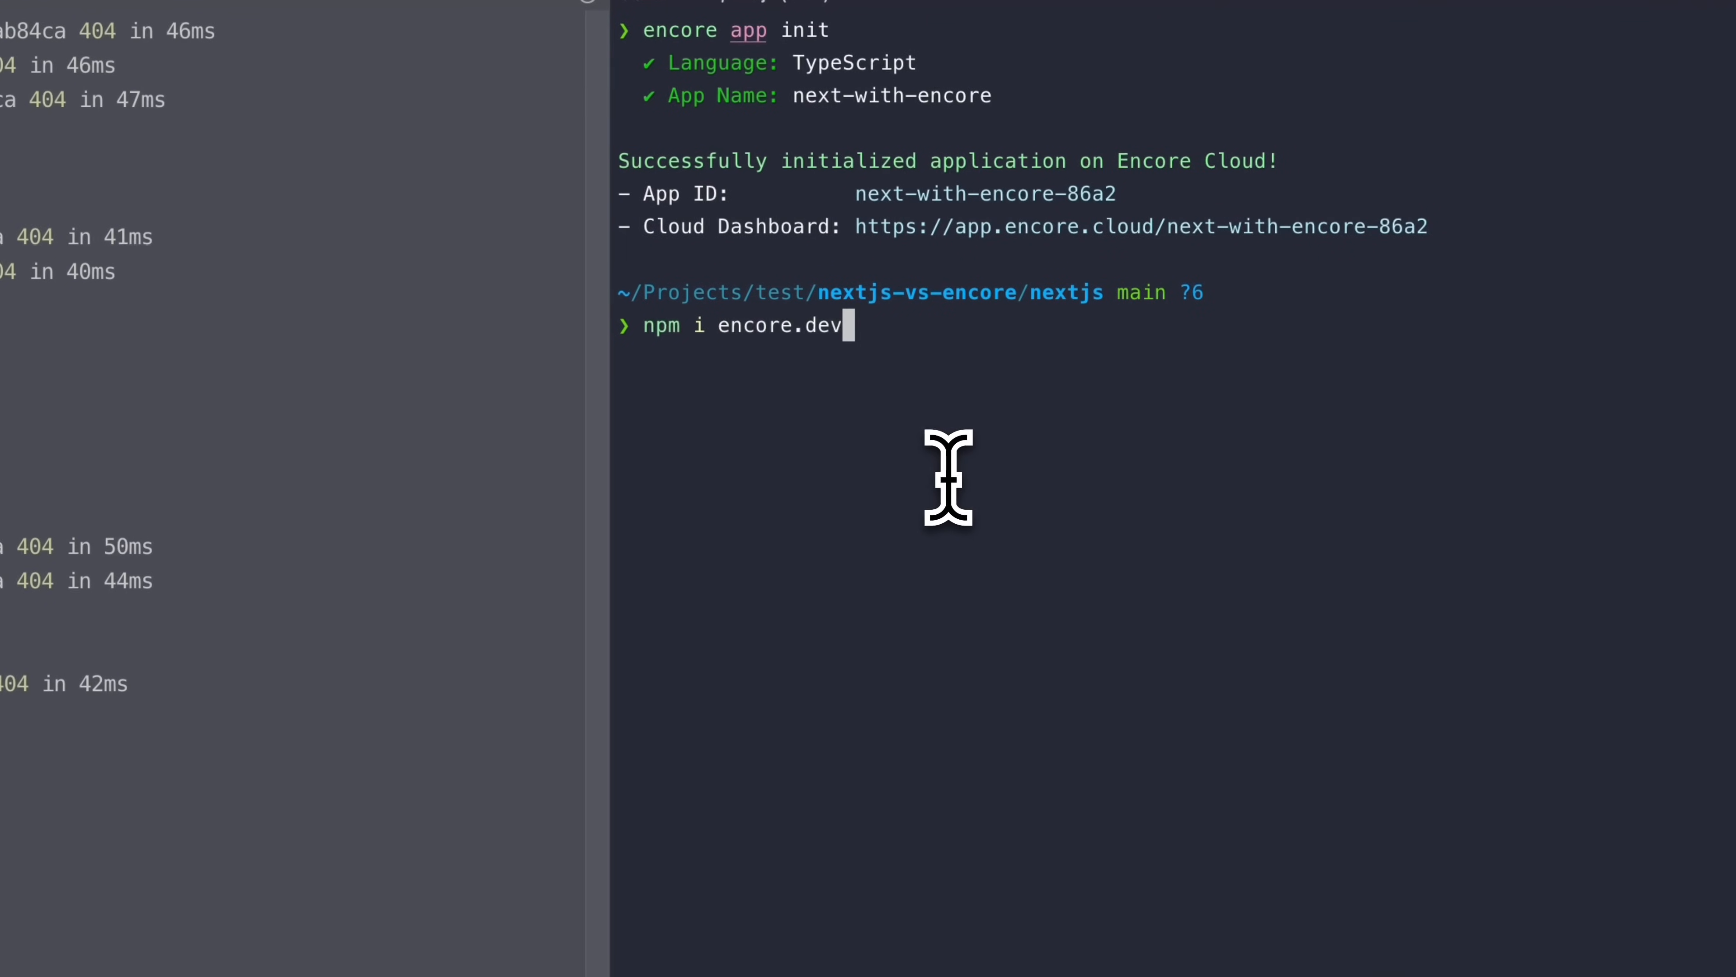
Step: Run npm i encore.dev to install the Encore package in the project
key("Enter")
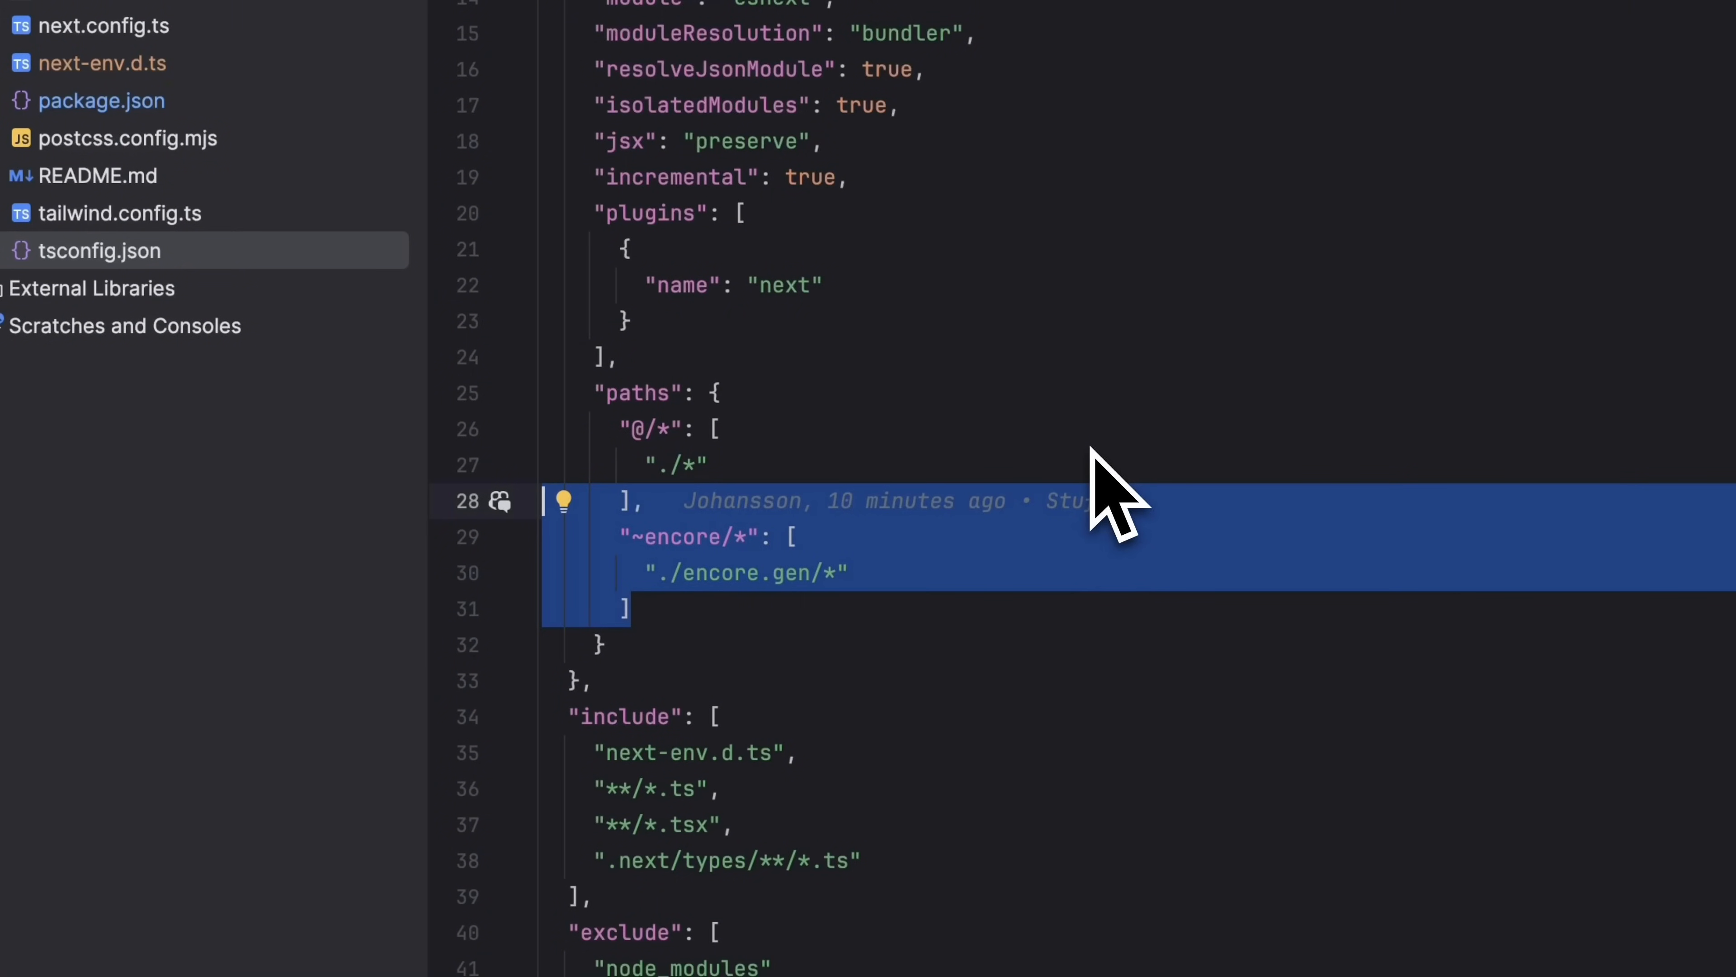
mouse_move(1051, 600)
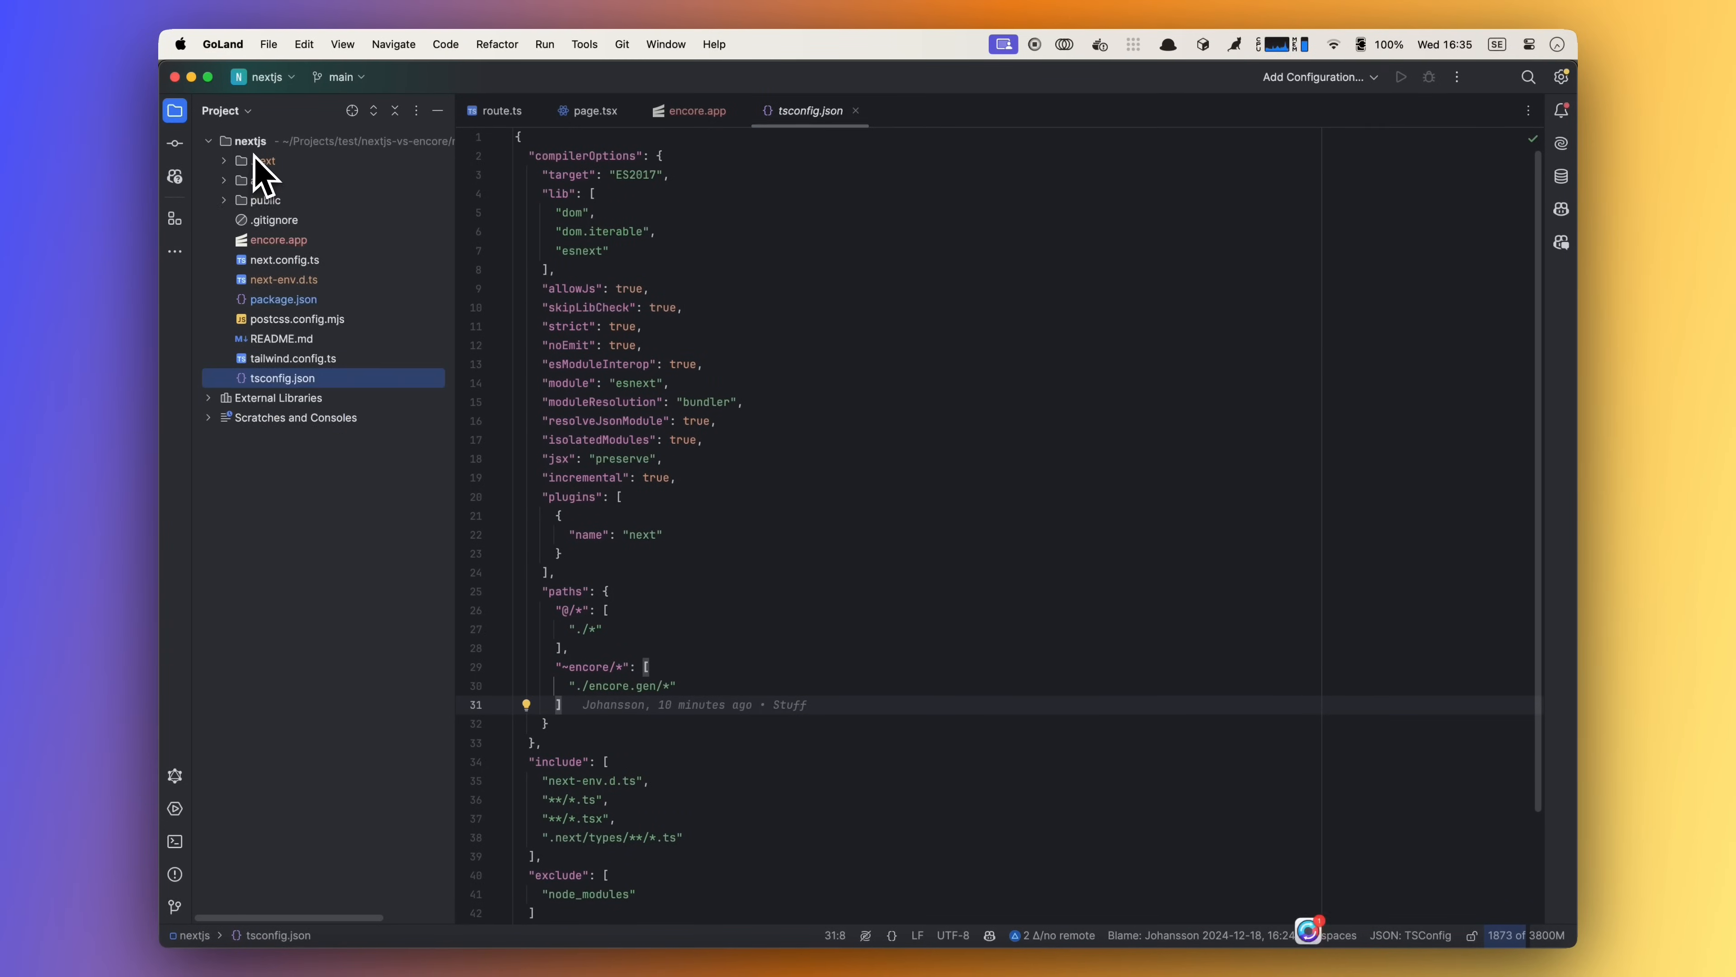
Step: Create a new directory named api at the project root
right_click(261, 161)
type("api")
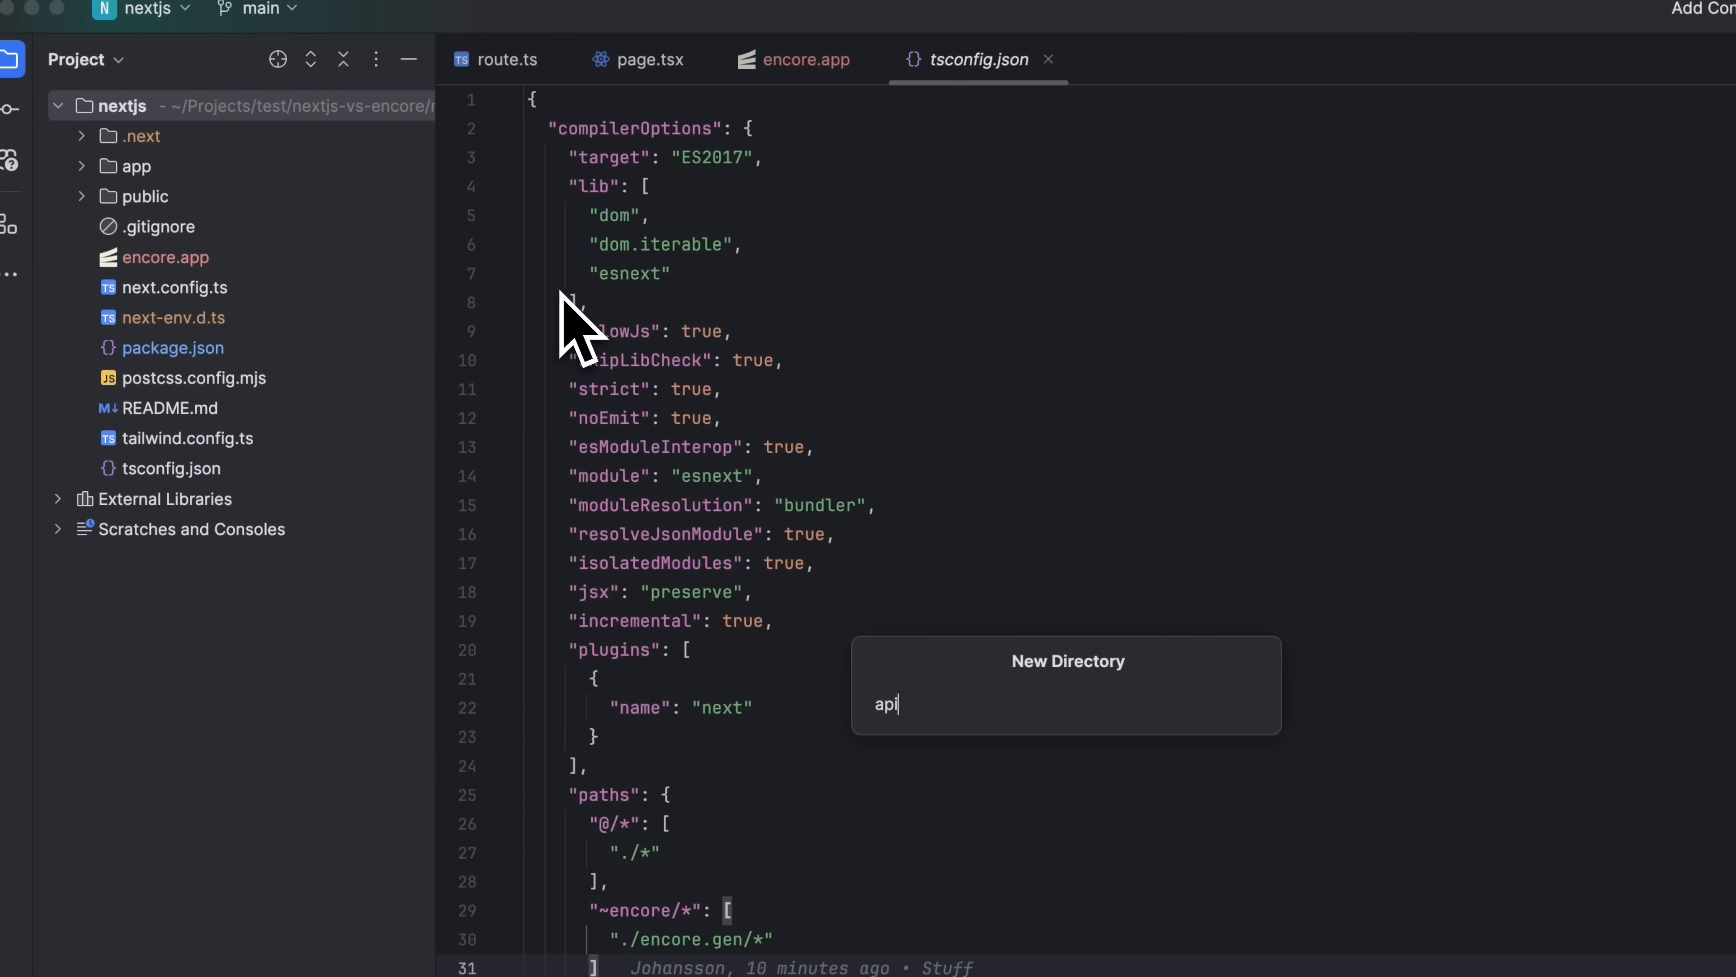
key("Enter")
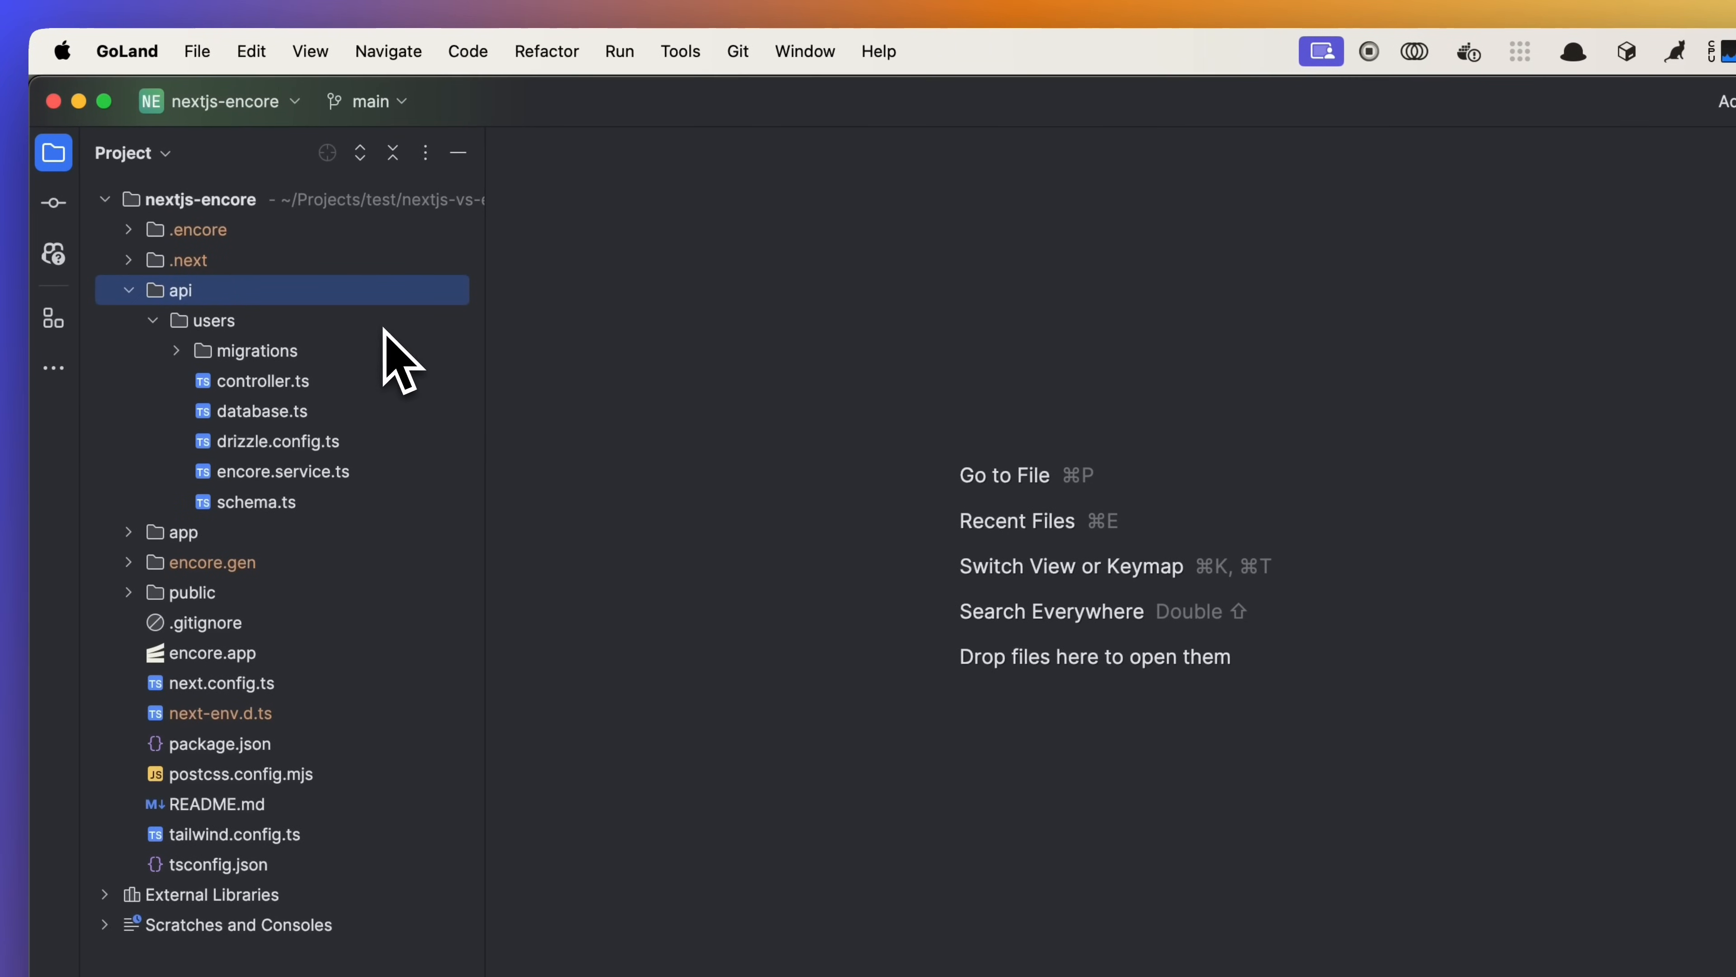
Step: Select the migrations folder inside the api/users service
left_click(257, 351)
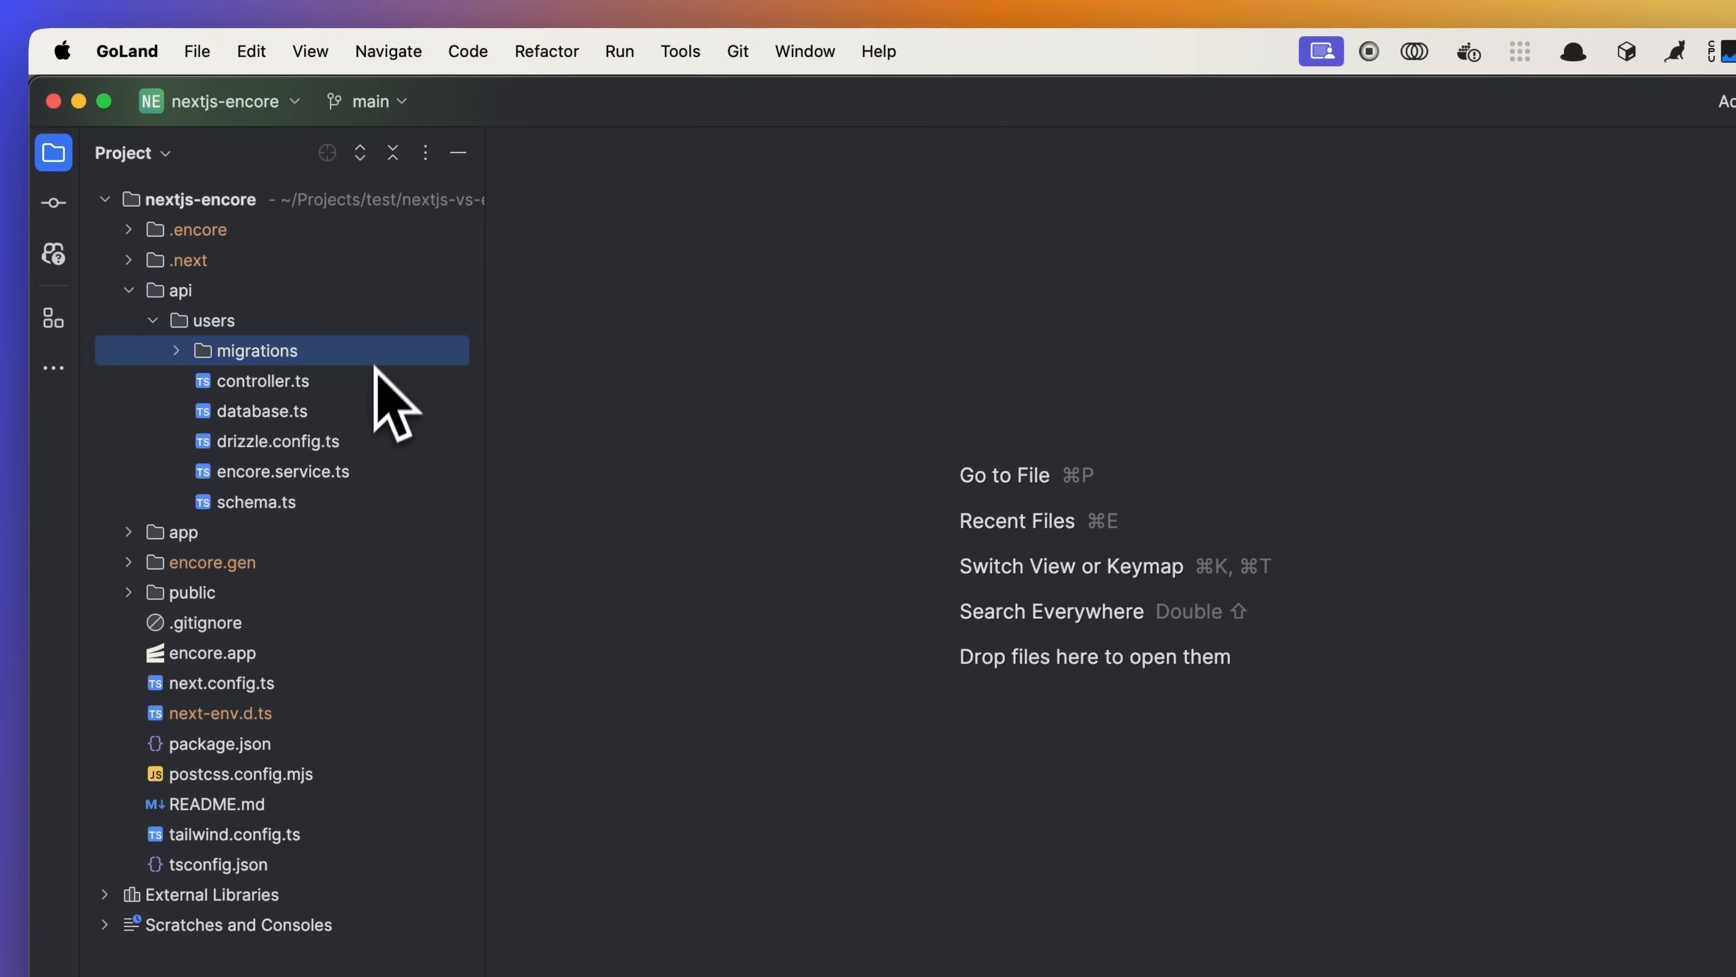
mouse_move(347, 482)
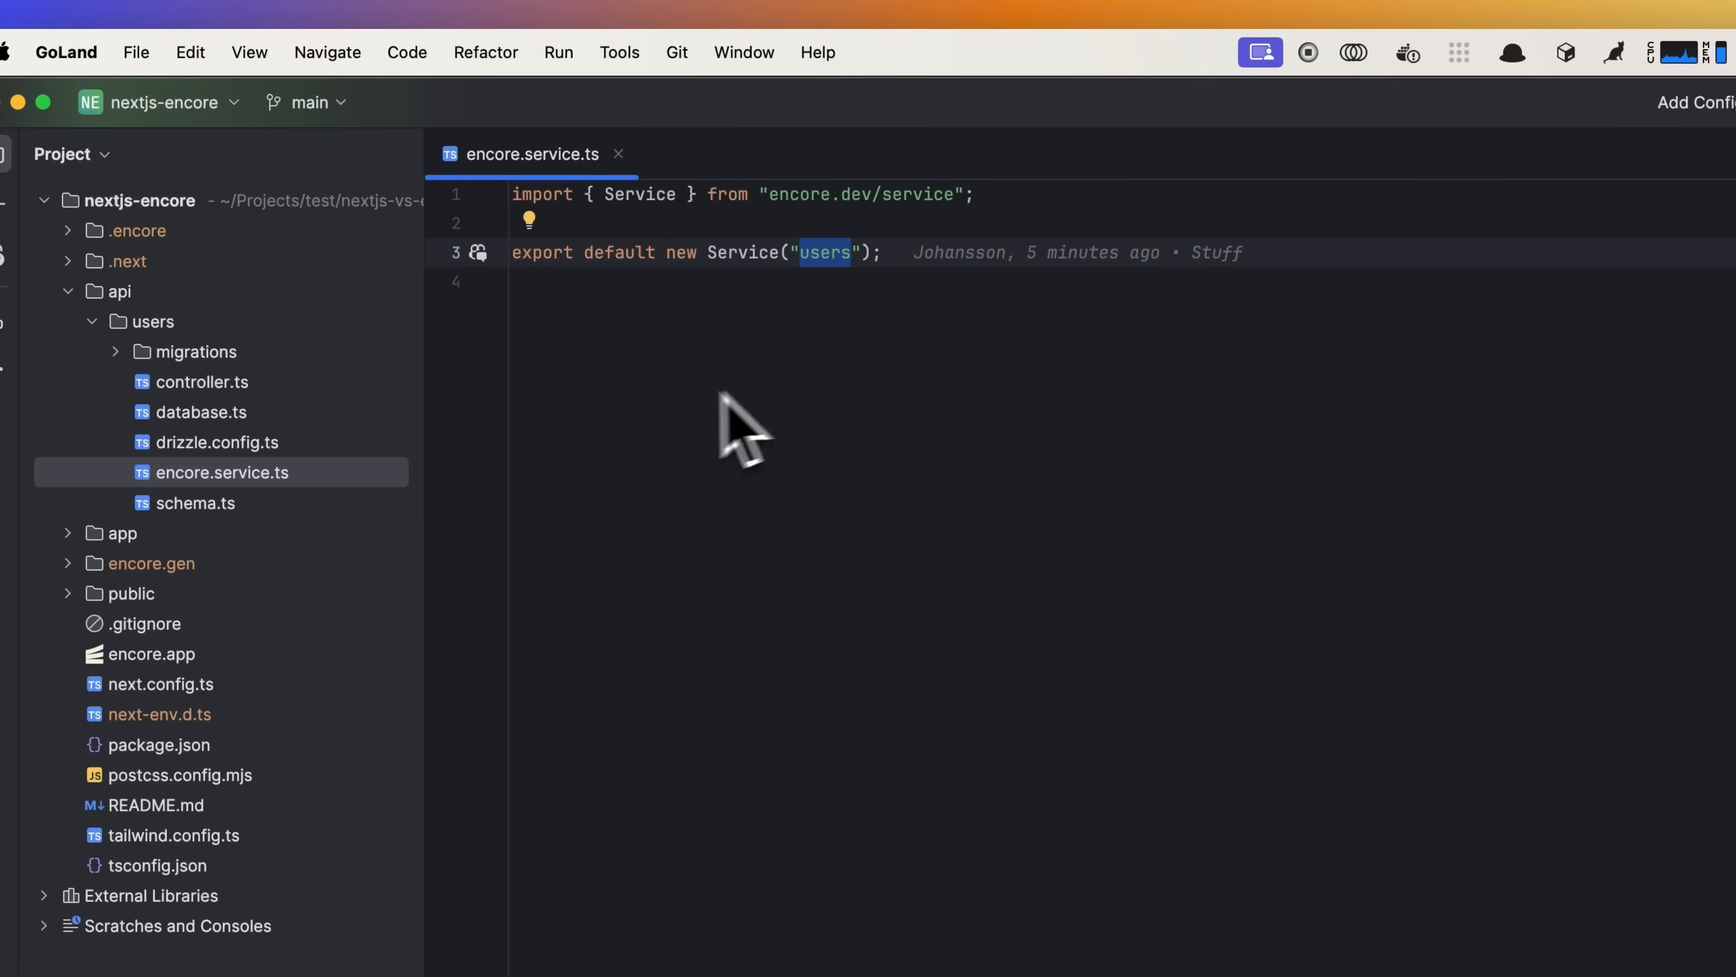
Step: Open the users service's database.ts setup file in the editor
left_click(201, 413)
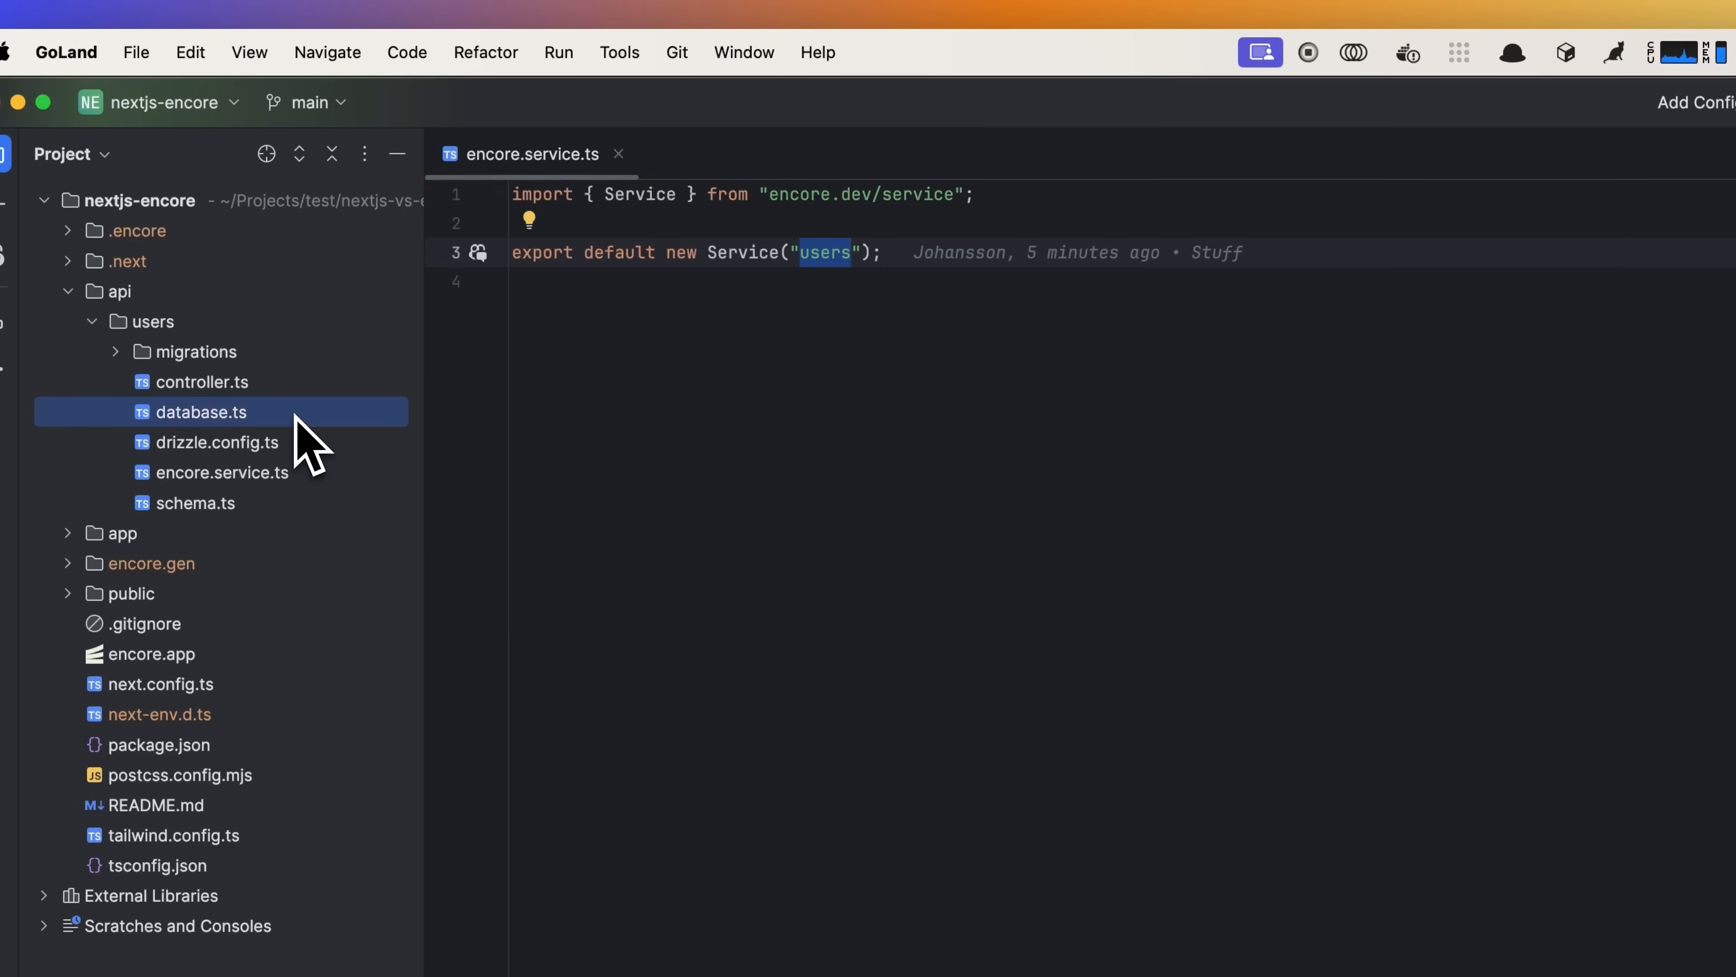
double_click(201, 412)
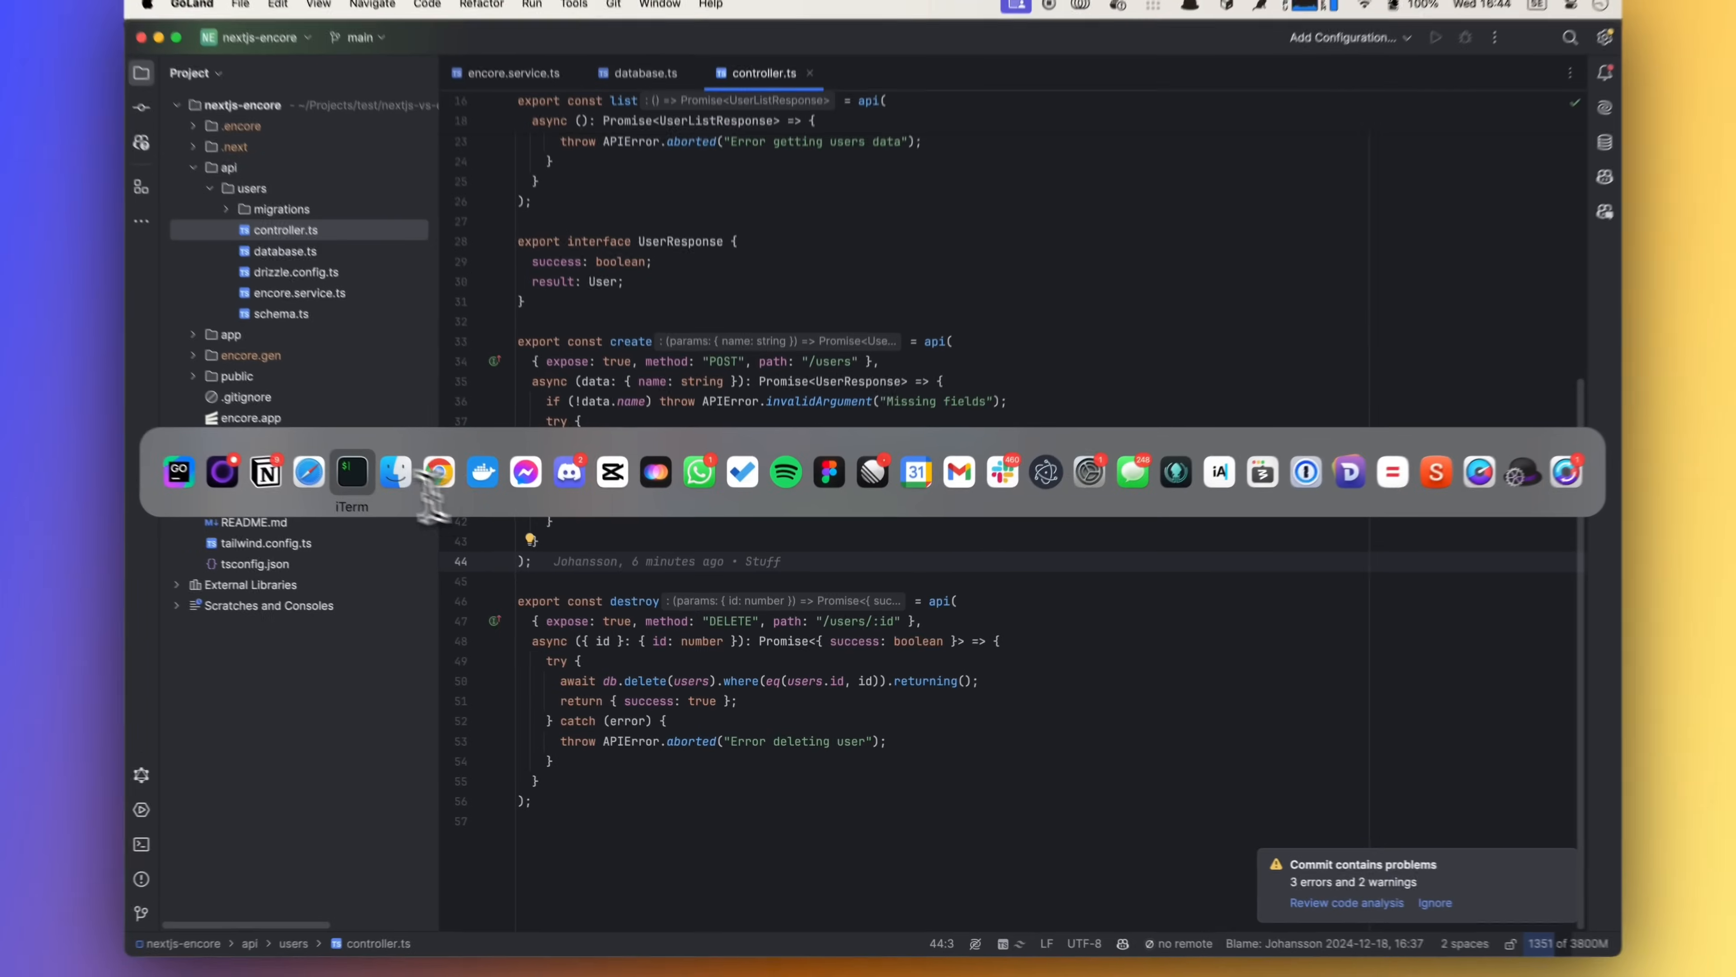
Step: Start the Encore development server with encore run in iTerm
left_click(351, 472)
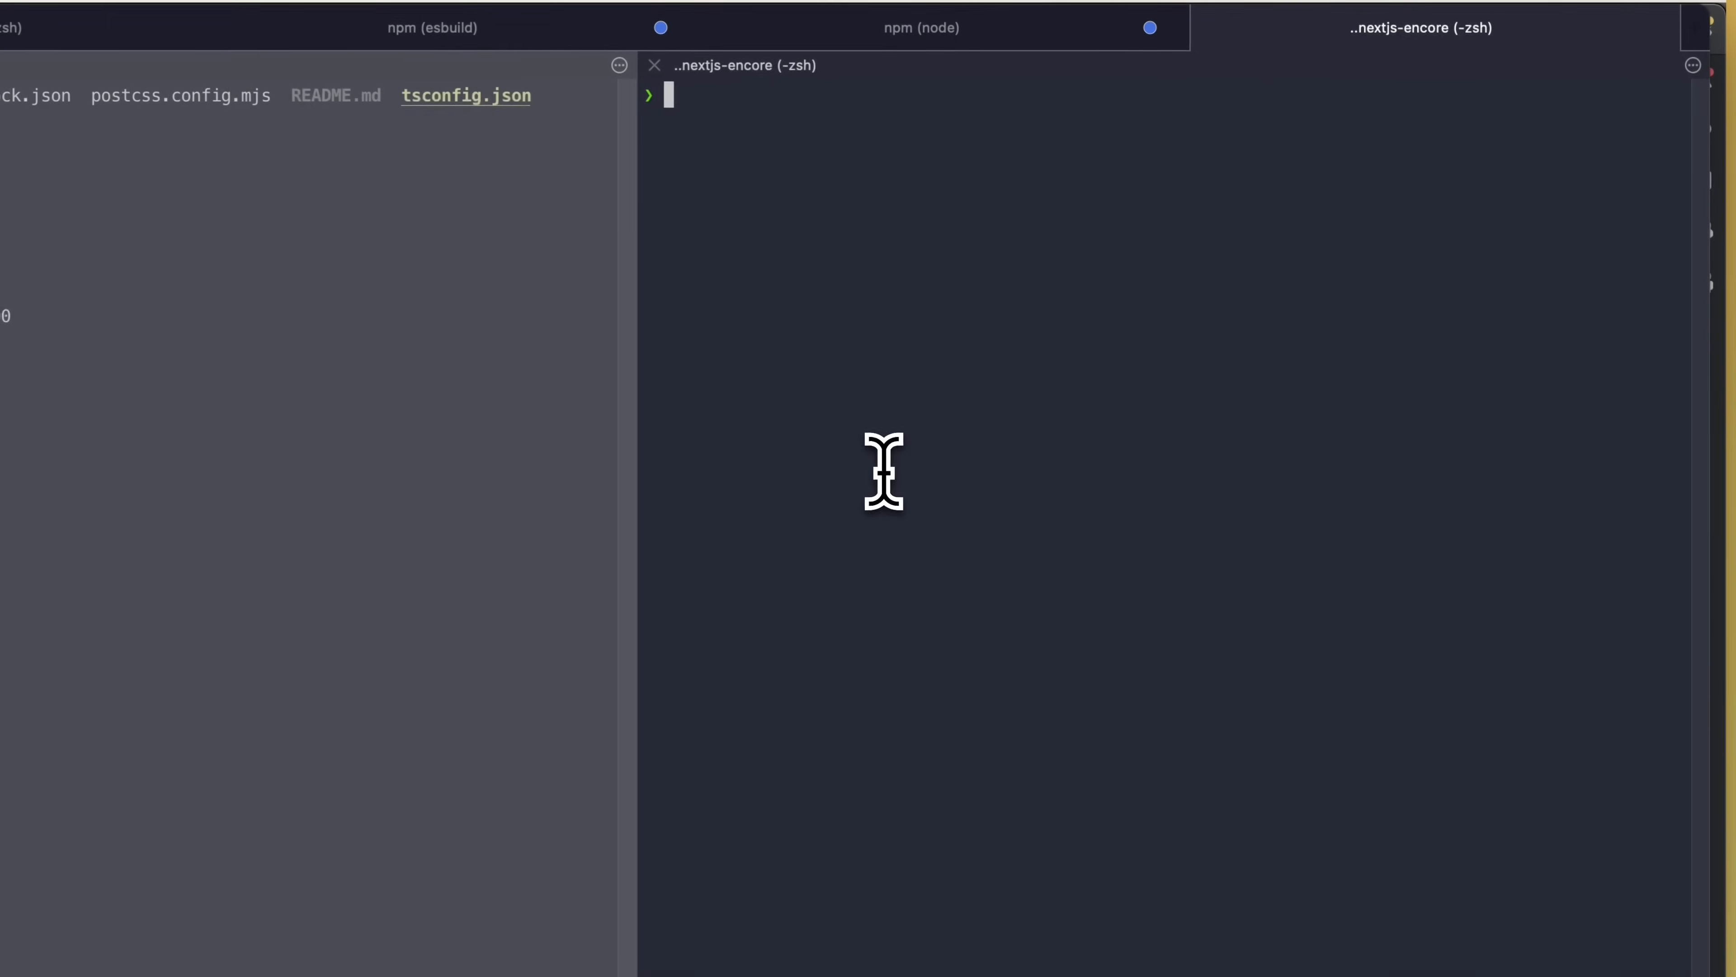
type("encore run")
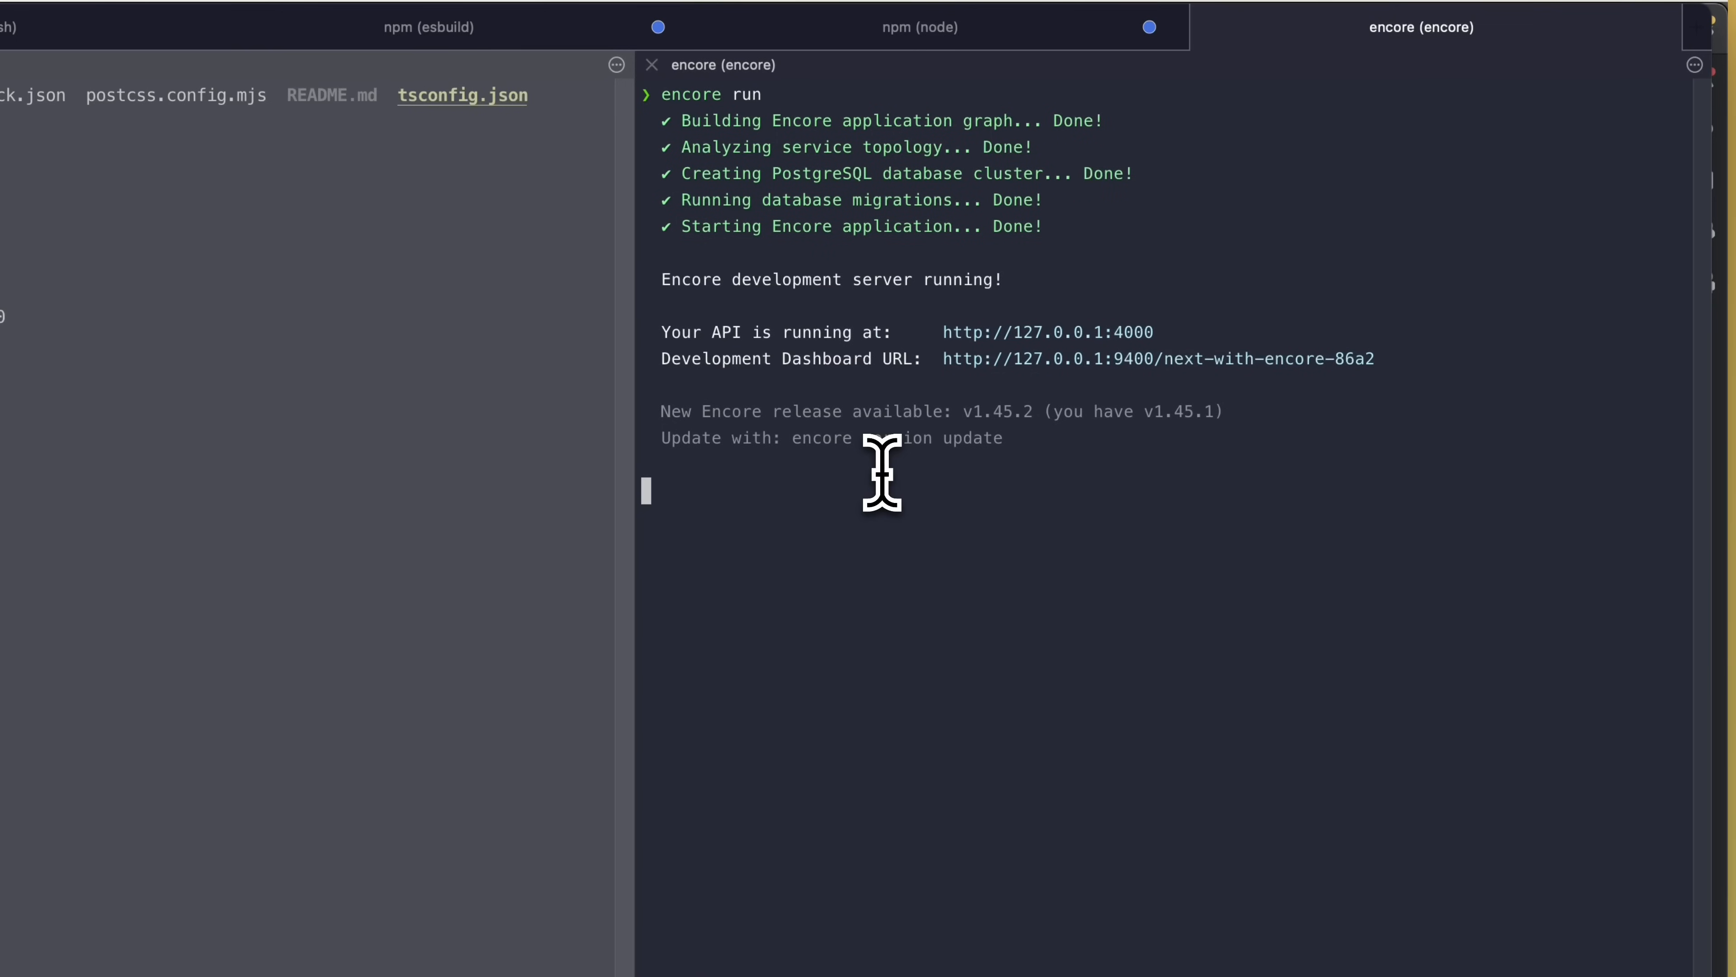
mouse_move(934, 362)
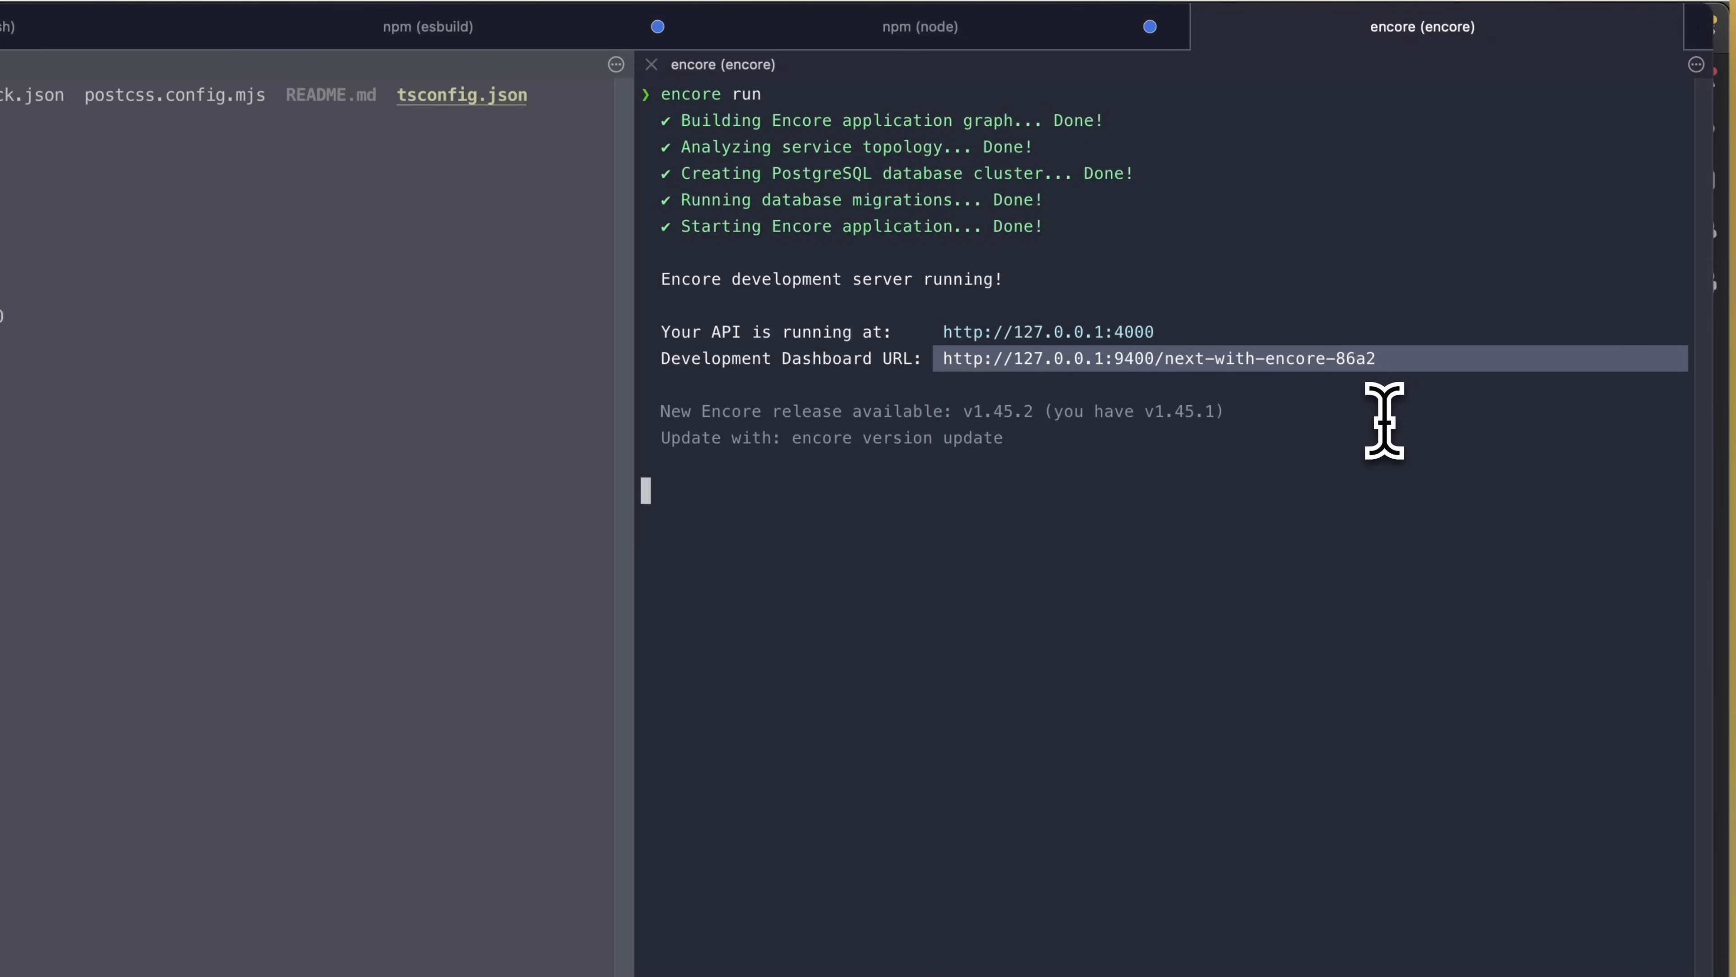
Step: View the users.create endpoint's schema in the dashboard, then return to API Explorer
left_click(1152, 358)
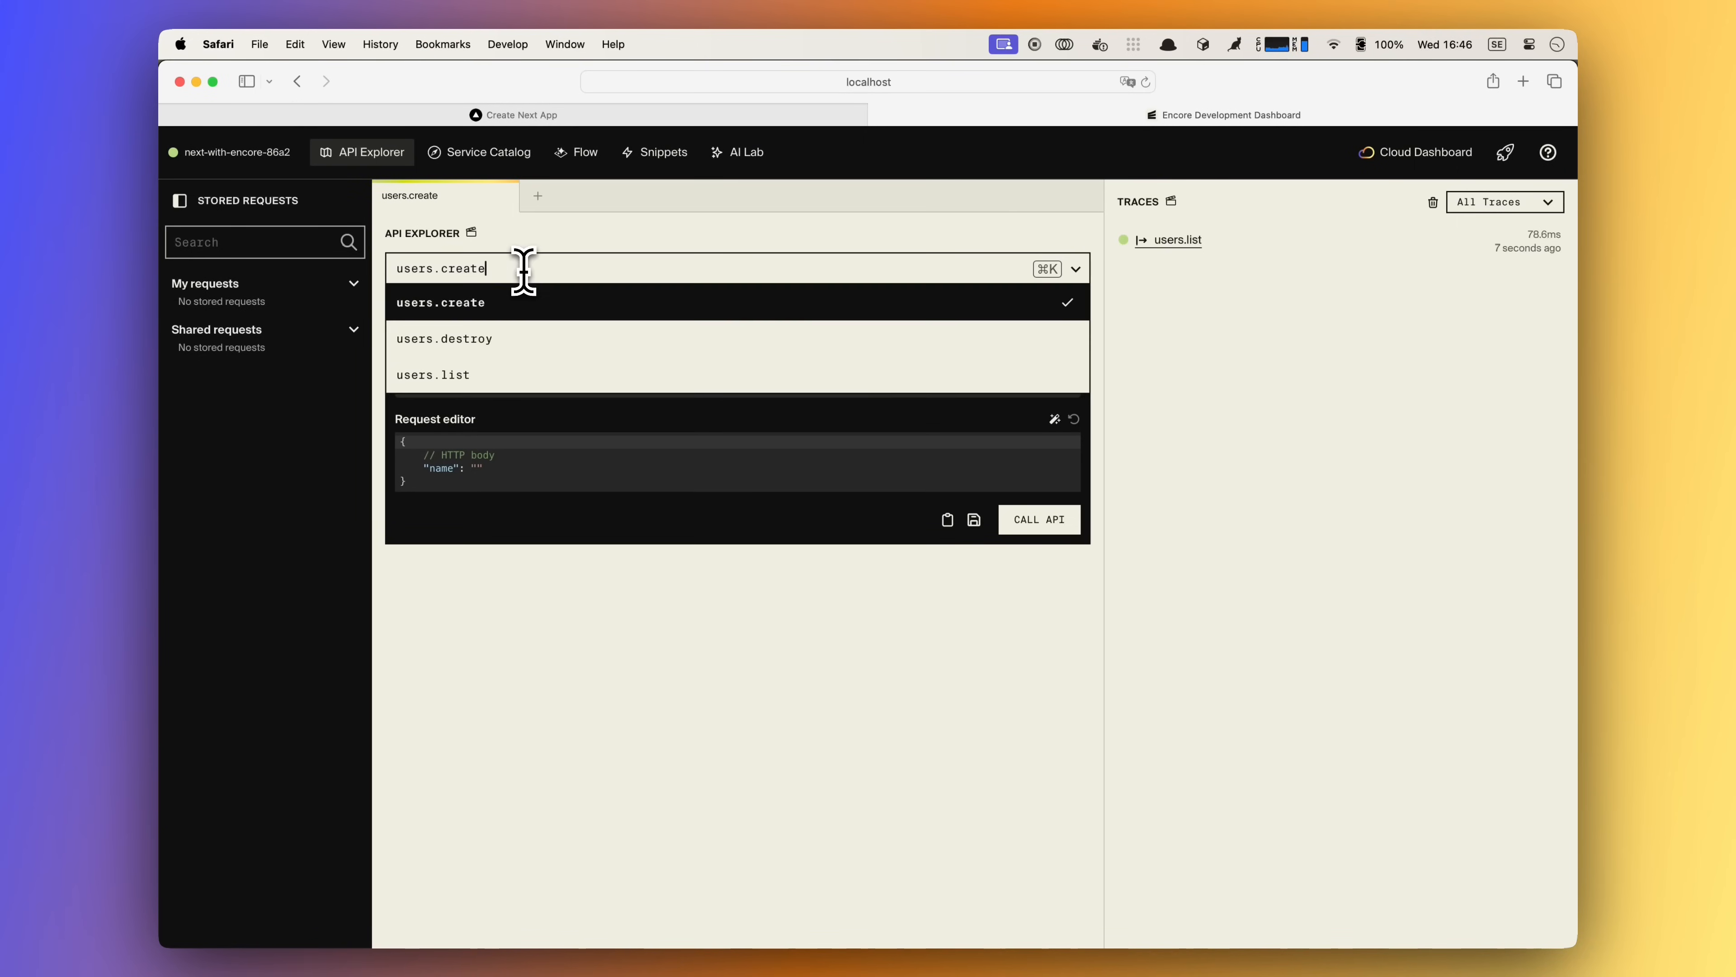
mouse_move(524, 379)
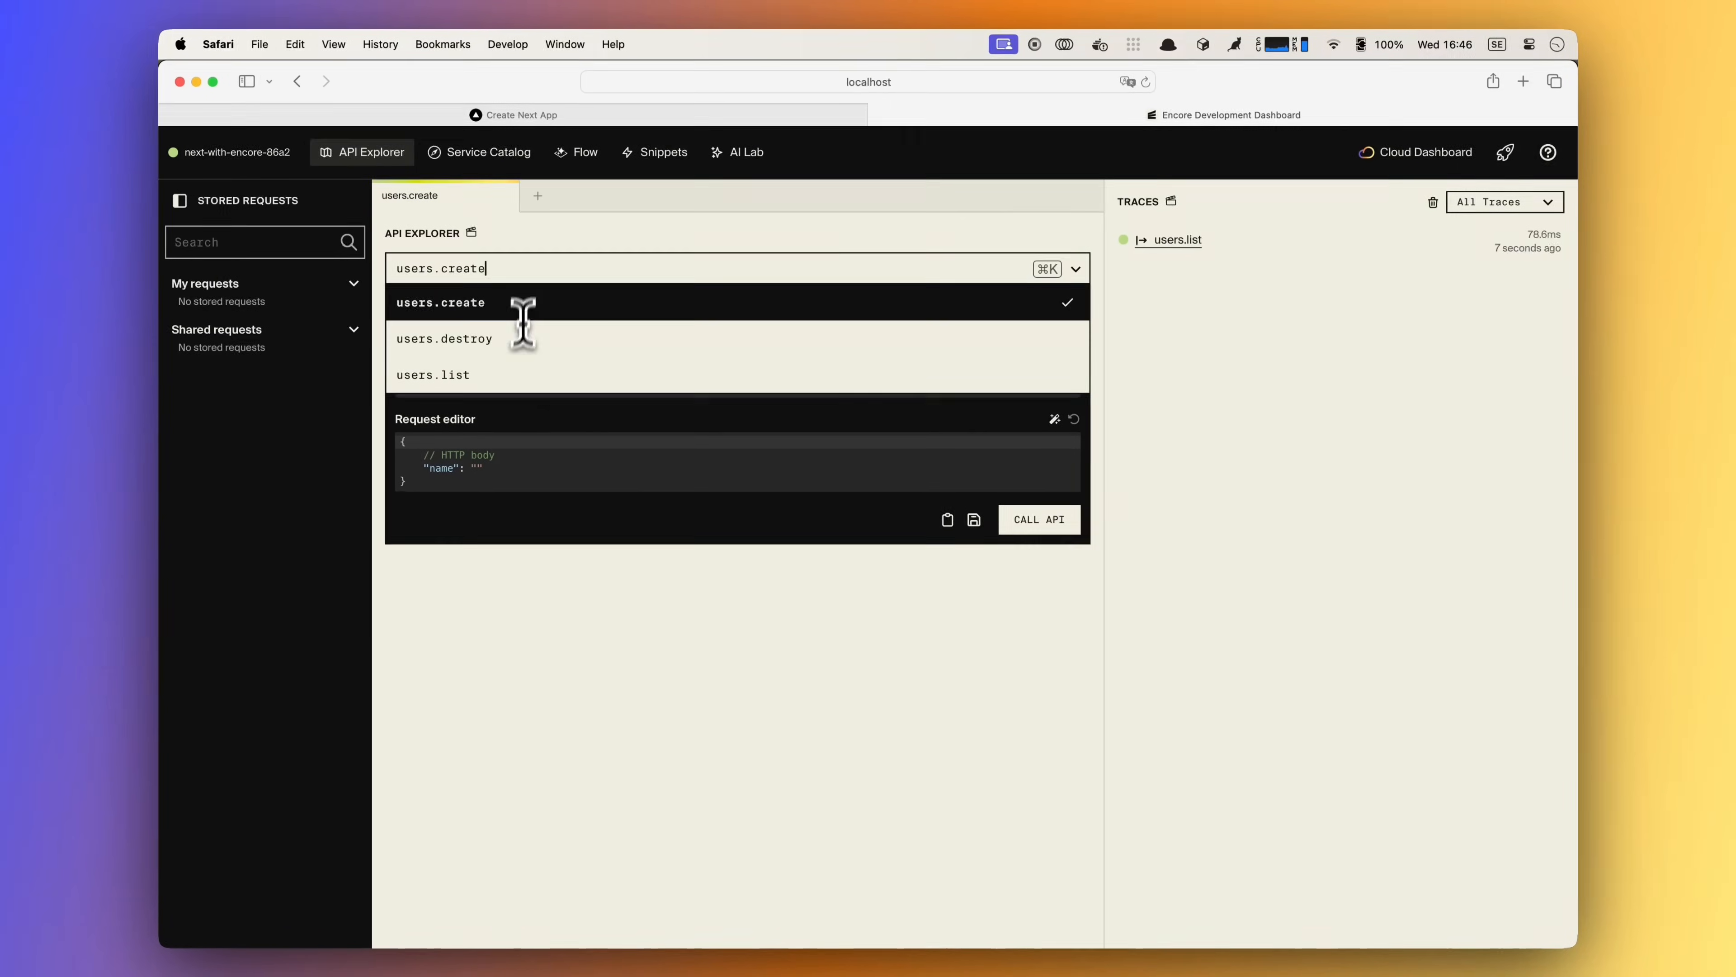
left_click(488, 152)
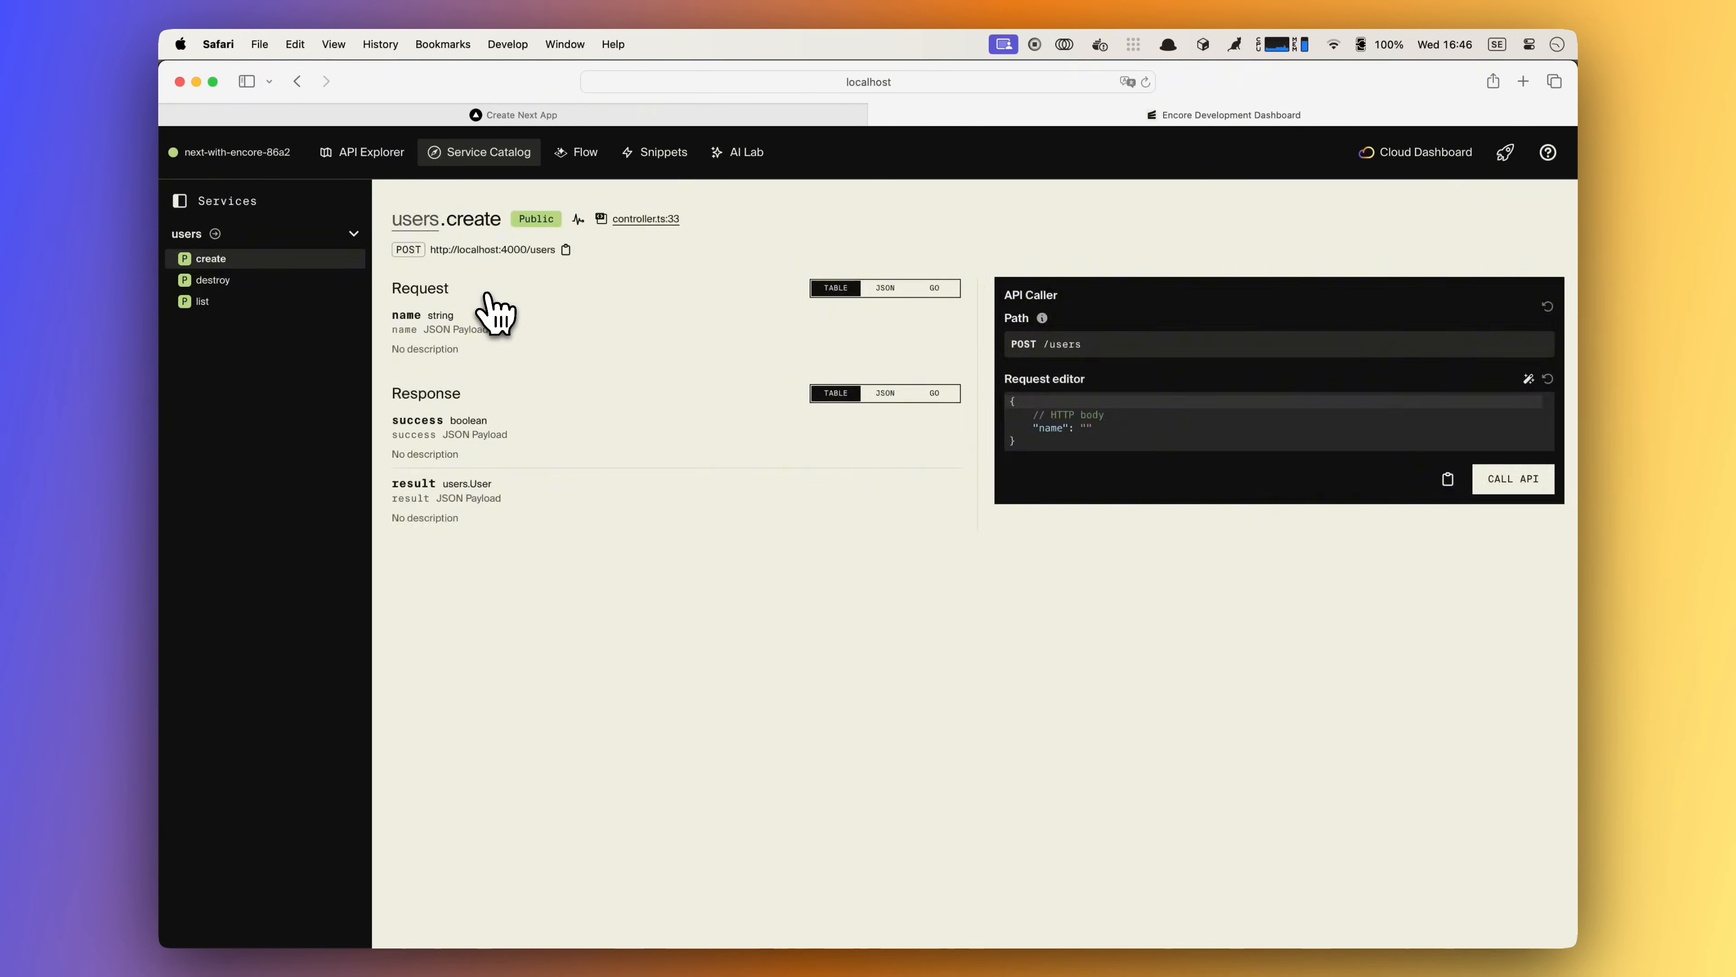
mouse_move(597, 471)
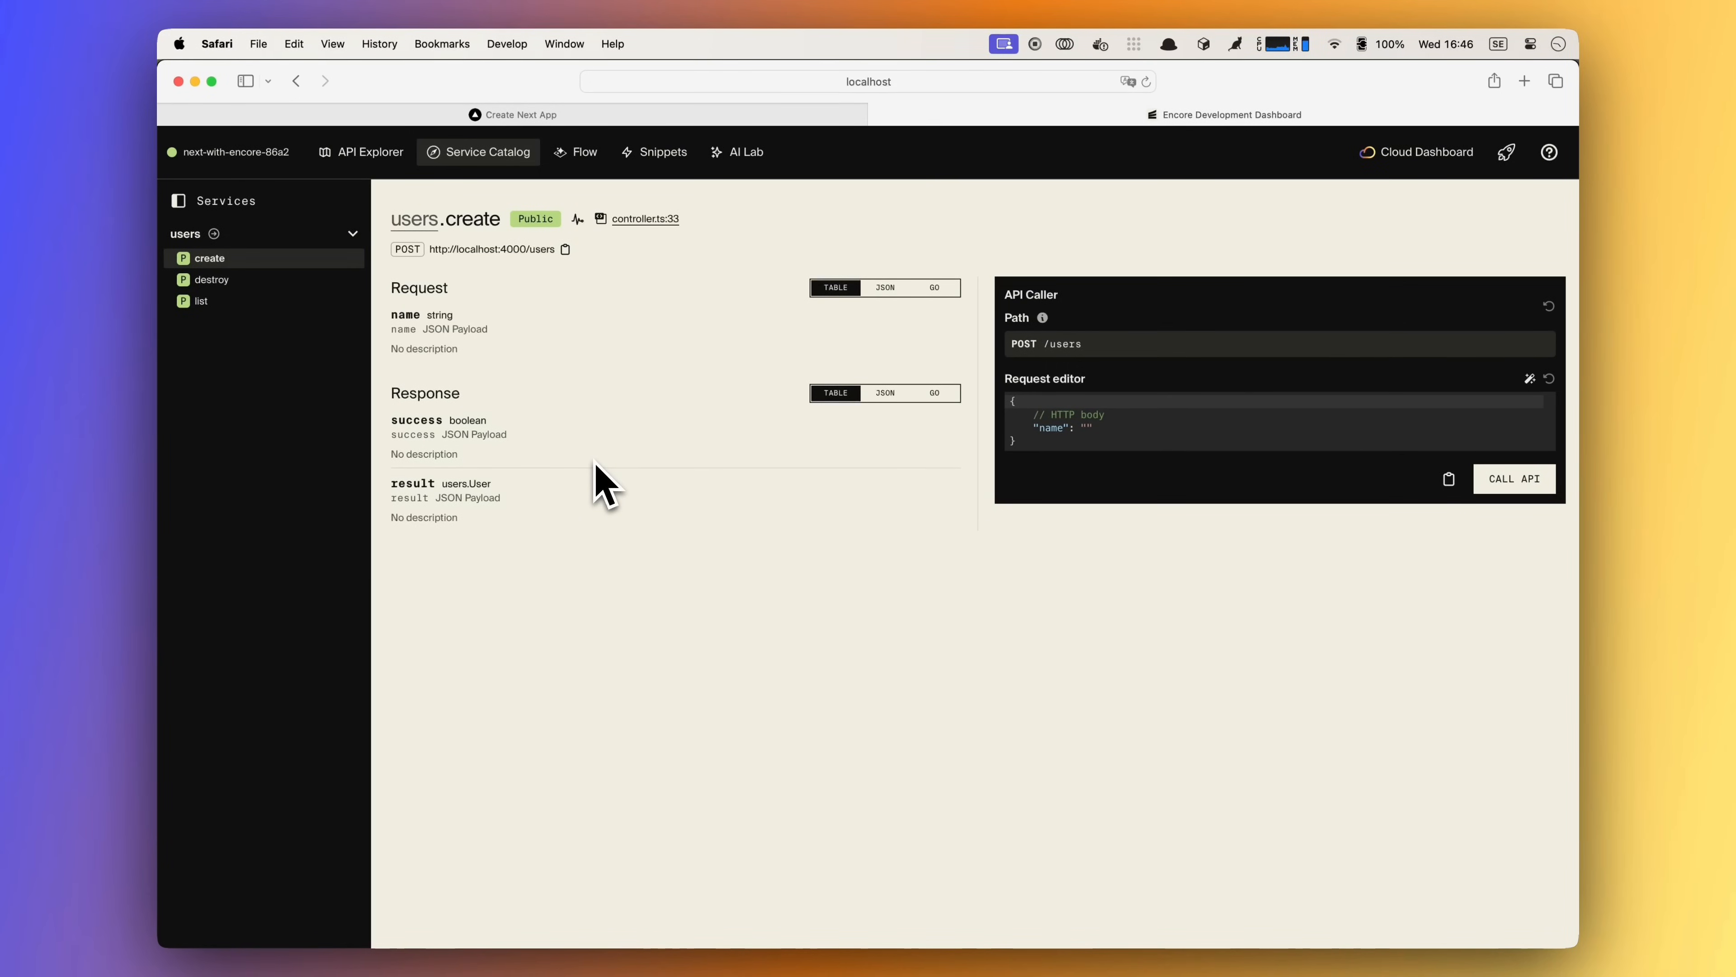
left_click(369, 151)
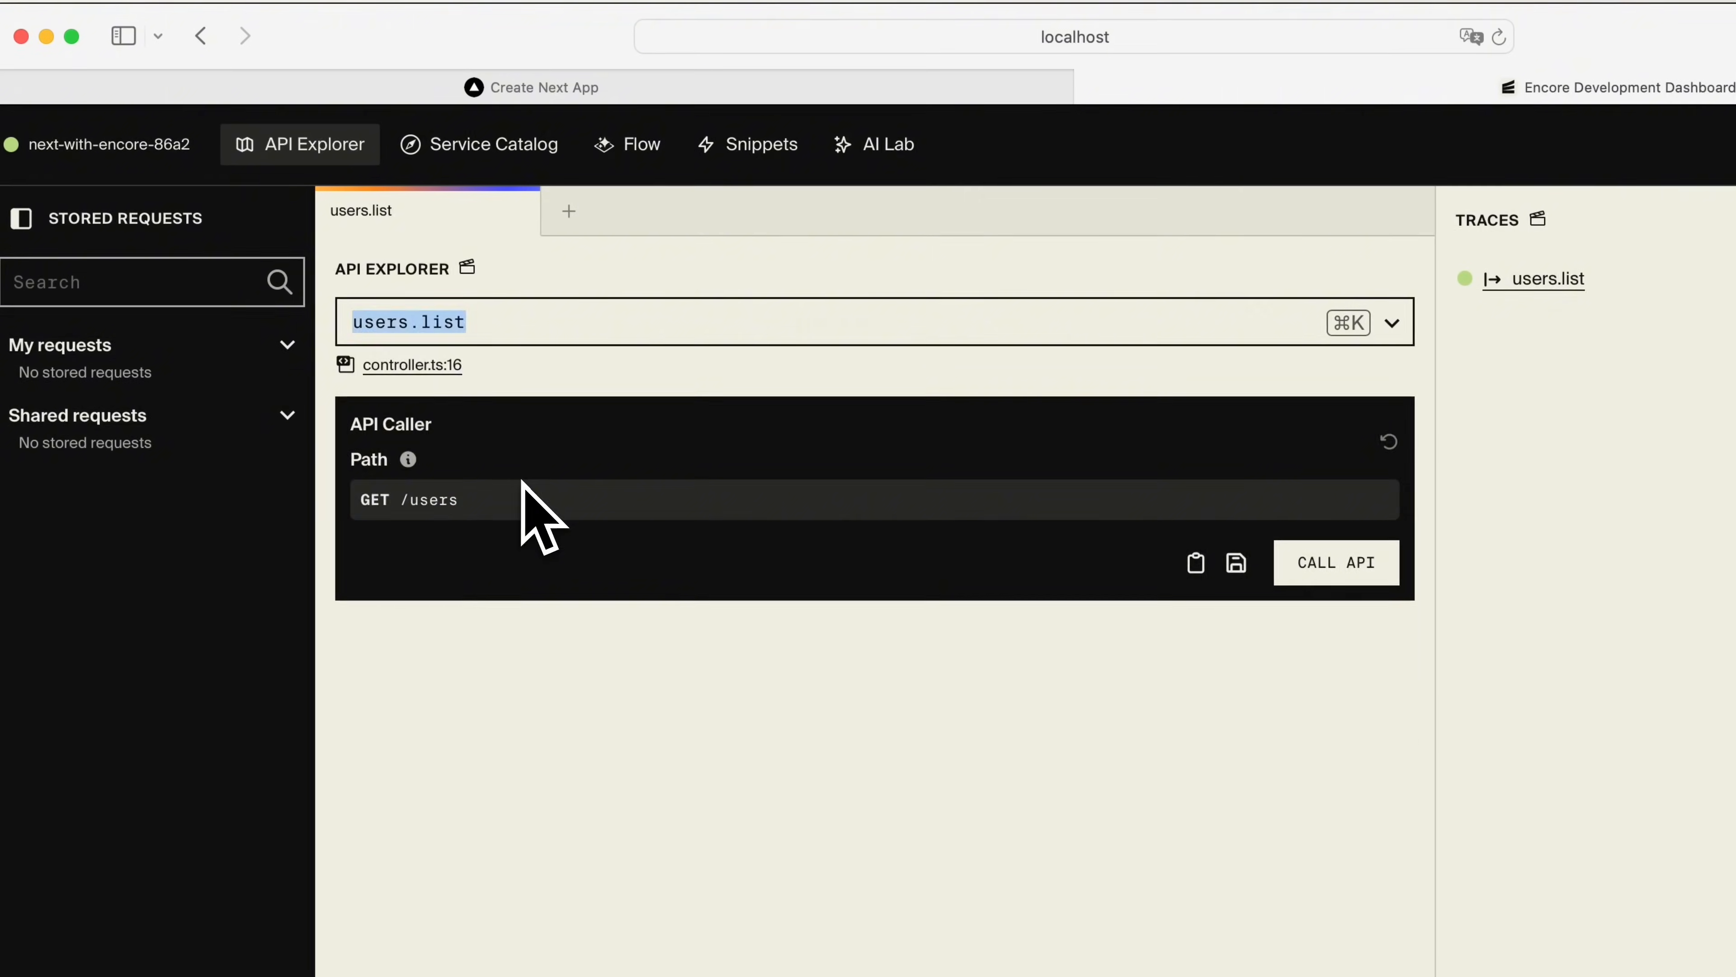
Step: Call users.create with the name Simon and another name in the request body
left_click(1336, 562)
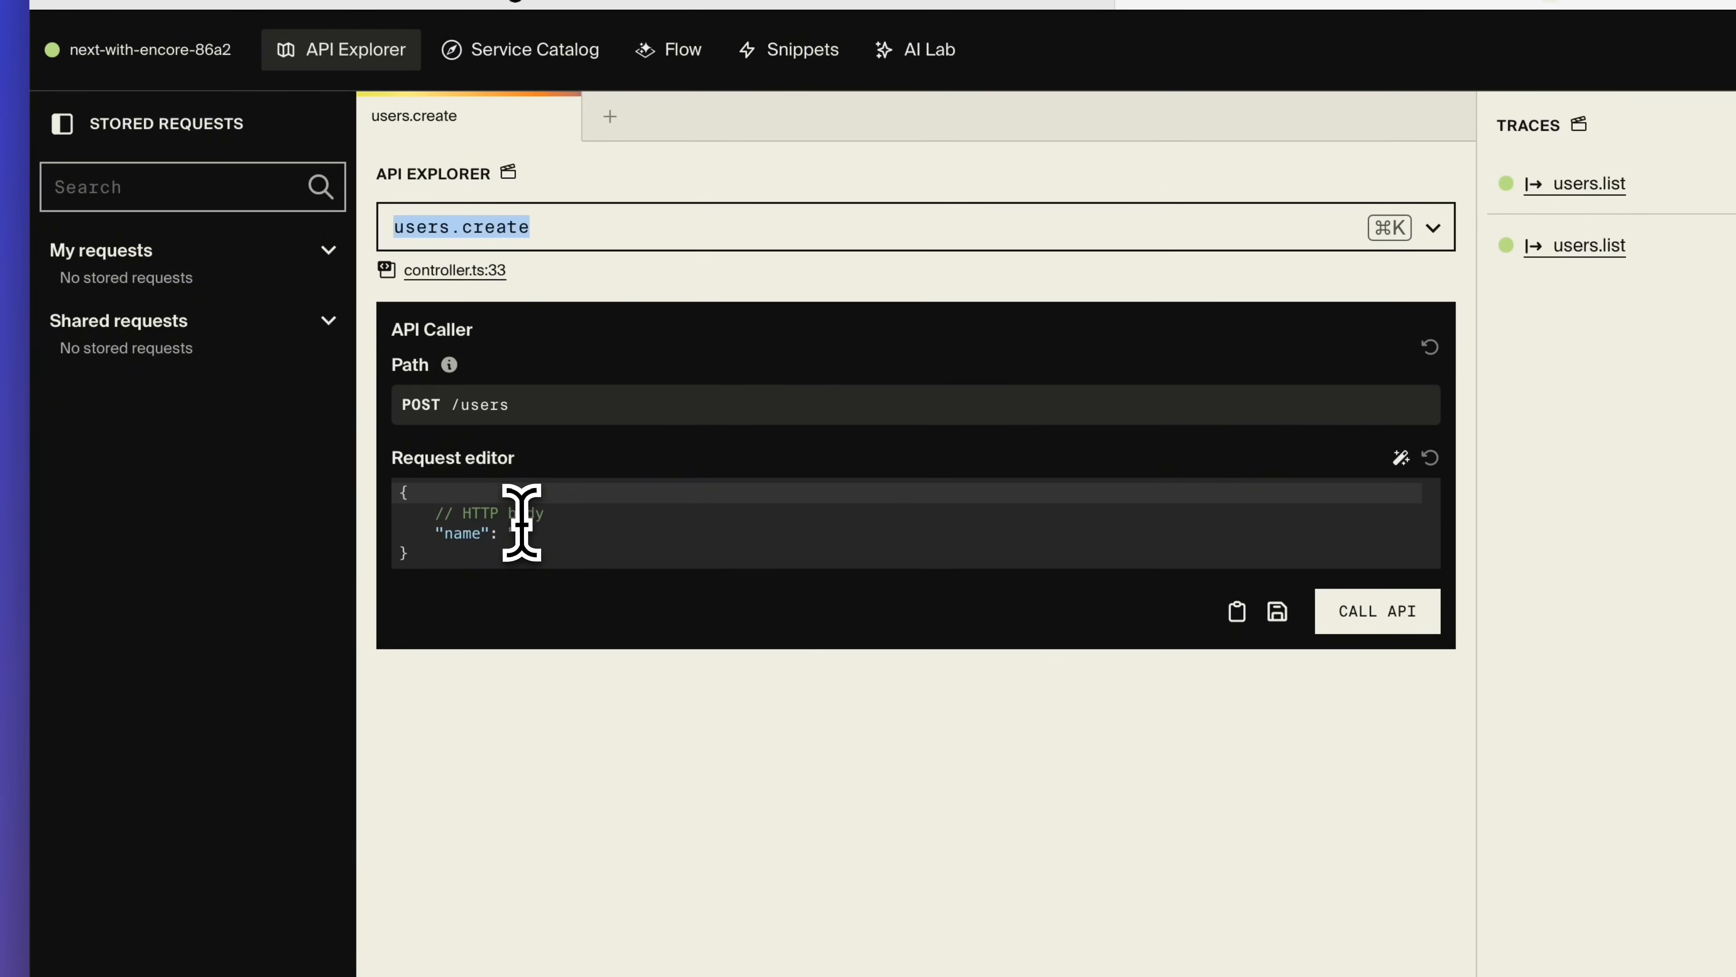
type("Simon\"")
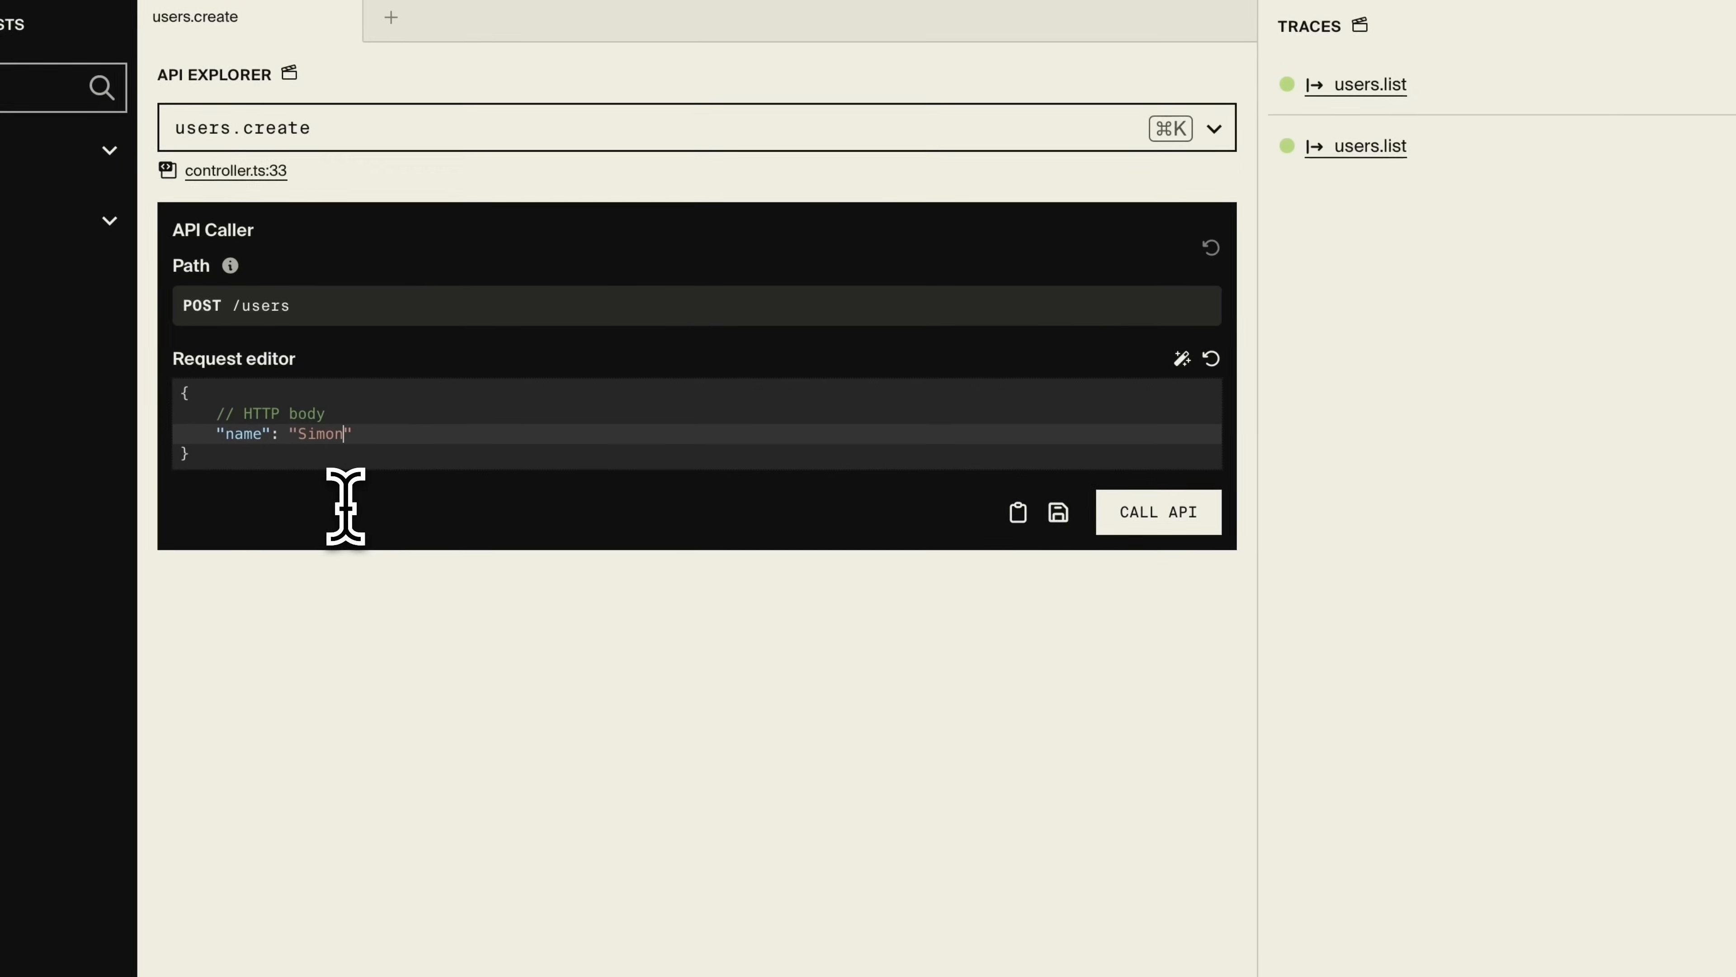
left_click(1158, 512)
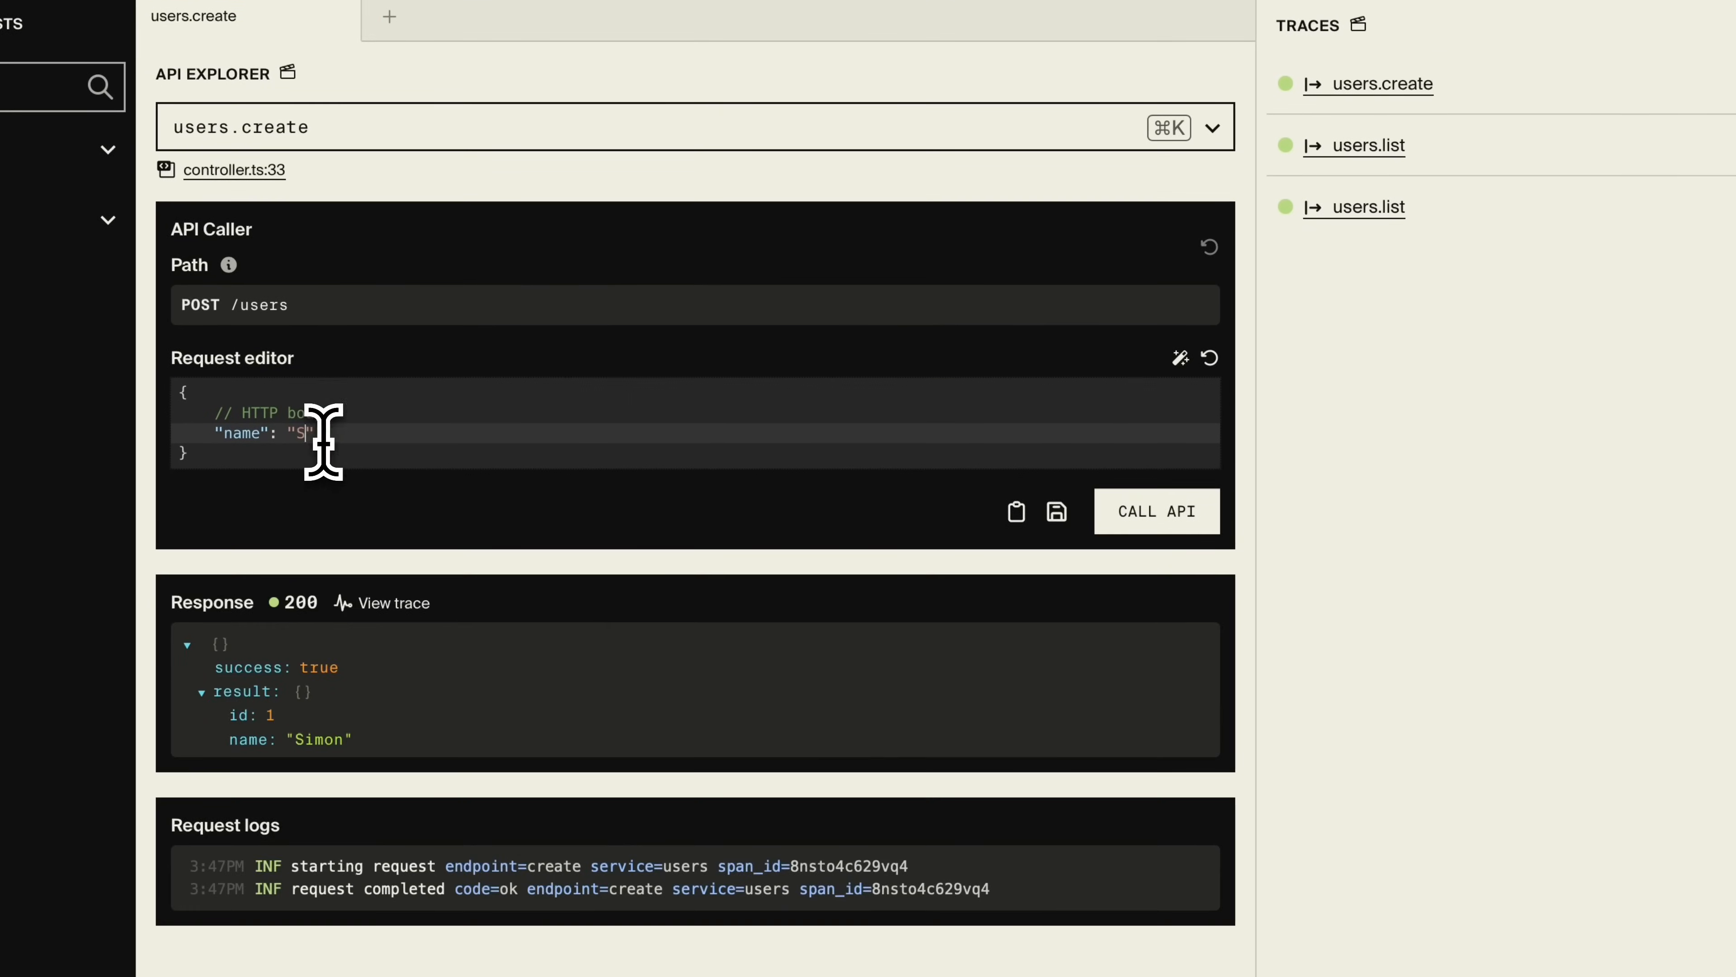
left_click(1157, 512)
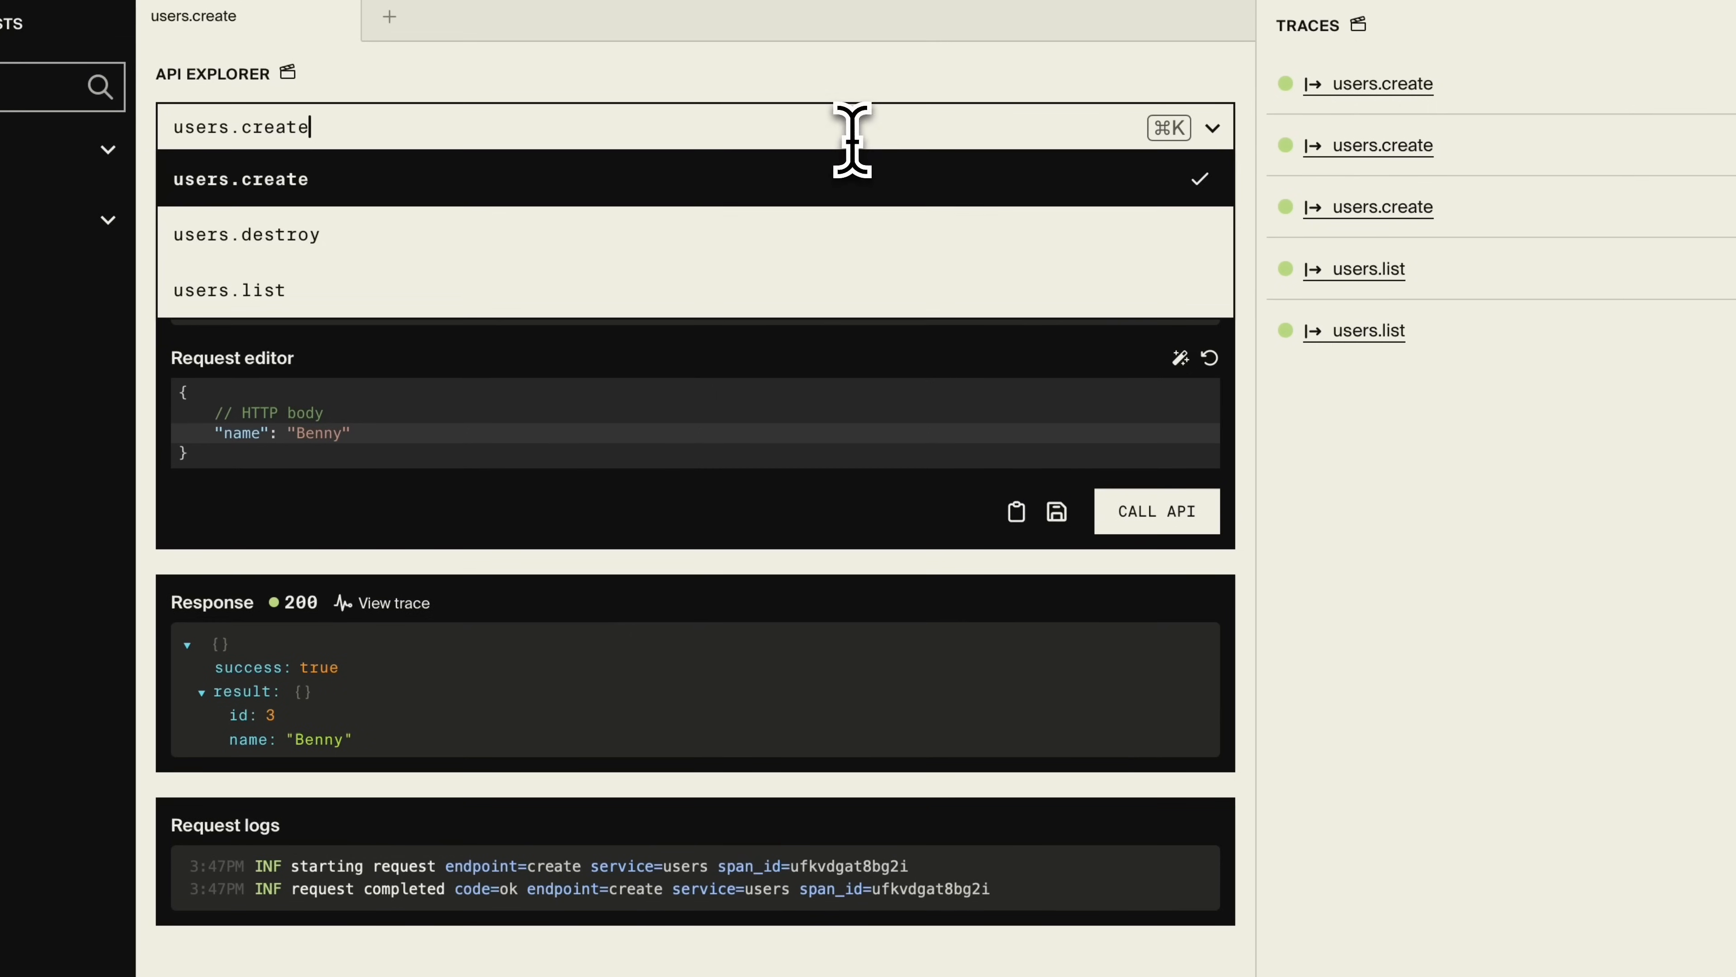
Step: Call users.list to fetch all created users
left_click(229, 291)
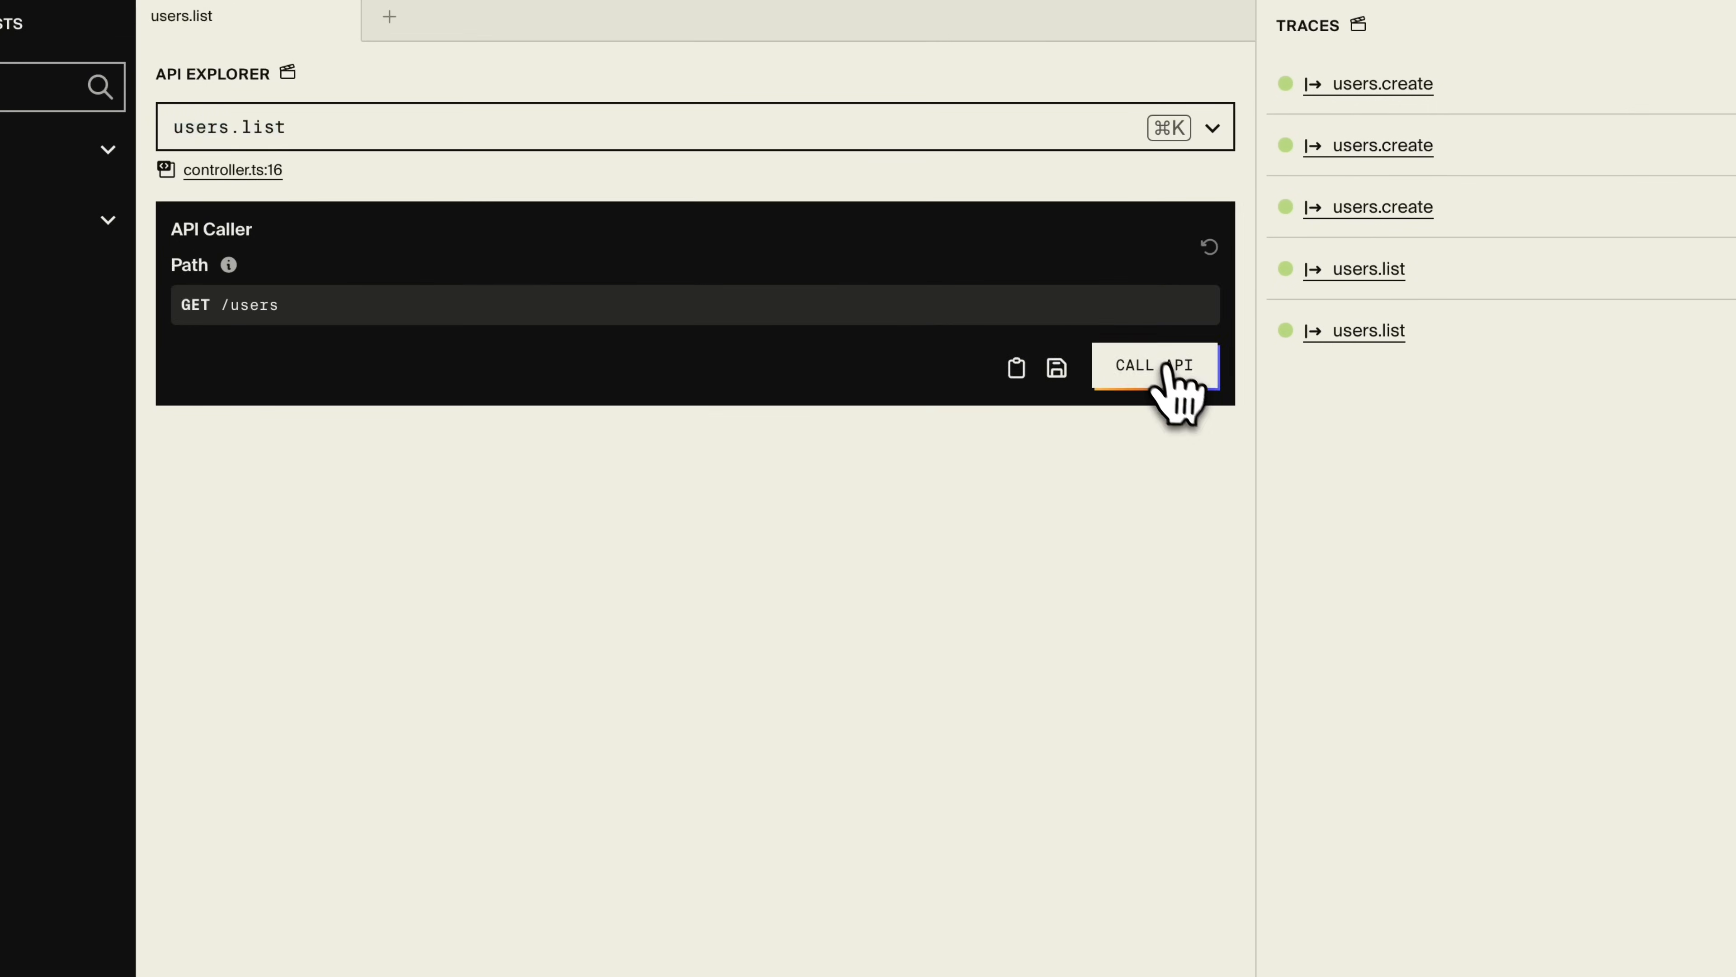
left_click(1154, 366)
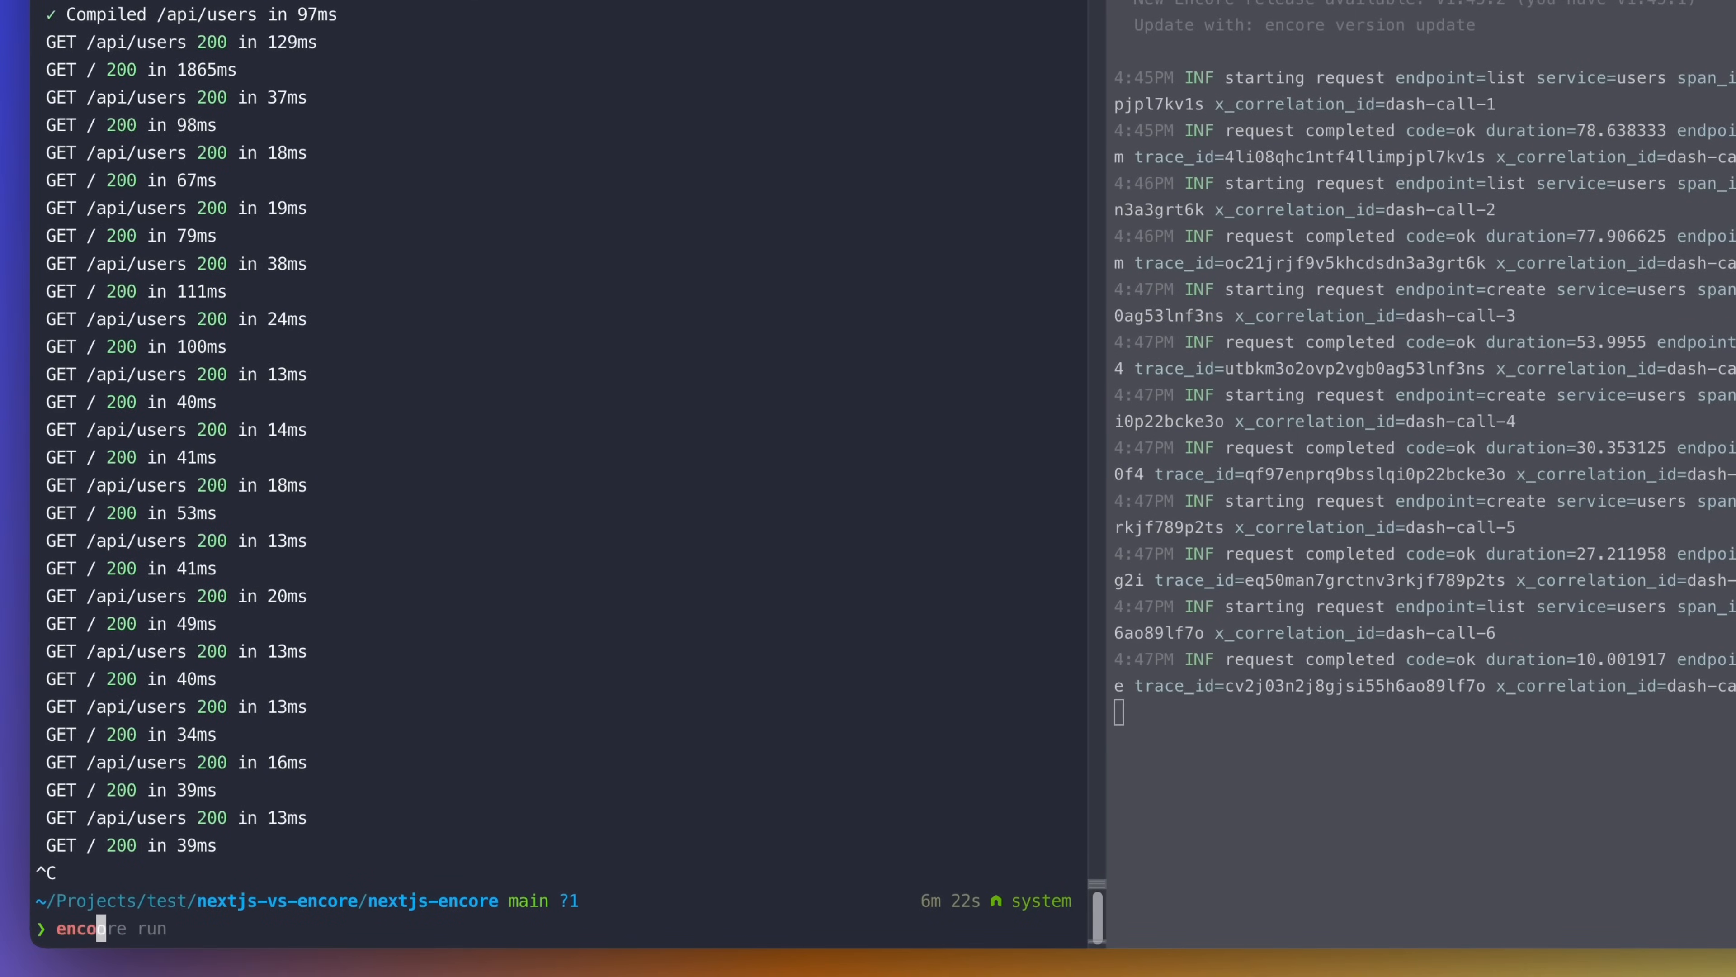
Step: Run `encore gen client --output=./app/client.ts --env=local` to generate the client
type("encore gen client --output=./app/client.ts --env=local")
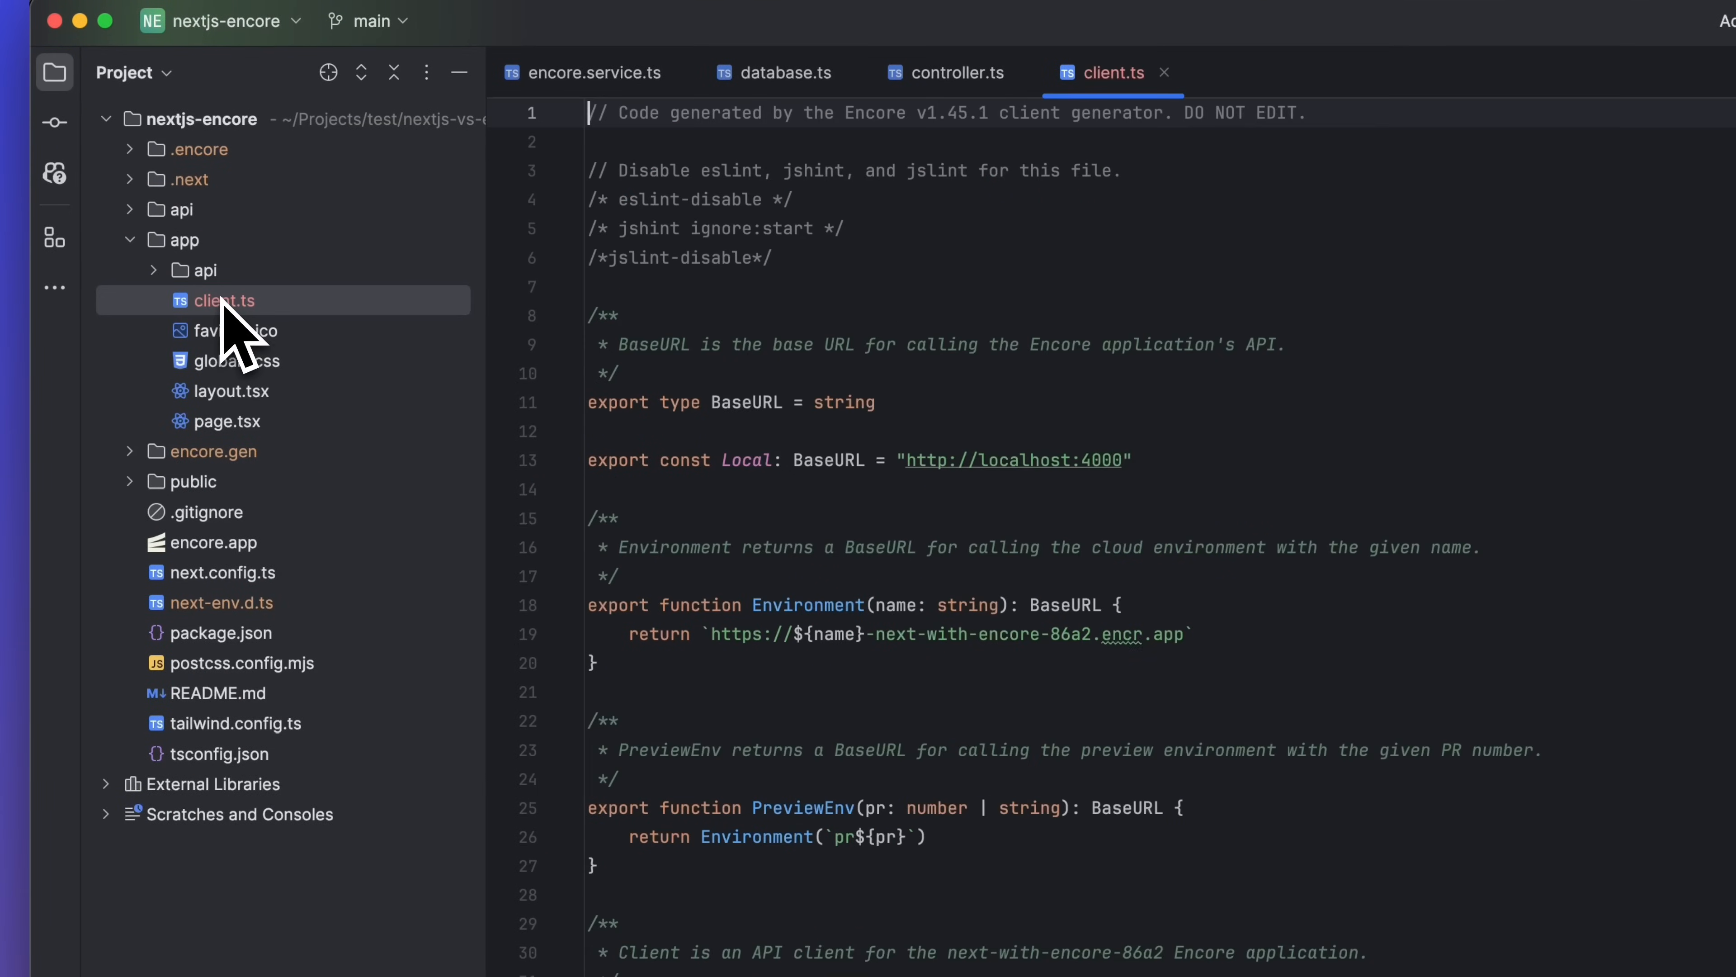
scroll("down", 3)
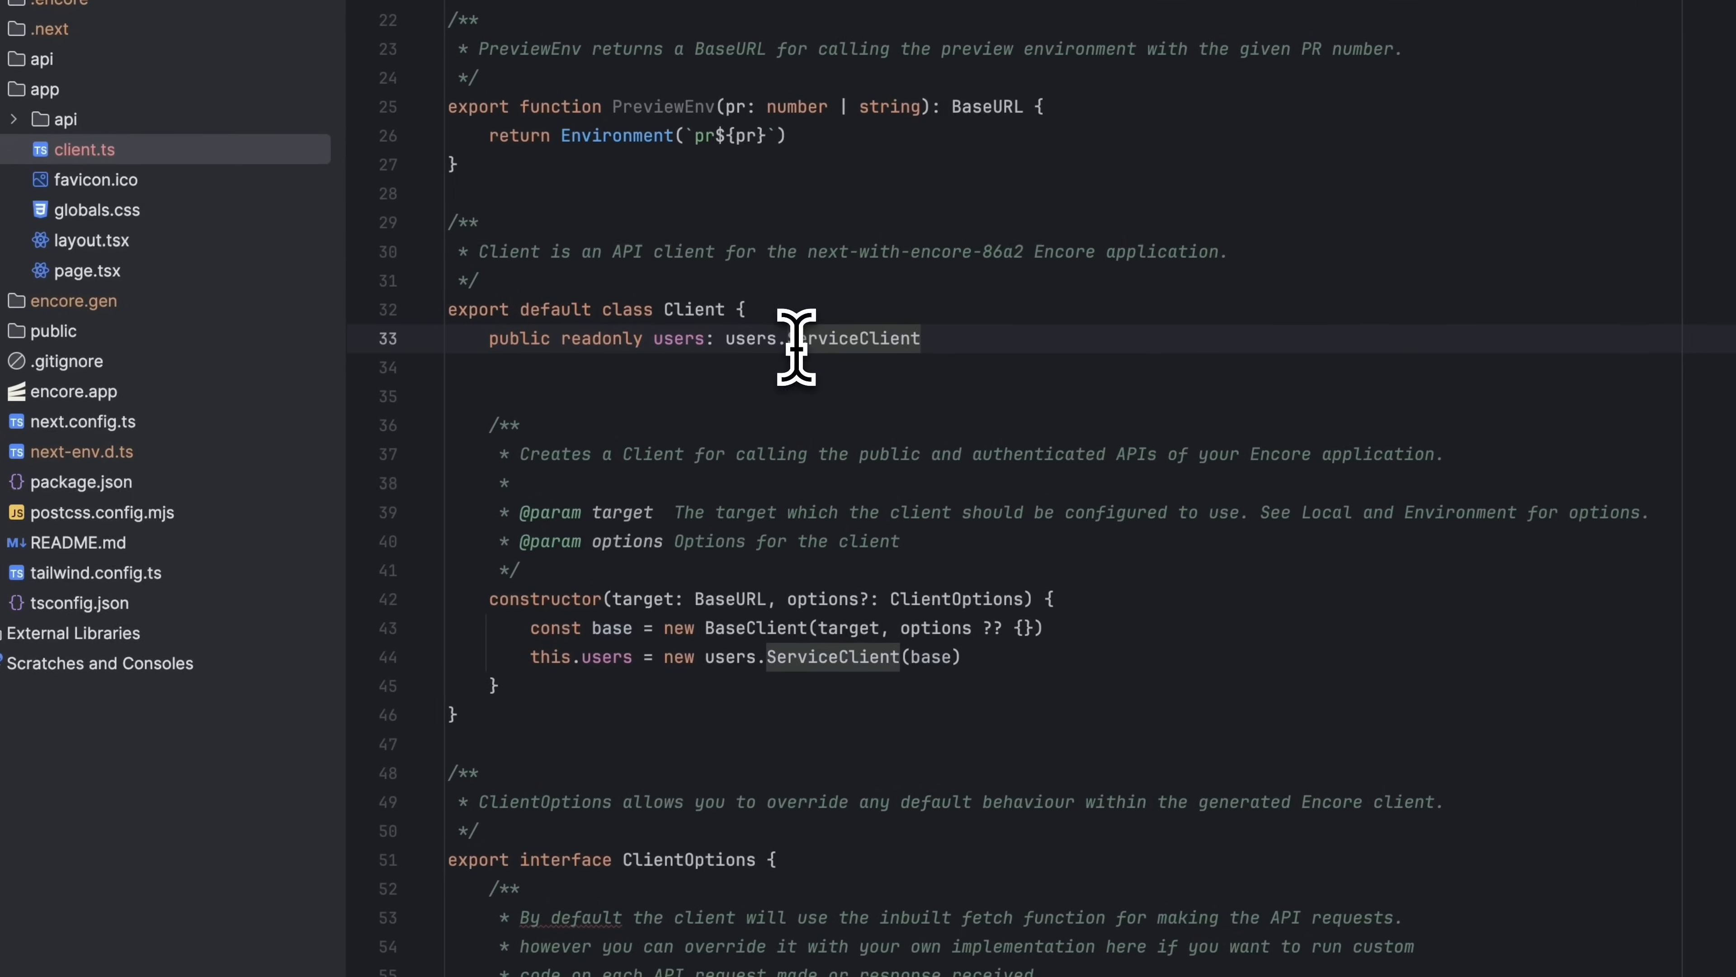
mouse_move(804, 340)
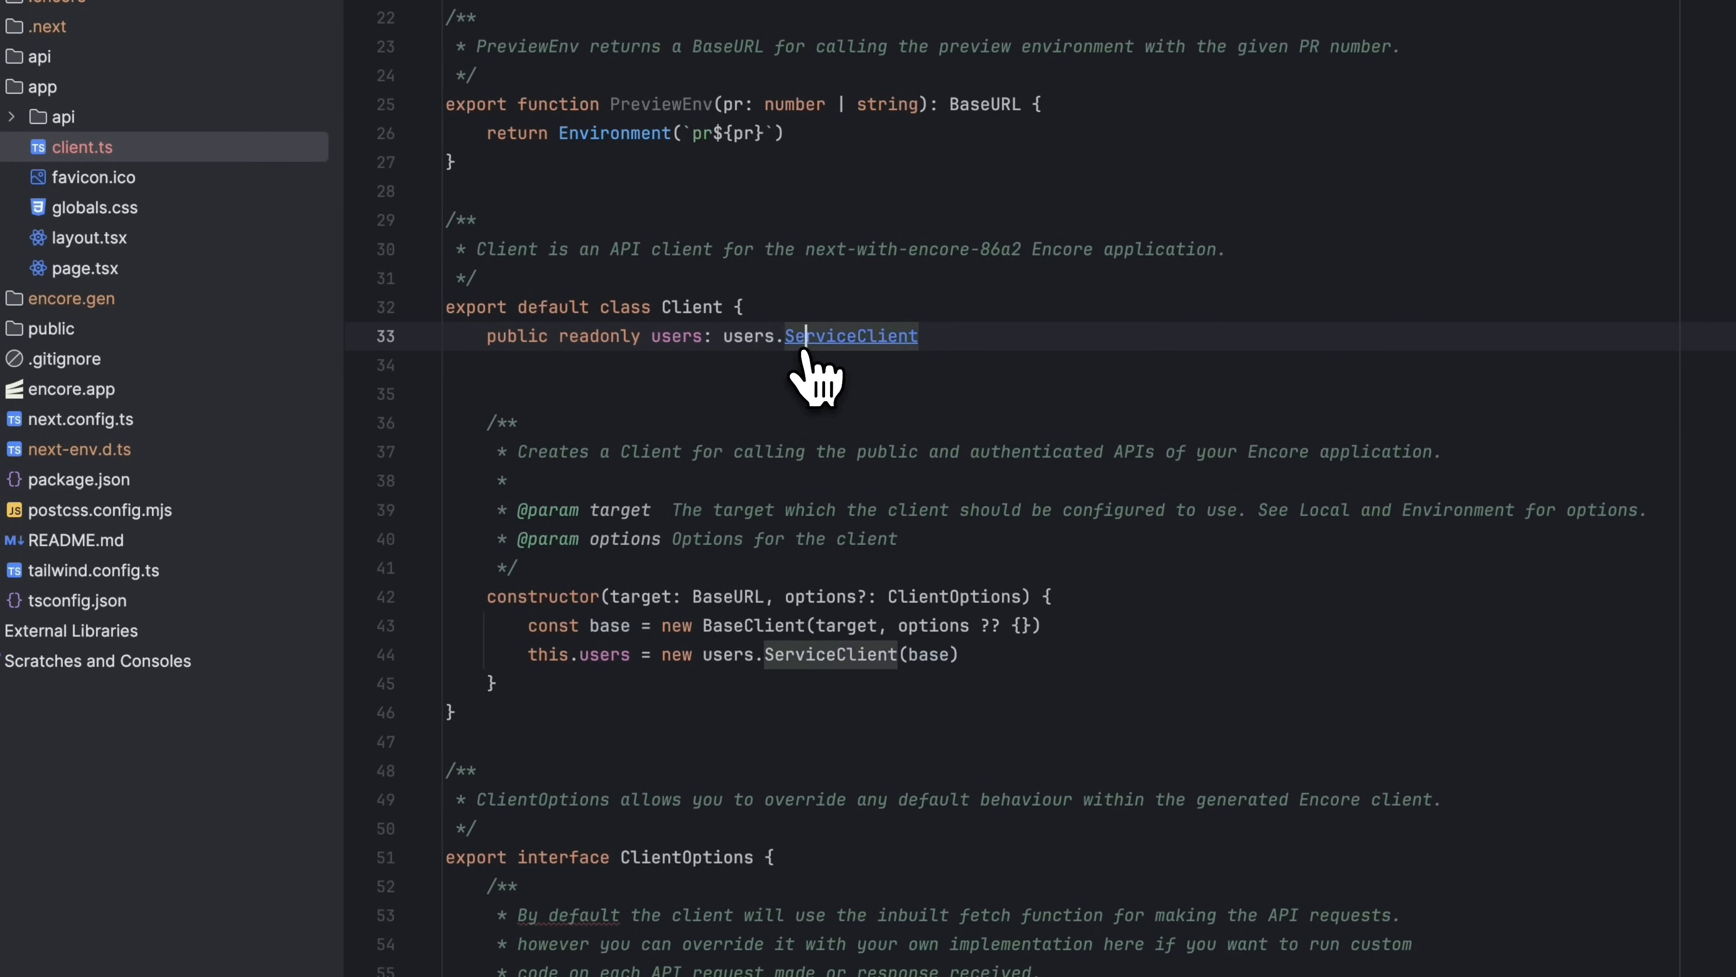
scroll("down", 3)
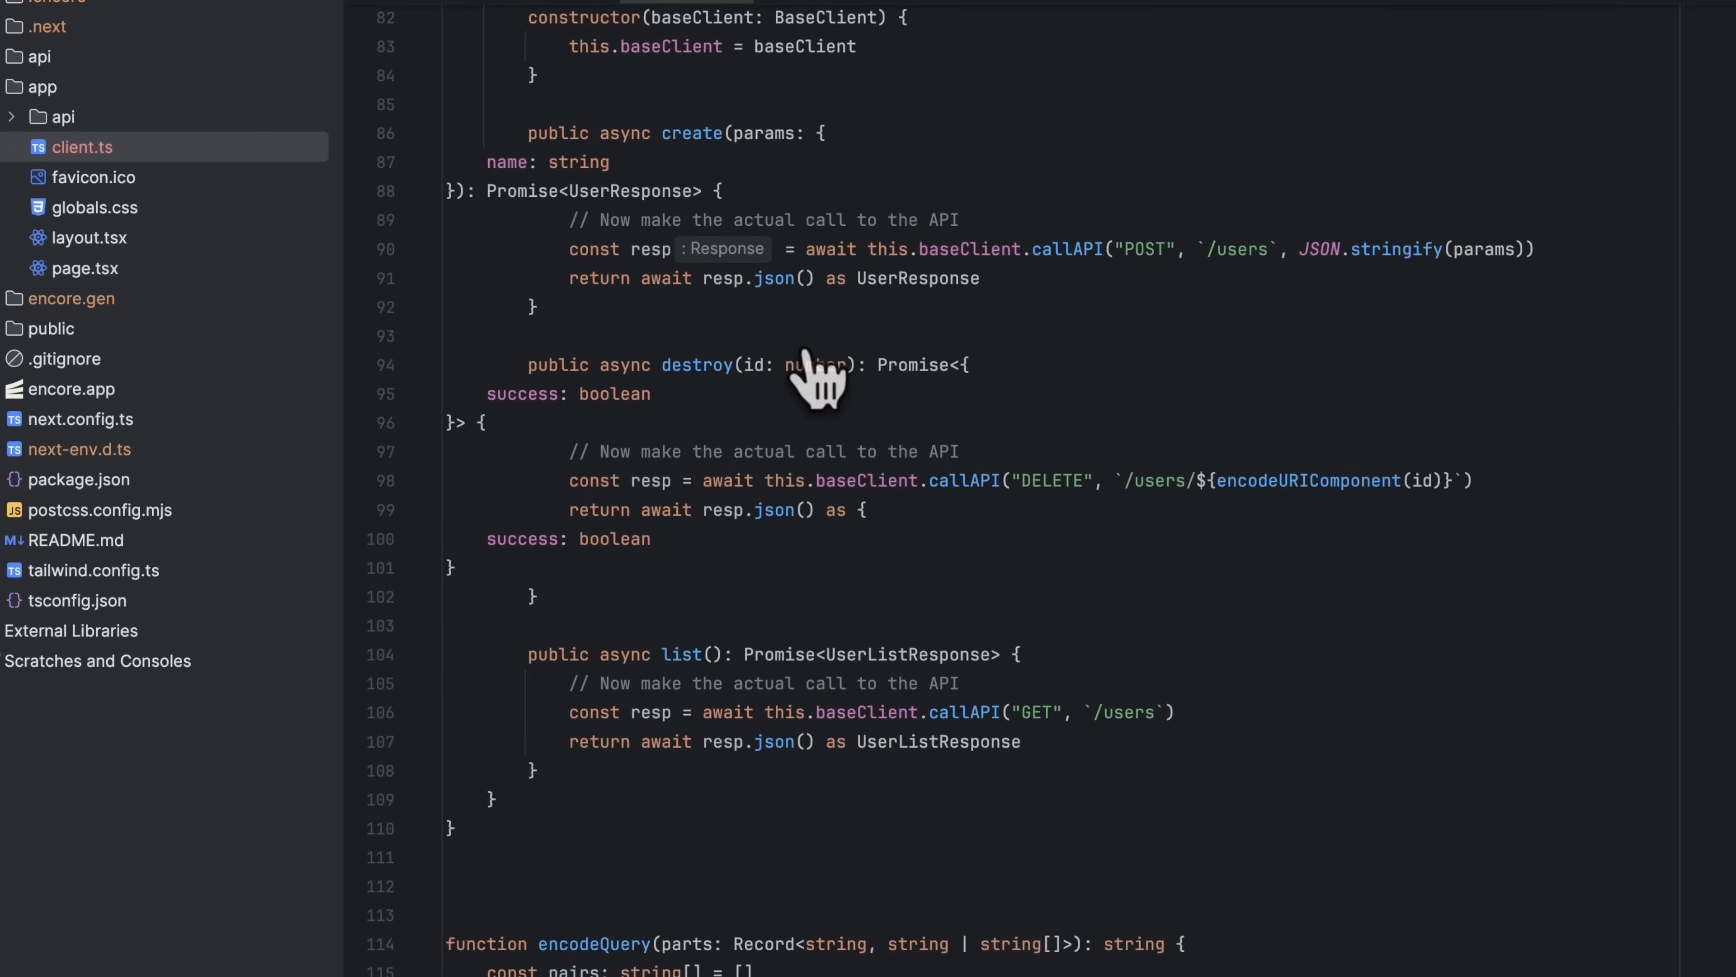
scroll("up", 3)
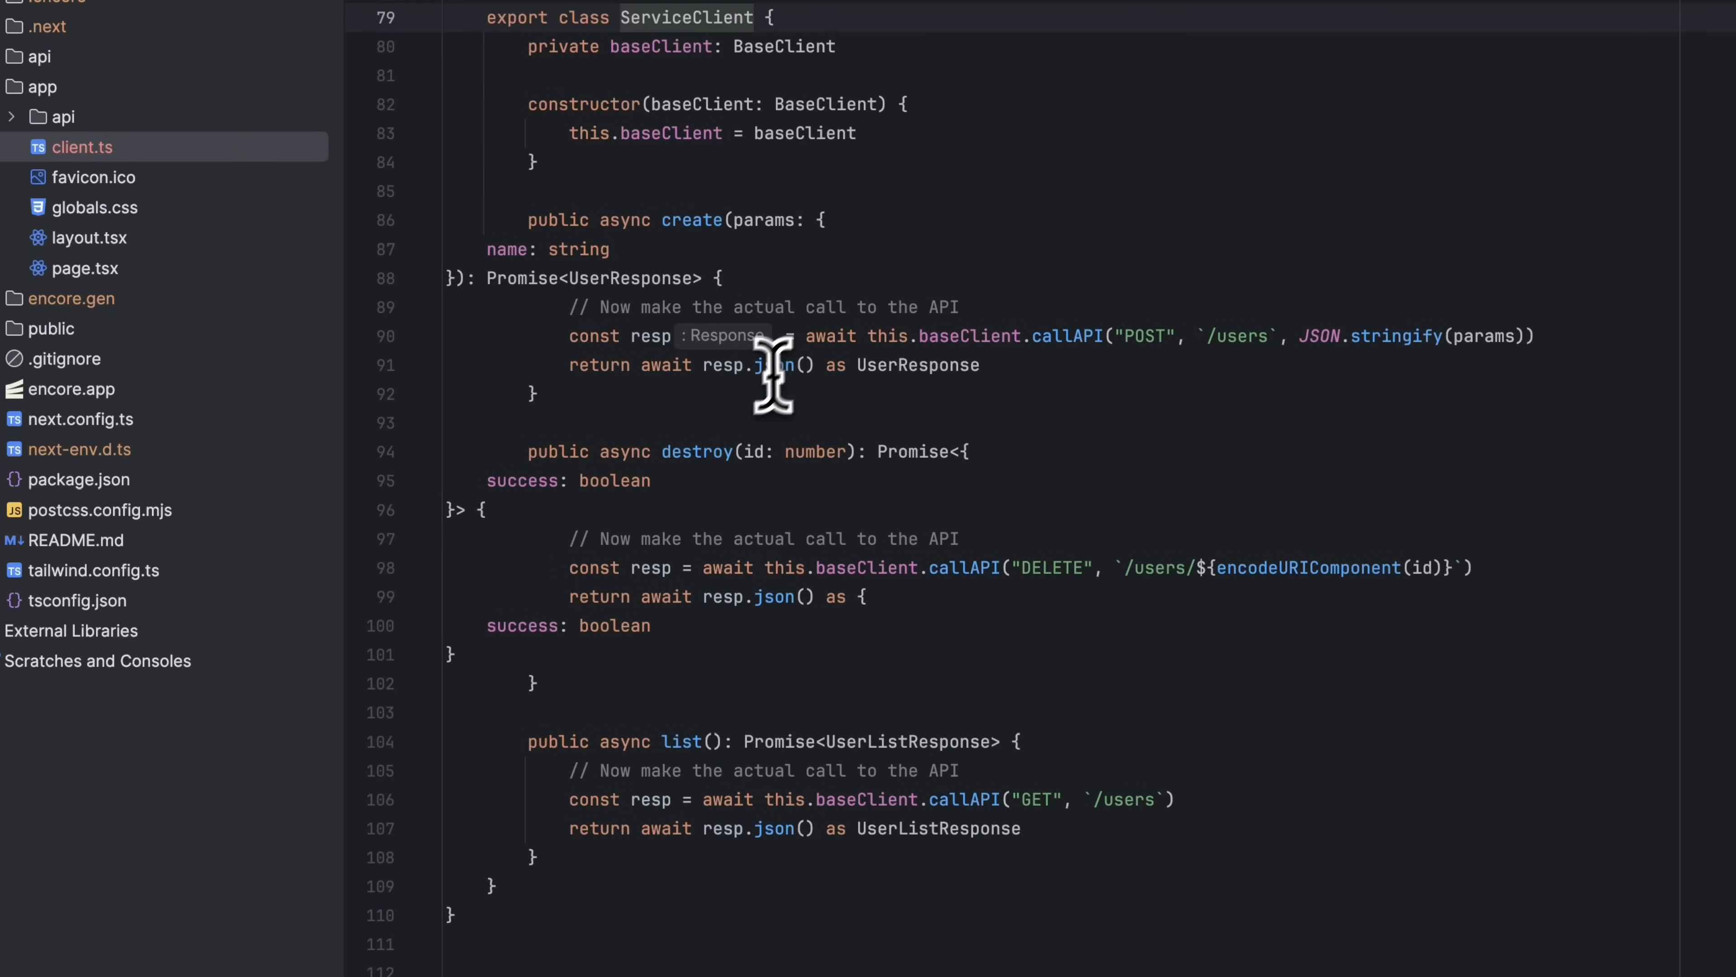
double_click(696, 452)
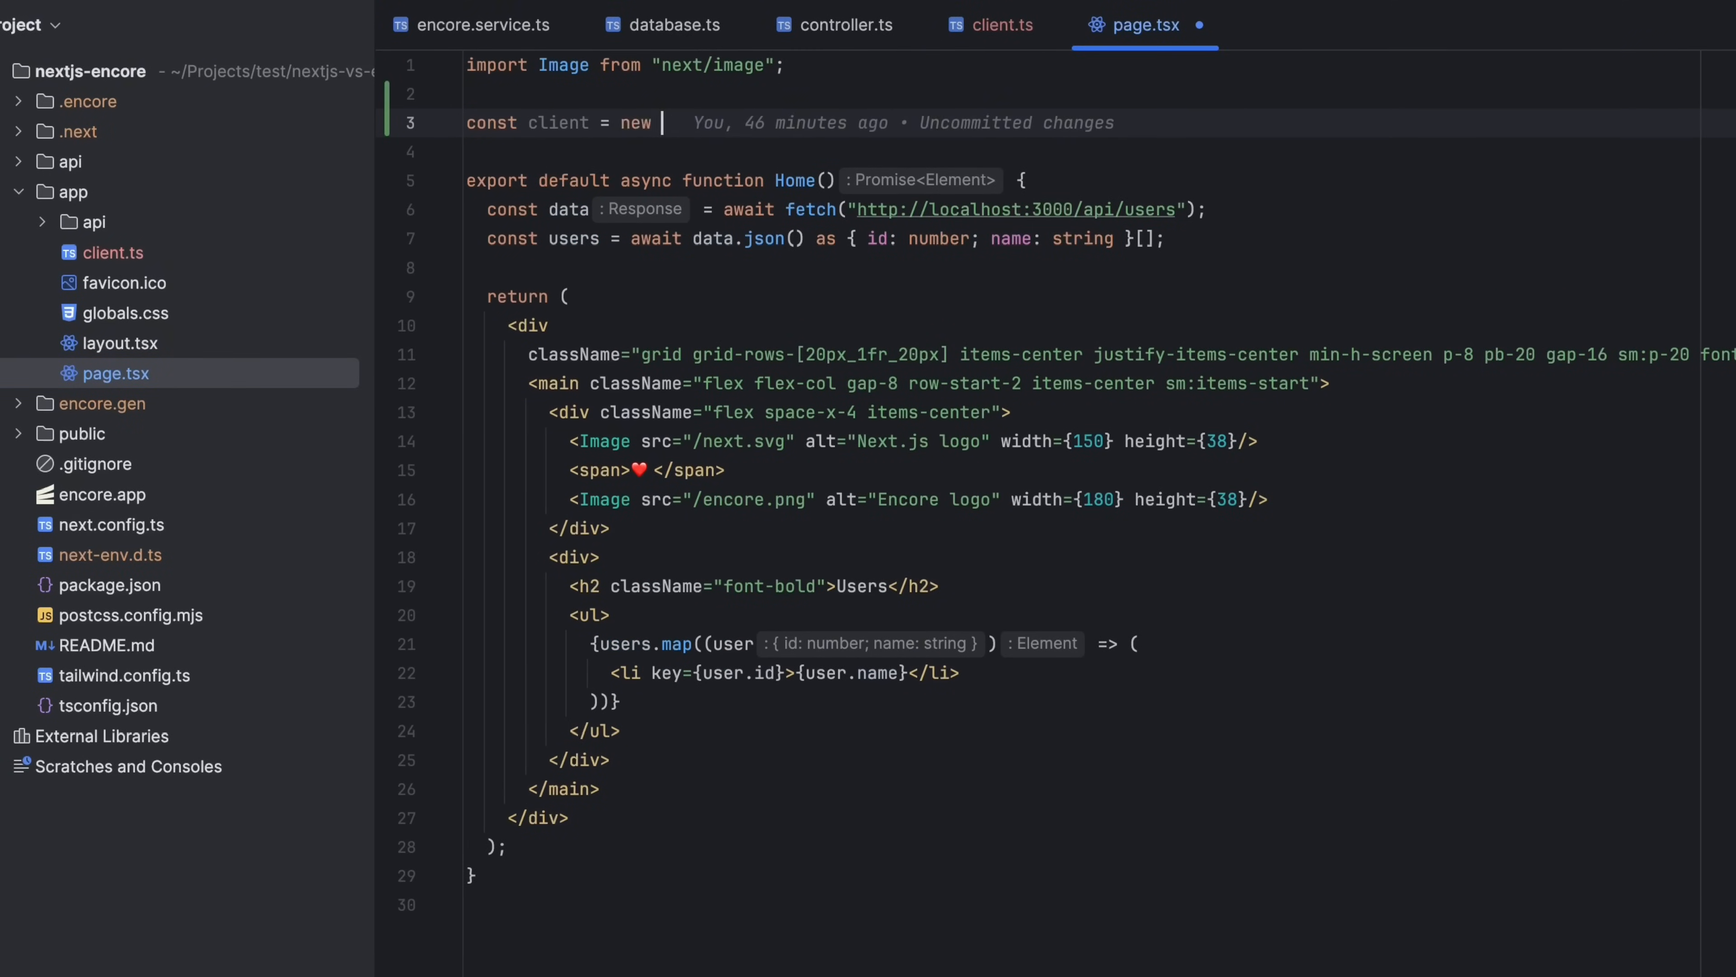
Step: Create `const client = new Client(Local)` in page.tsx, importing Client and Local from ./client
type("Client()")
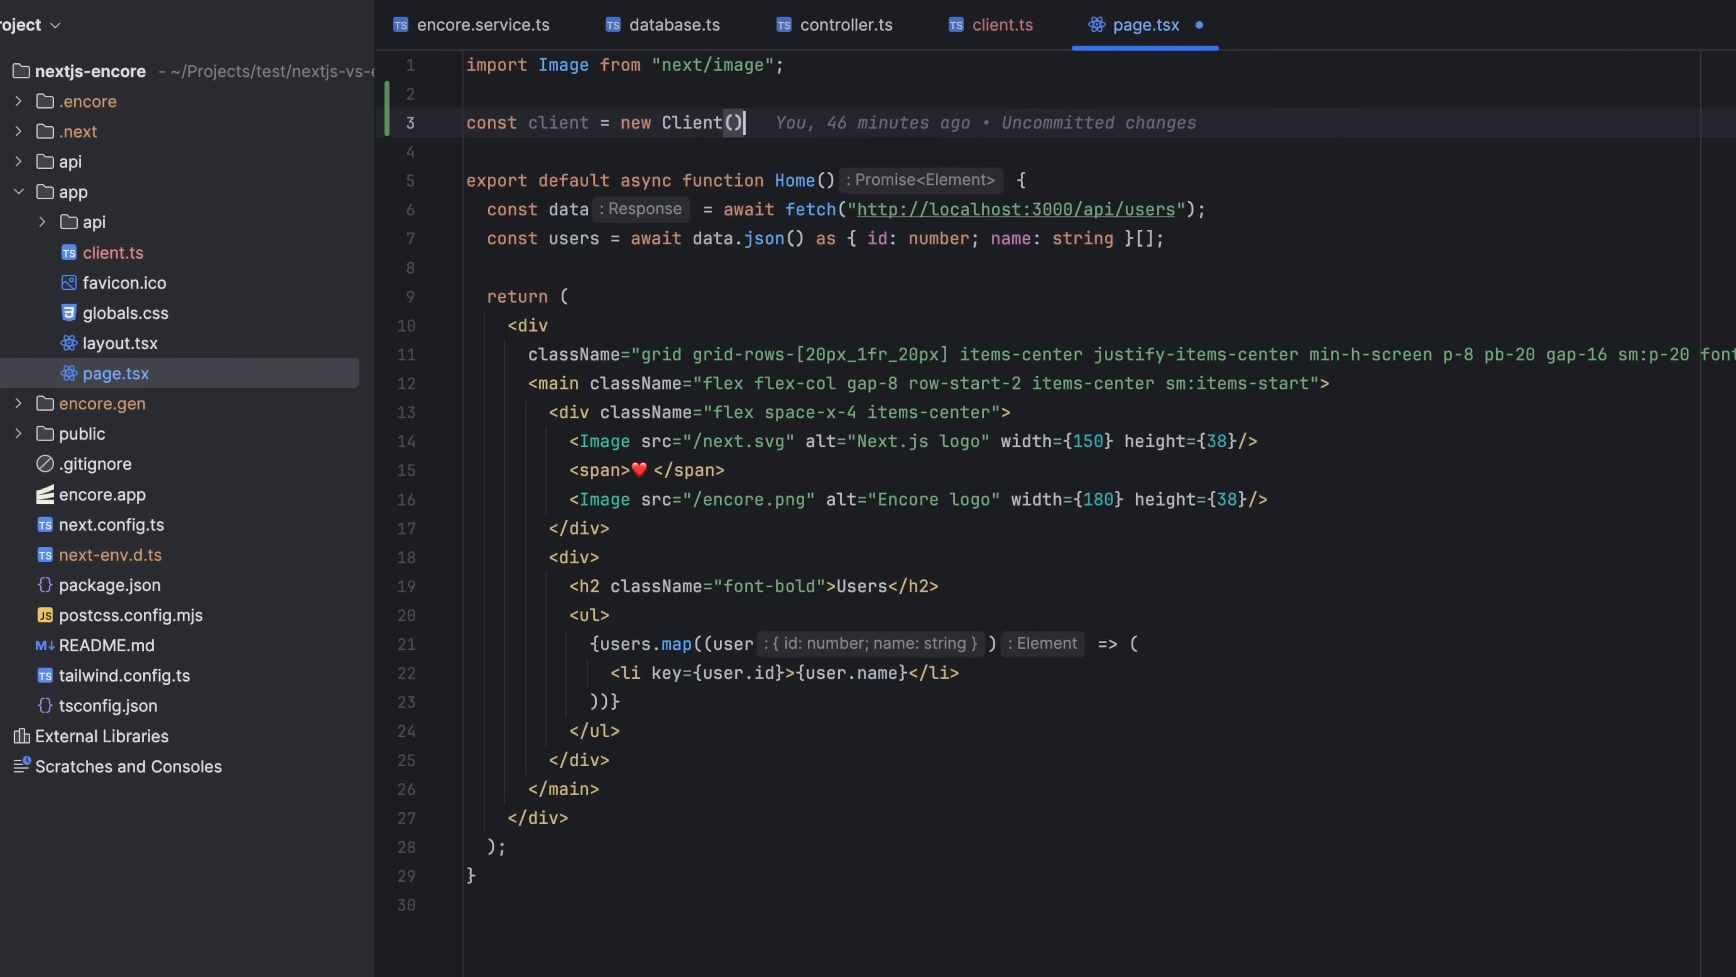
type("Local")
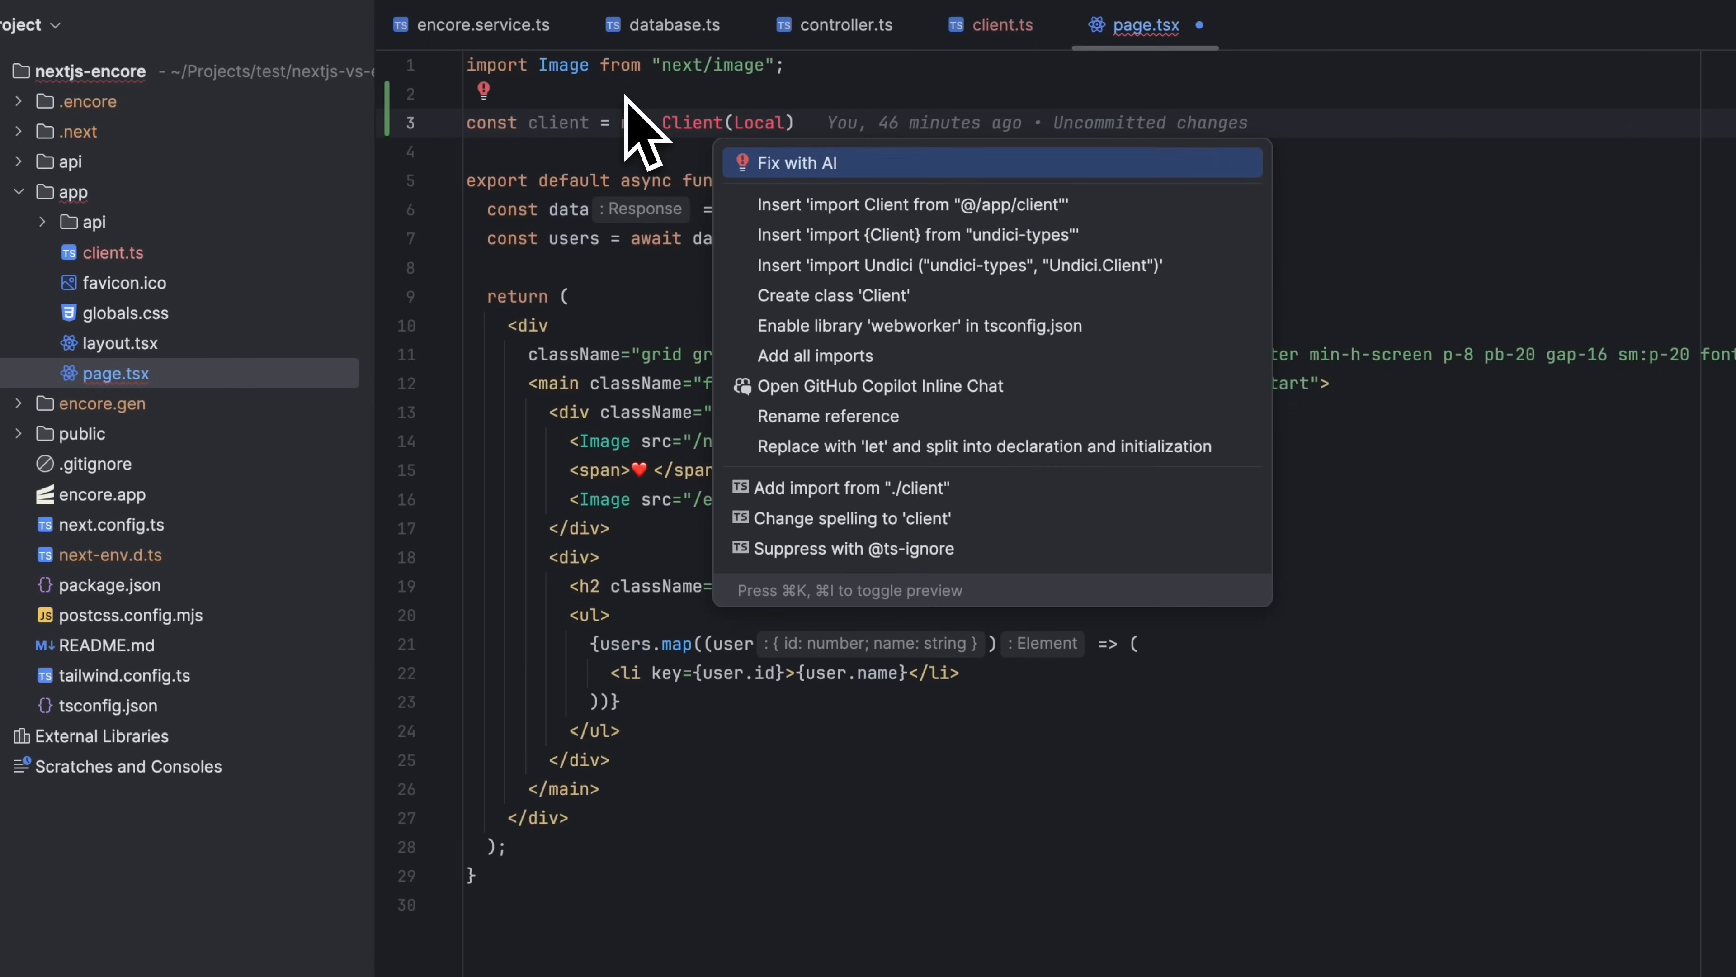
left_click(850, 488)
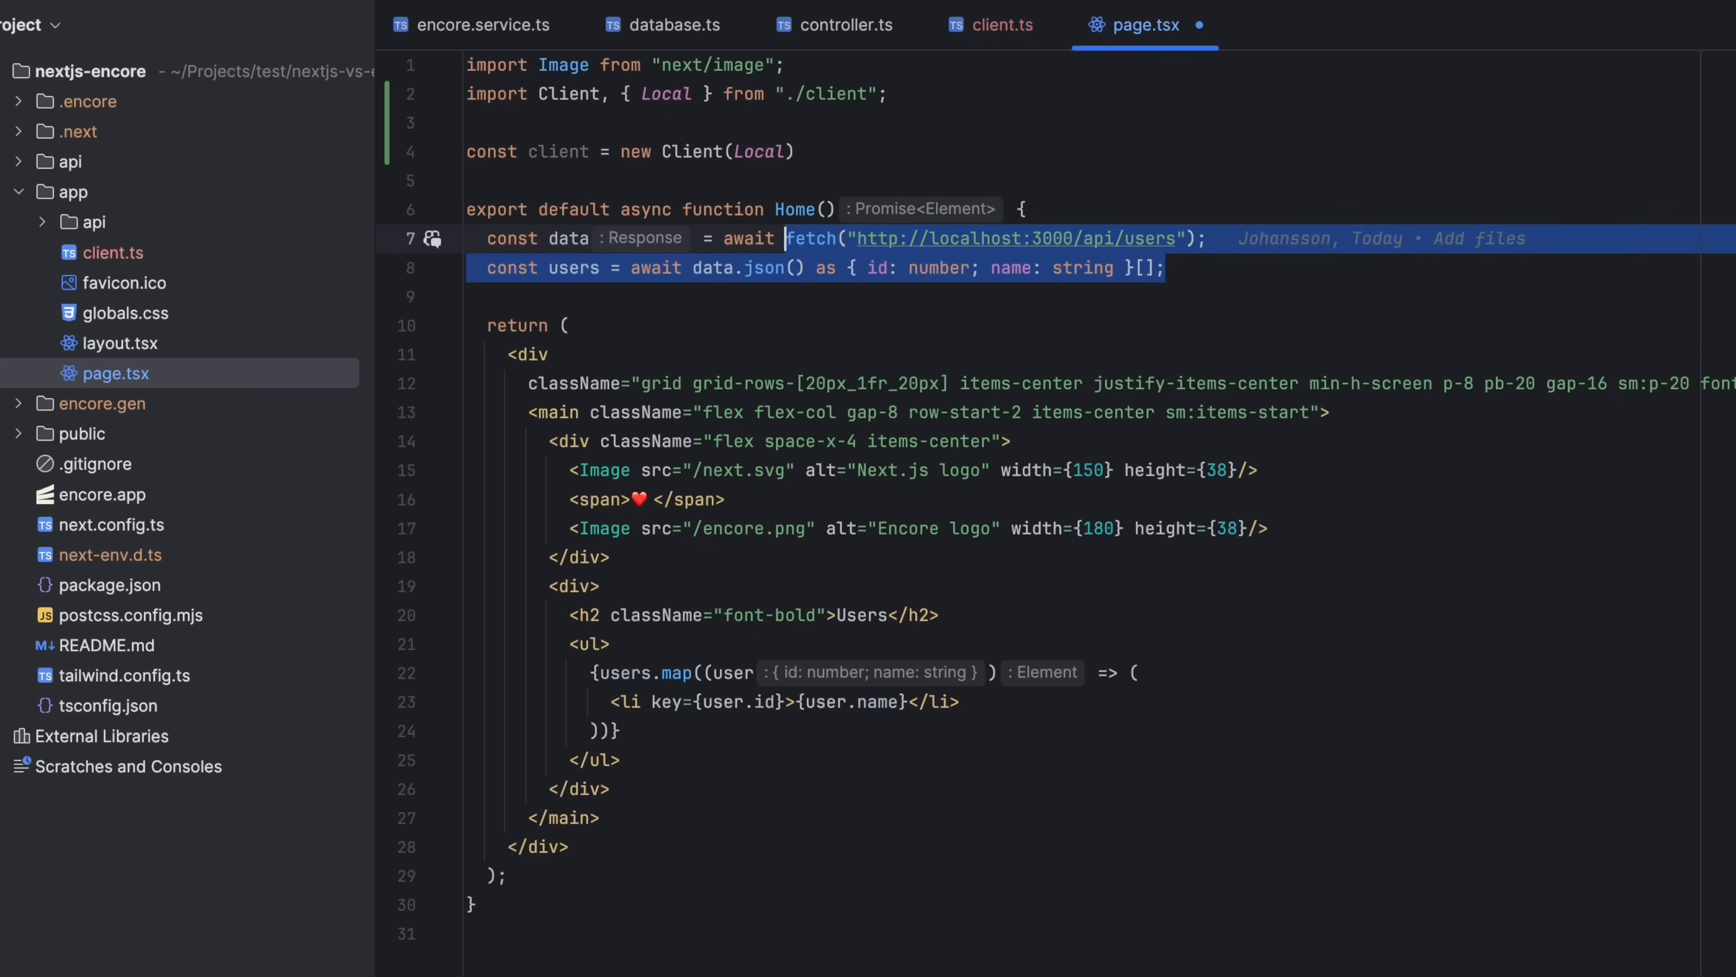
Step: Load users via `await client.users.list()` instead of fetch, then check the browser
type("client.users.list();")
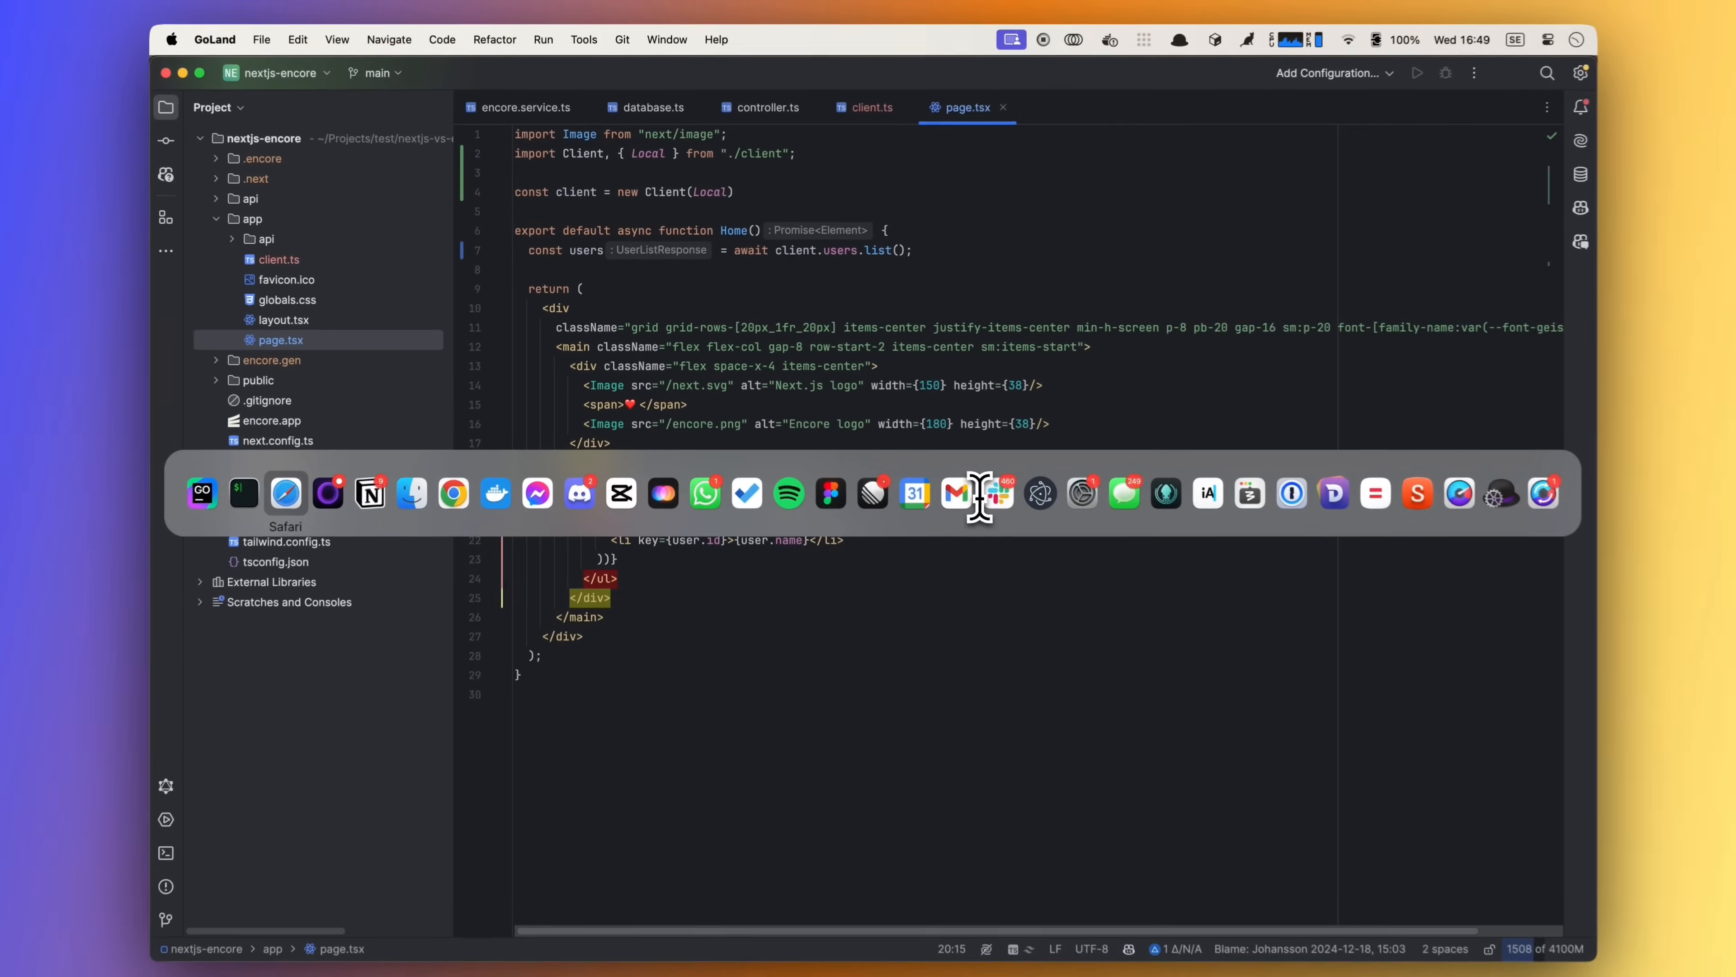
left_click(286, 493)
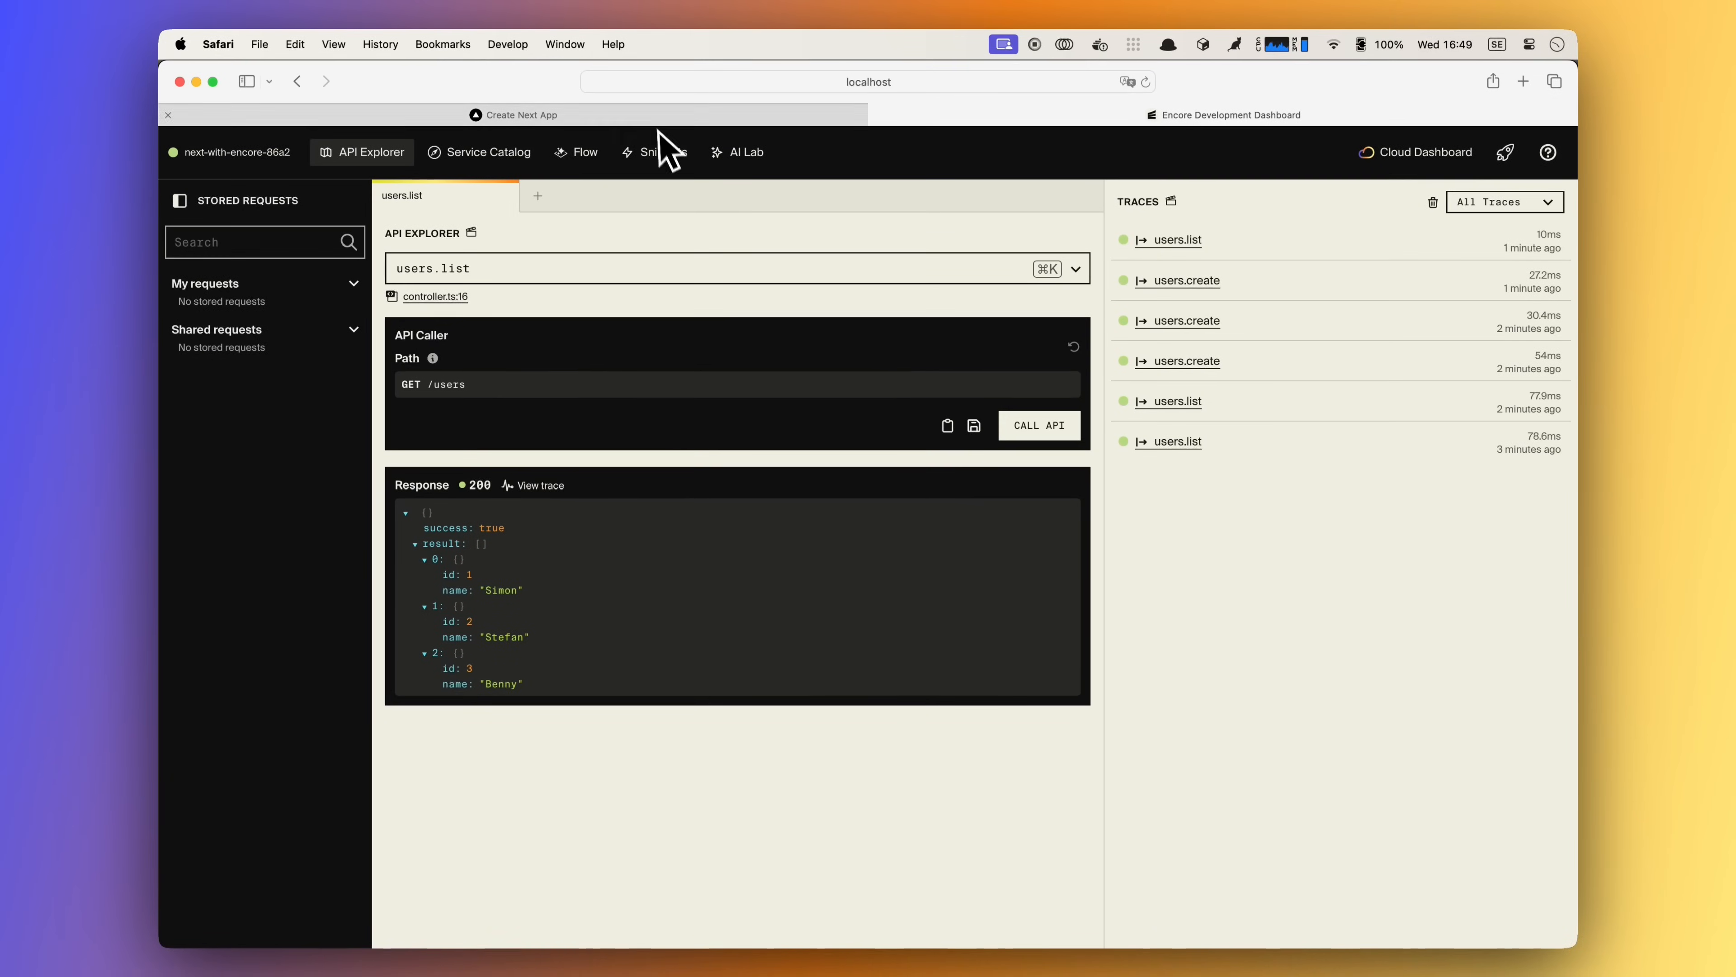